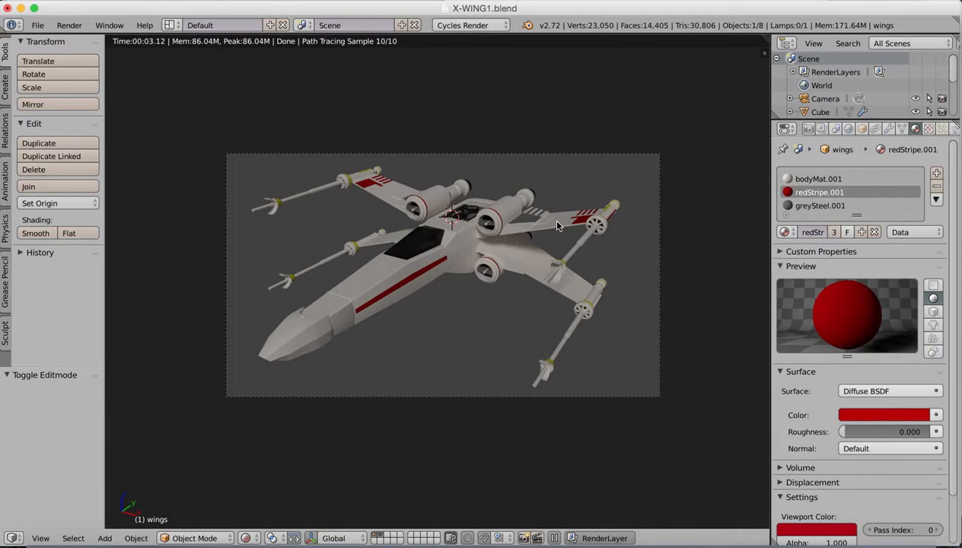
pyautogui.moveTo(560, 248)
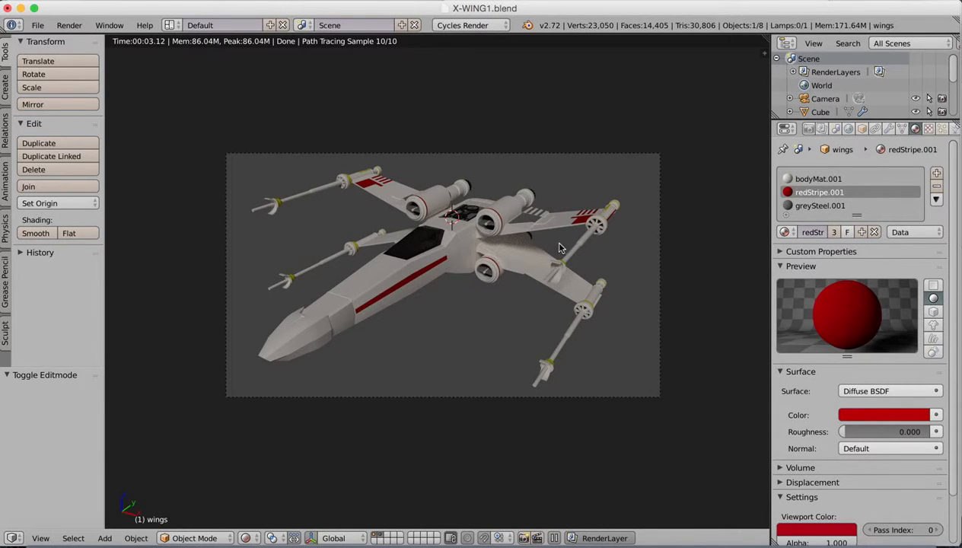
pyautogui.moveTo(49, 540)
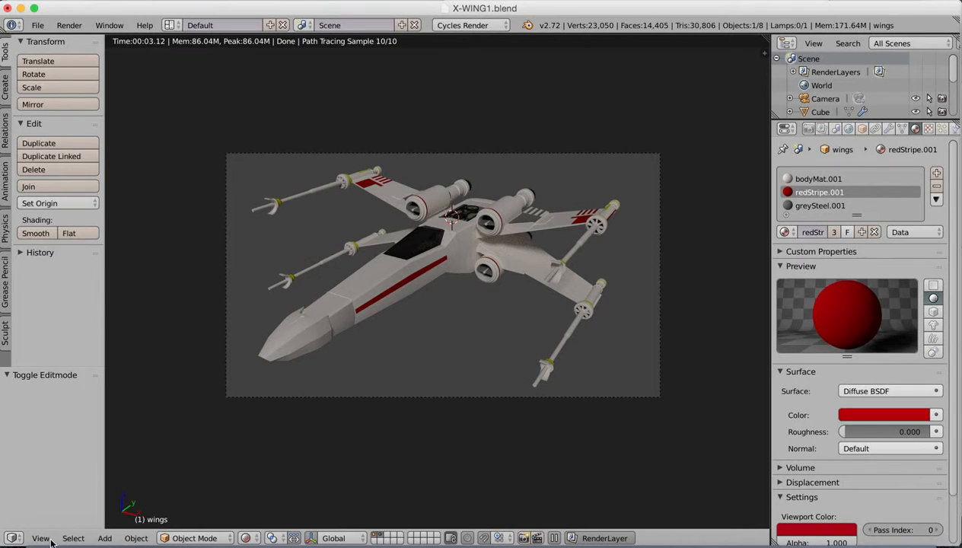
# View the scene through the camera, switch to Solid shading, and orbit around the X-Wing
pyautogui.click(41, 538)
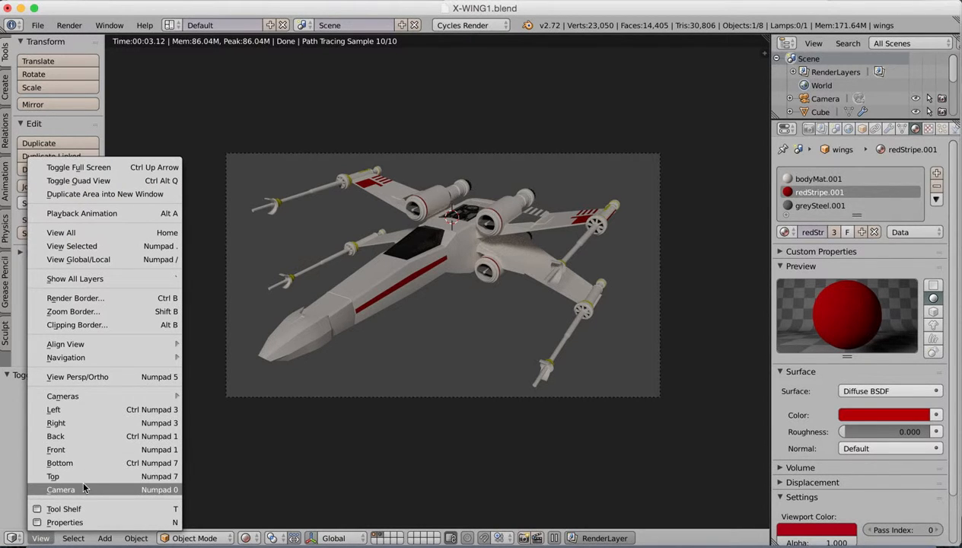
pyautogui.moveTo(77, 377)
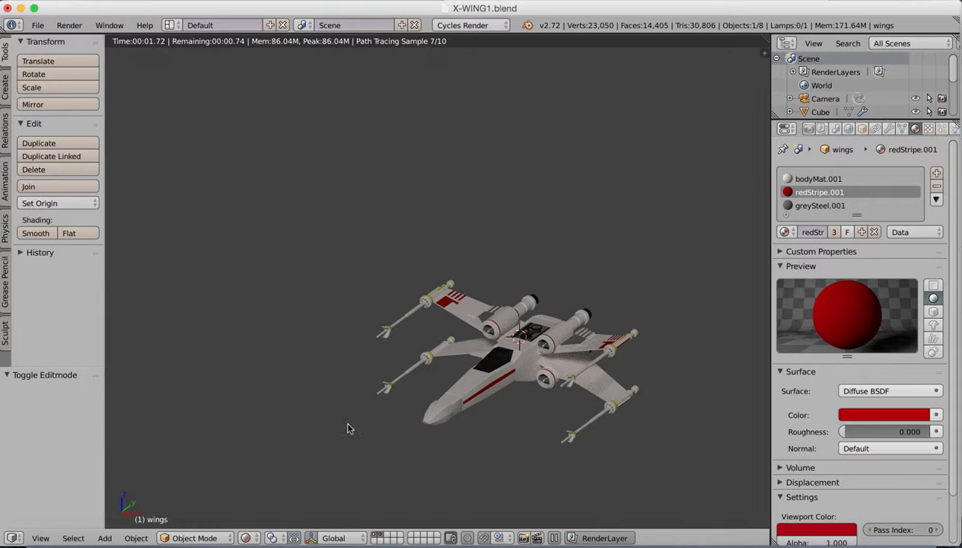
pyautogui.click(246, 538)
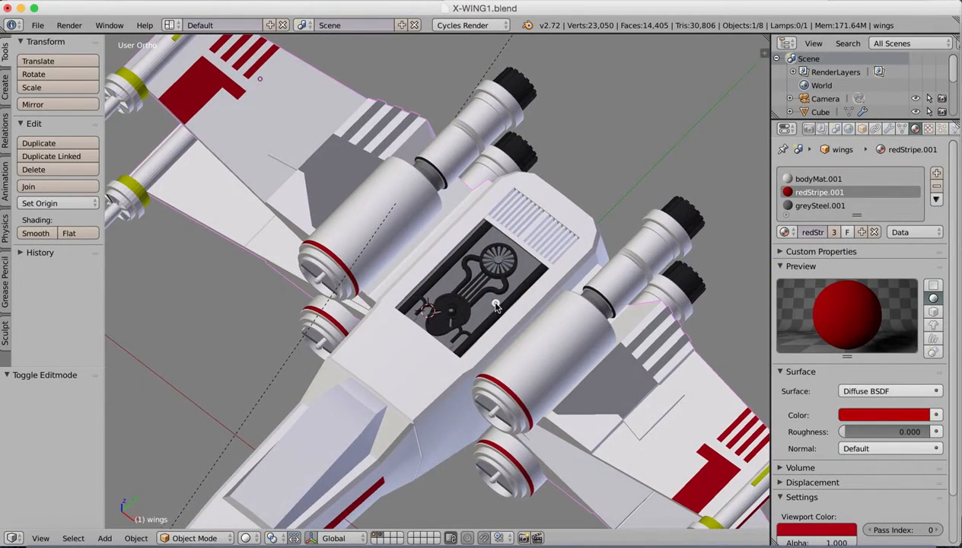
pyautogui.moveTo(494, 305); pyautogui.dragTo(532, 262)
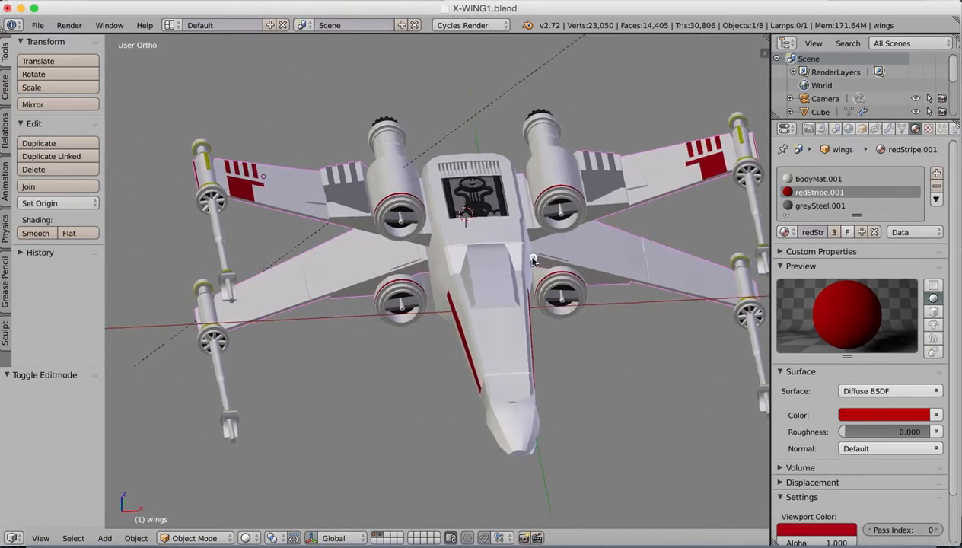
pyautogui.moveTo(533, 258); pyautogui.dragTo(593, 205)
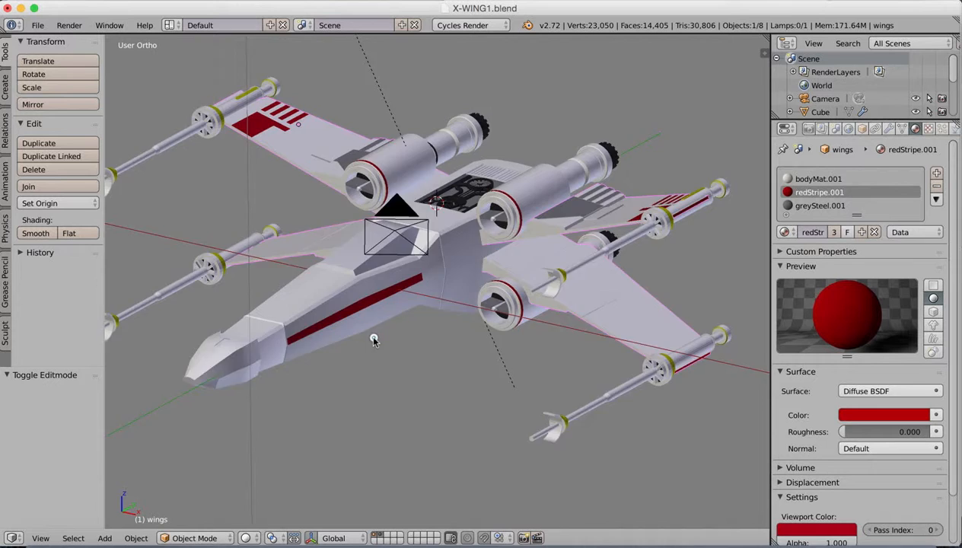
pyautogui.moveTo(373, 338); pyautogui.dragTo(380, 346)
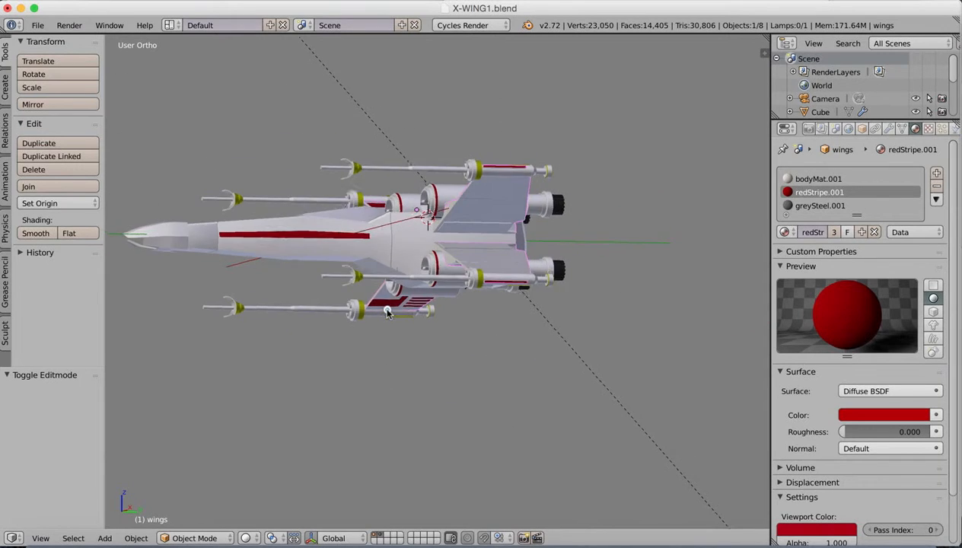
pyautogui.moveTo(388, 312); pyautogui.dragTo(639, 255)
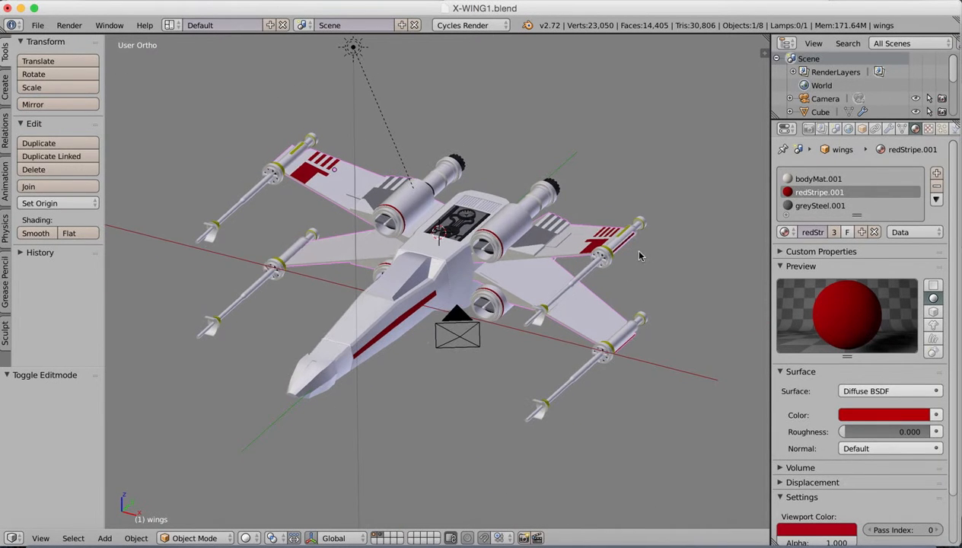
pyautogui.moveTo(449, 311)
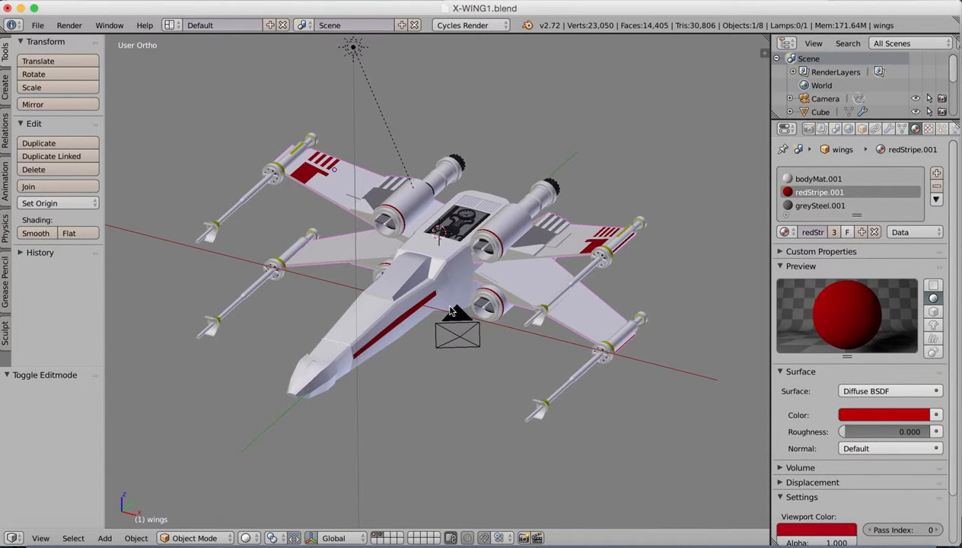
pyautogui.moveTo(817, 196)
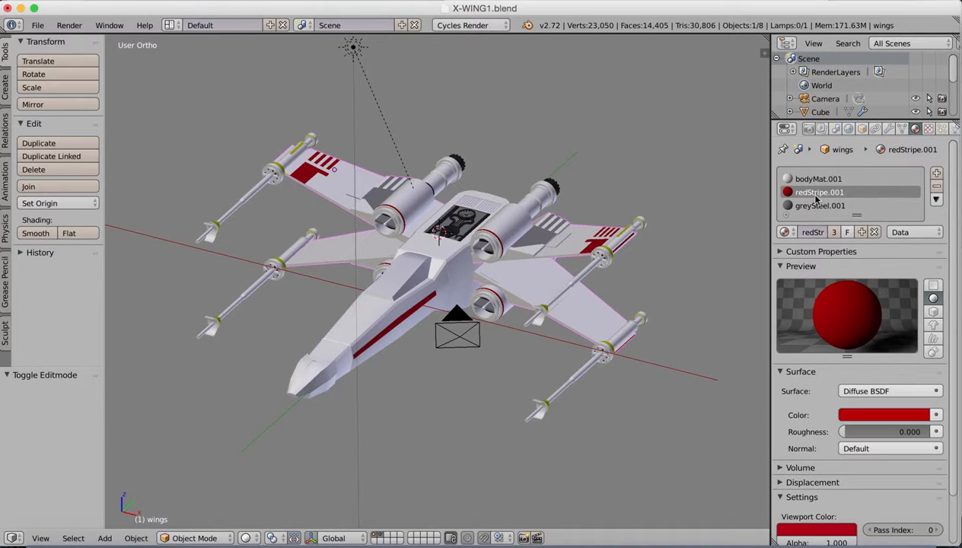
pyautogui.moveTo(829, 192)
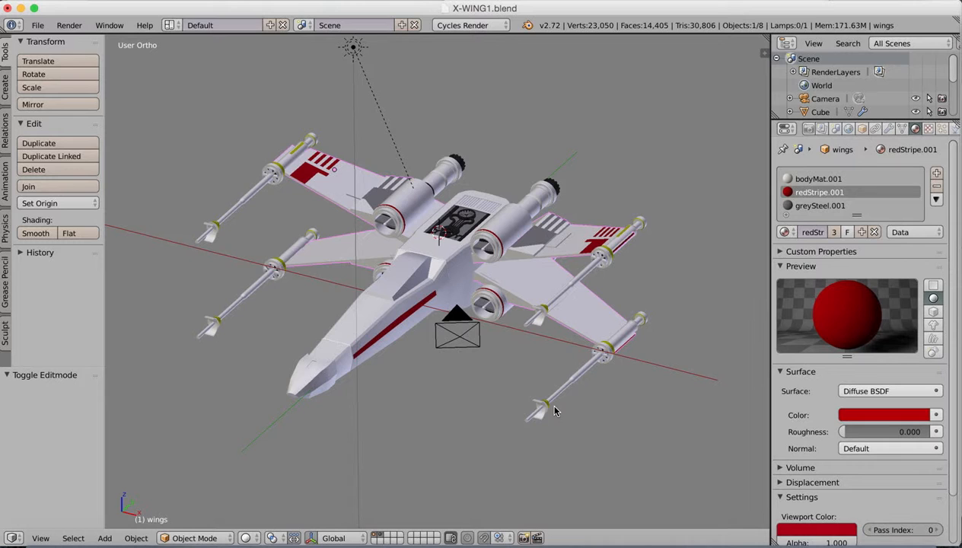
pyautogui.moveTo(737, 103)
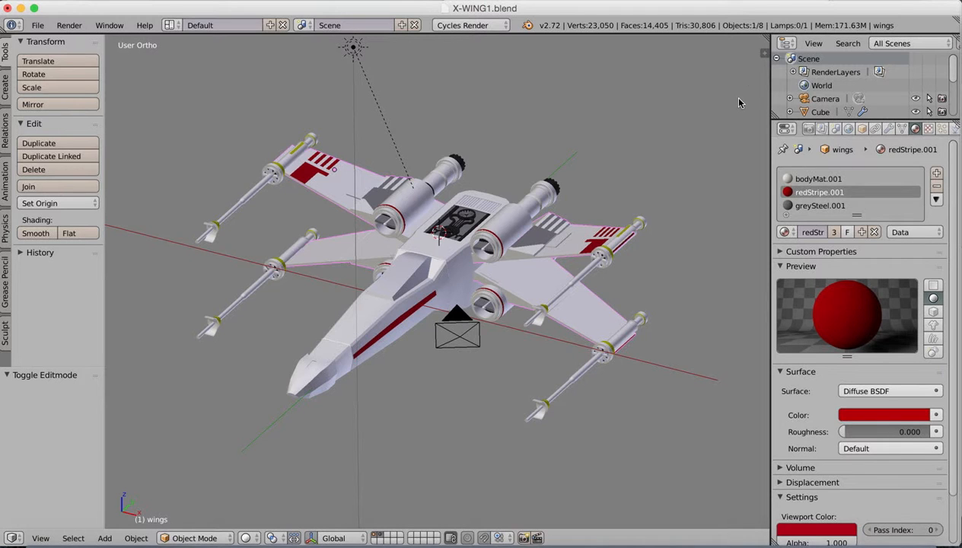
pyautogui.moveTo(767, 52)
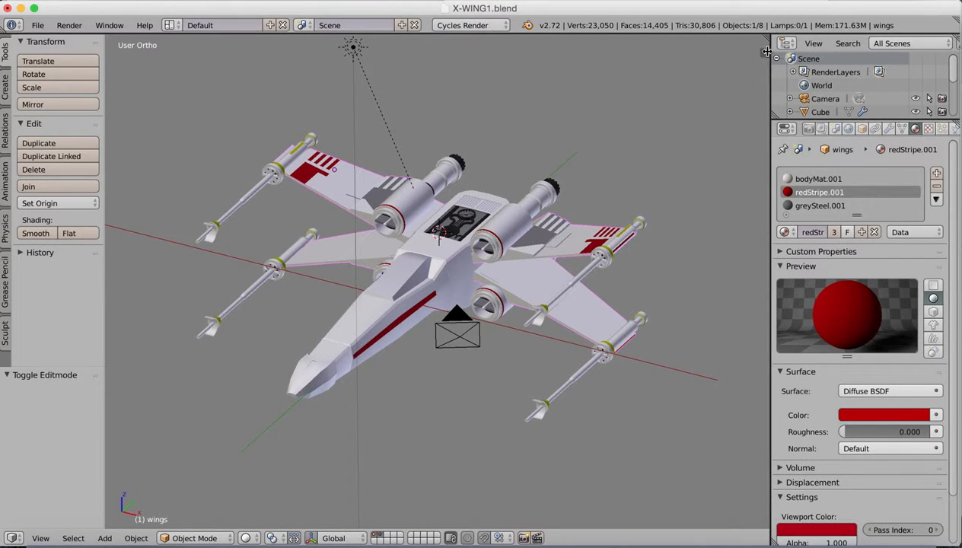
pyautogui.moveTo(767, 46)
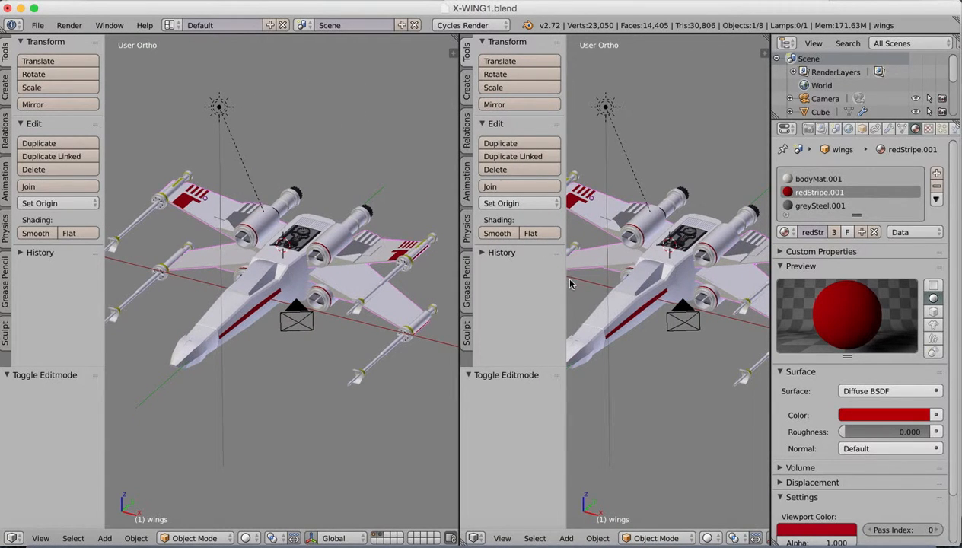
# Turn the new area into a Node Editor showing bodyMat.001 and move its Material Output node
pyautogui.click(475, 537)
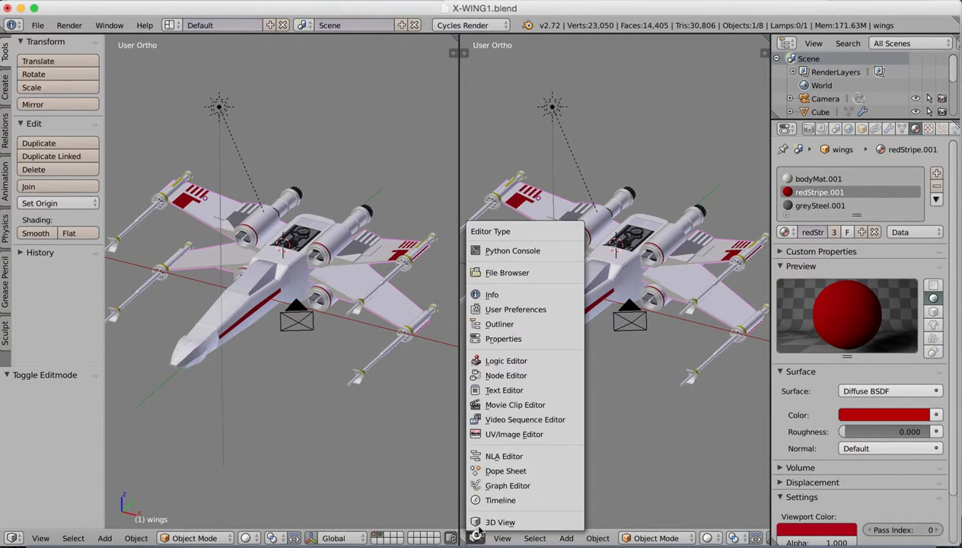
pyautogui.click(506, 375)
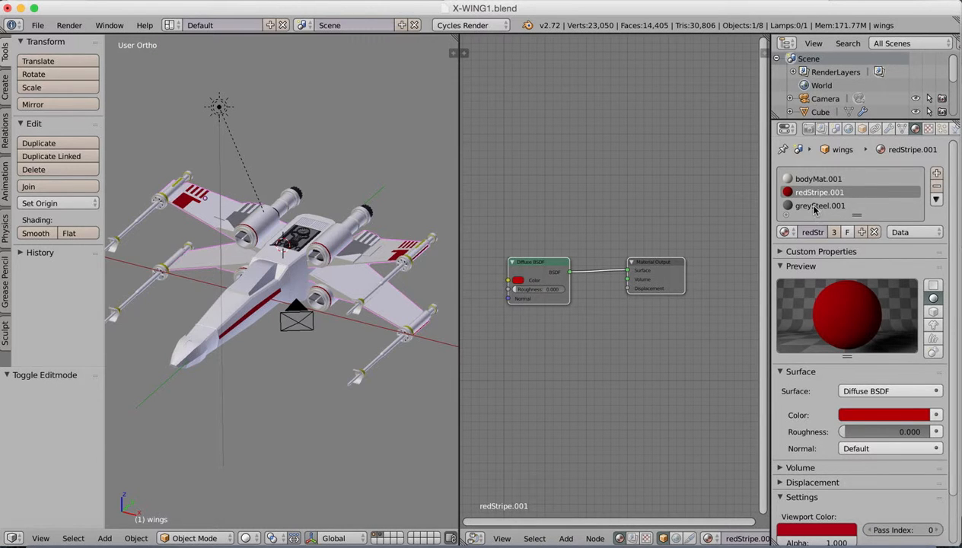
pyautogui.click(817, 178)
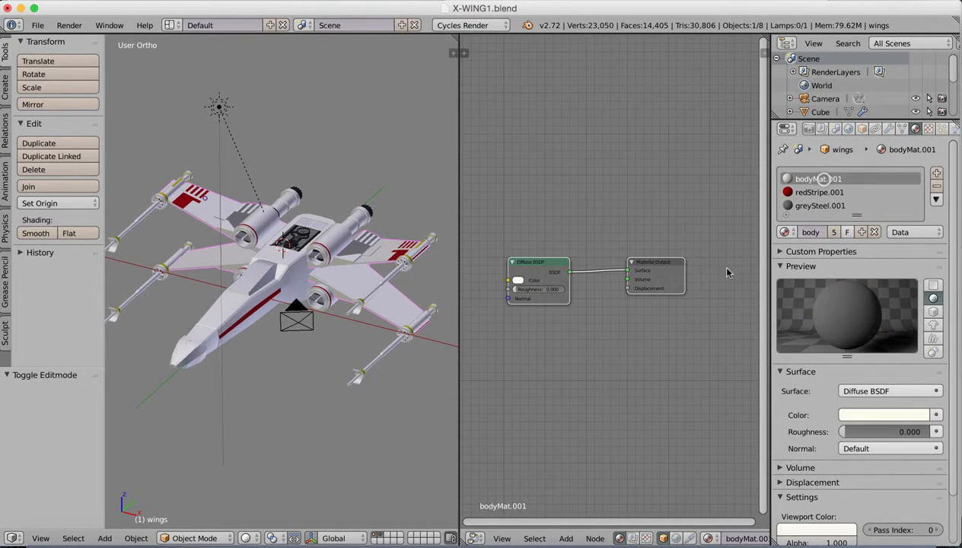
pyautogui.click(538, 262)
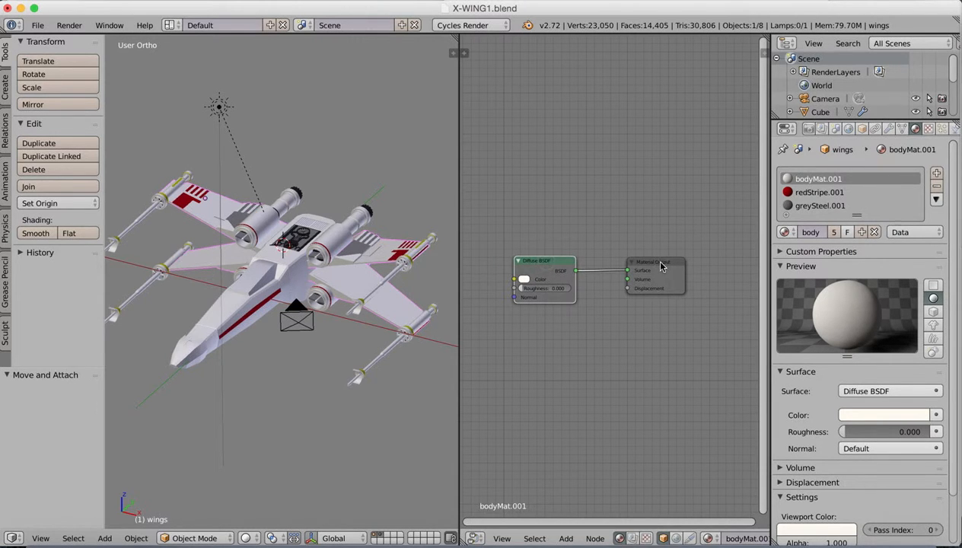
pyautogui.moveTo(657, 266); pyautogui.dragTo(700, 198)
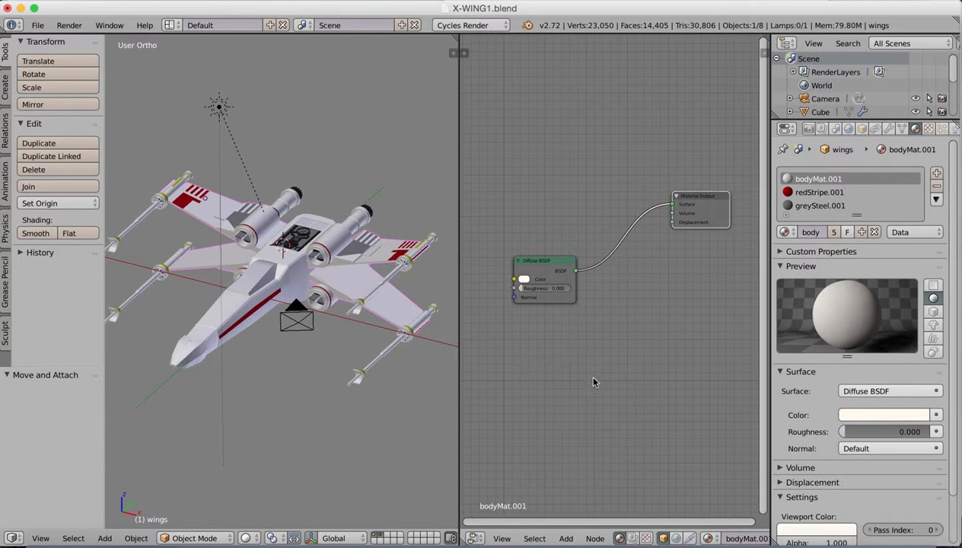
# Add a Glossy BSDF node to the body material and begin adding a Mix Shader
pyautogui.click(566, 538)
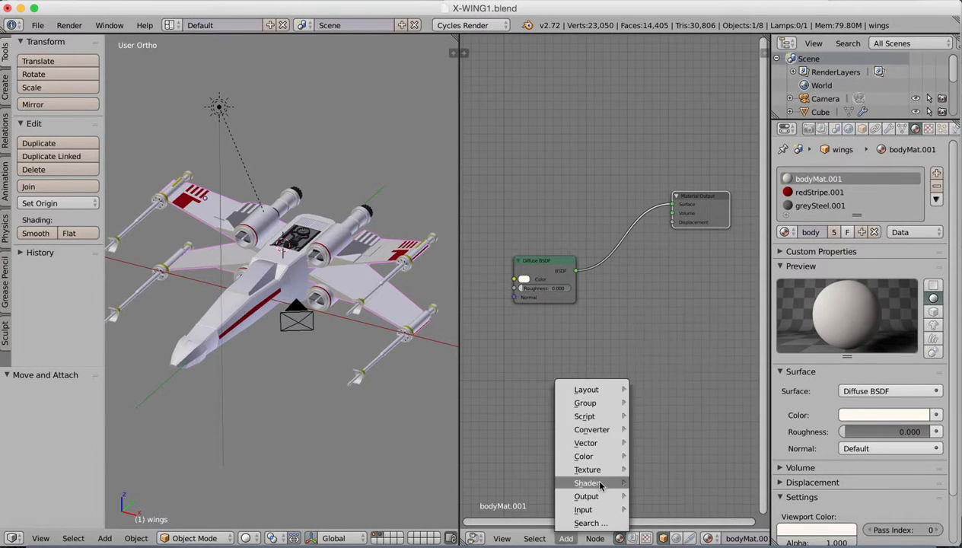
pyautogui.click(586, 482)
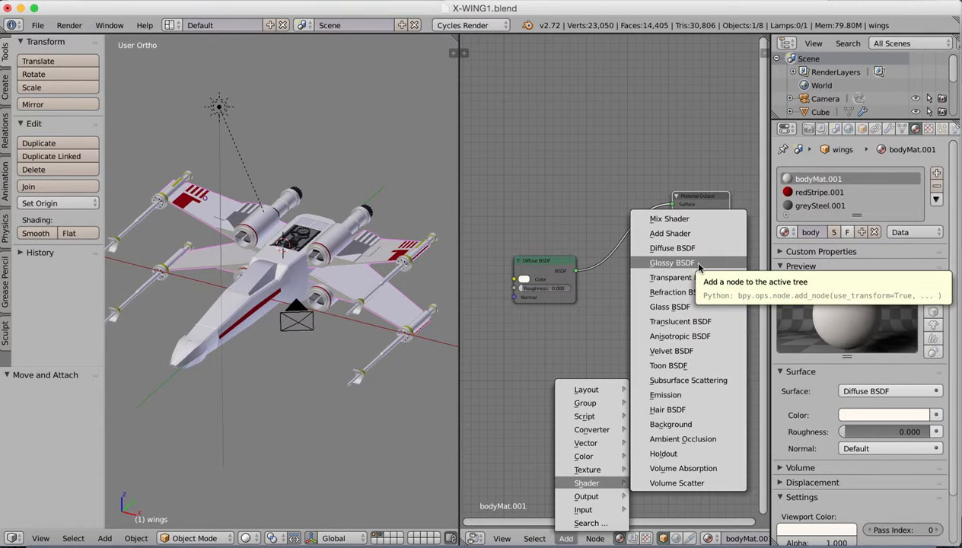
pyautogui.click(671, 262)
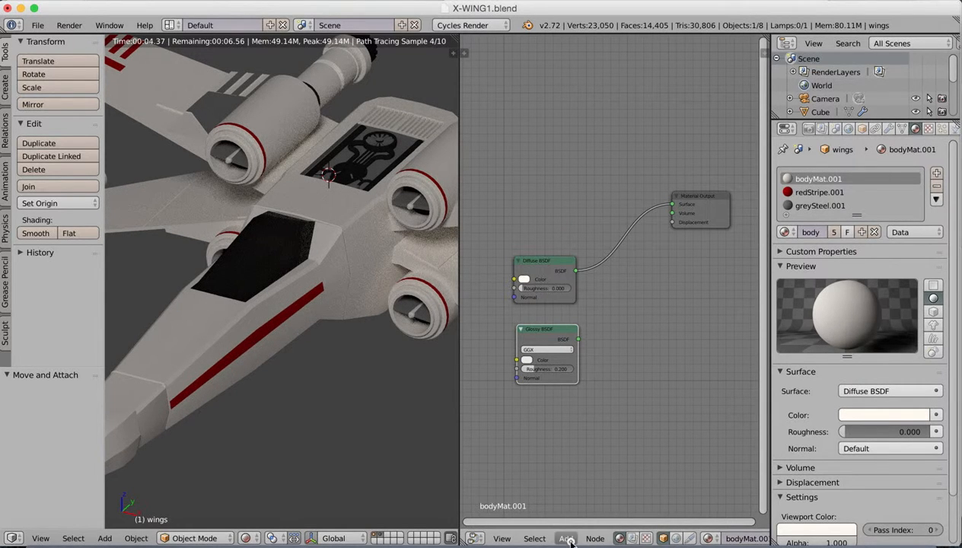
pyautogui.click(565, 538)
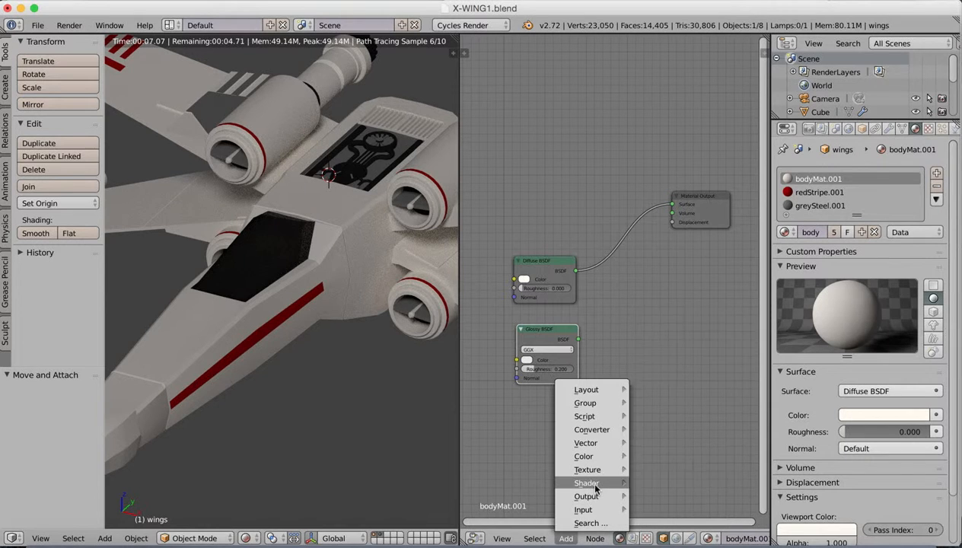
pyautogui.click(585, 482)
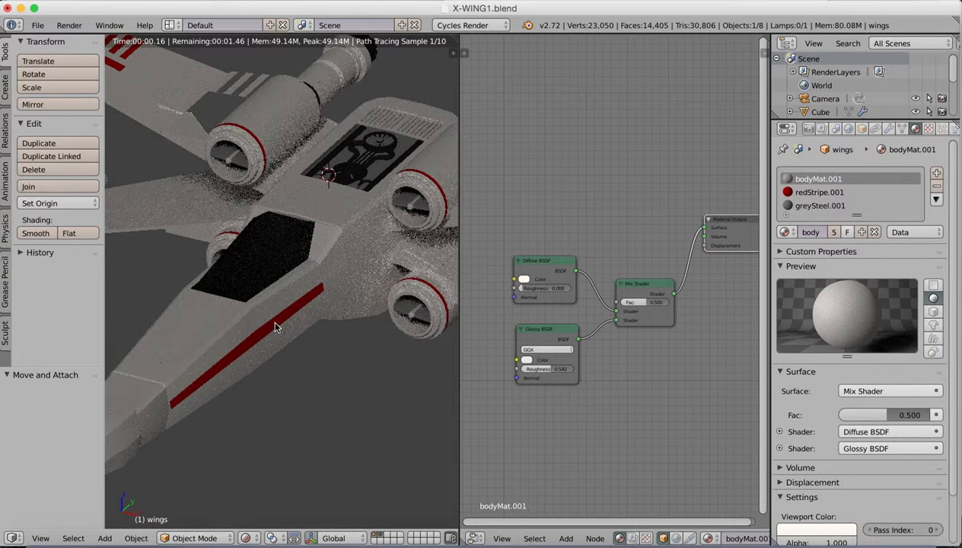
pyautogui.moveTo(659, 455)
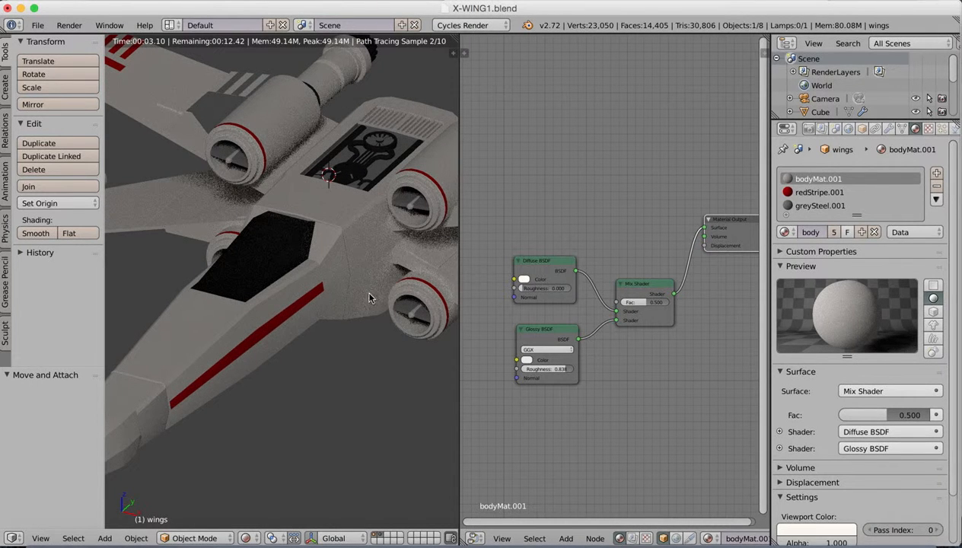
pyautogui.moveTo(585, 403)
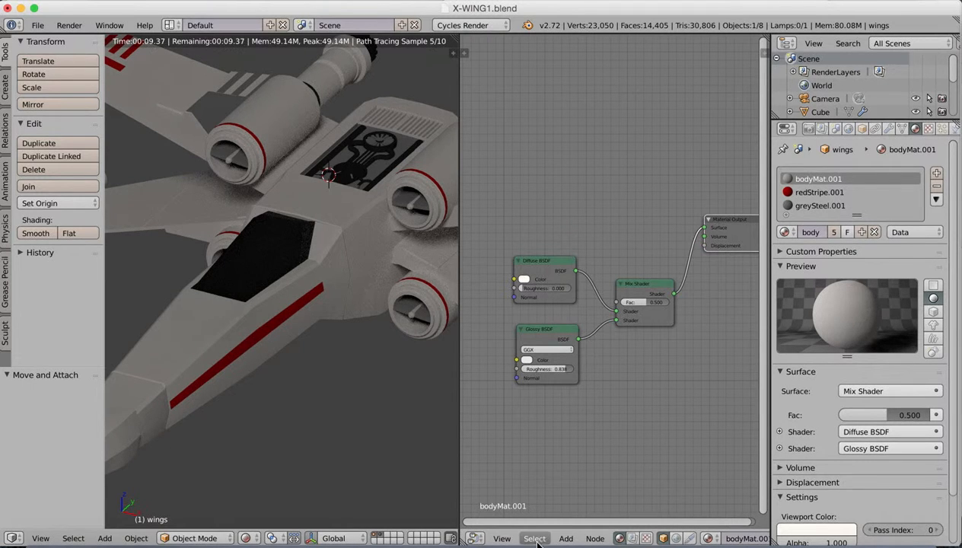
pyautogui.moveTo(212, 101)
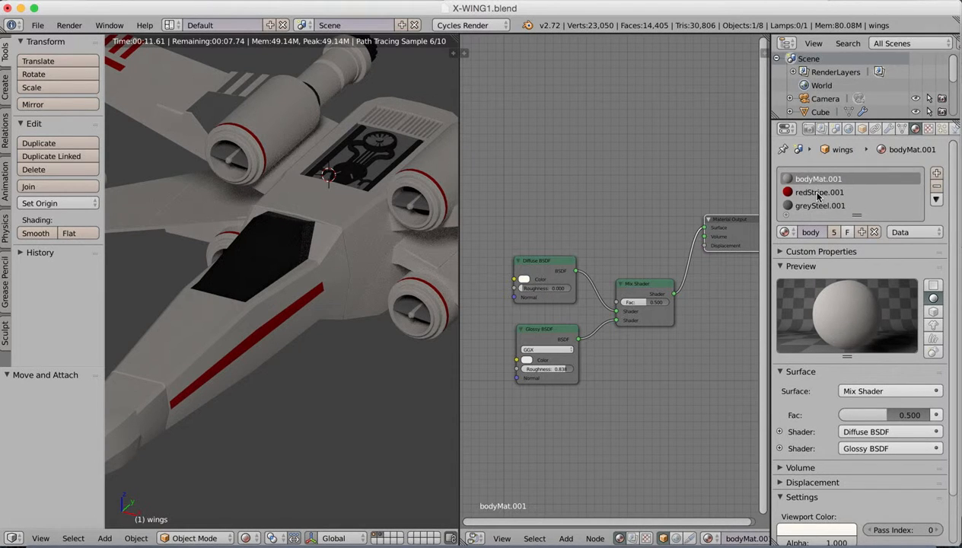
pyautogui.moveTo(819, 192)
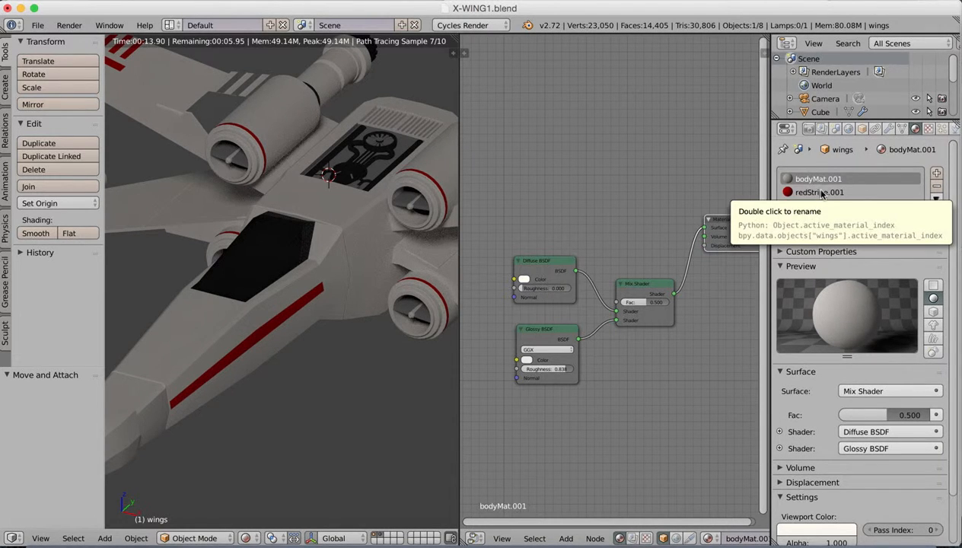
# Add Glossy BSDF and Mix Shader nodes to redStripe.001 and link the glossy into the mix
pyautogui.click(819, 192)
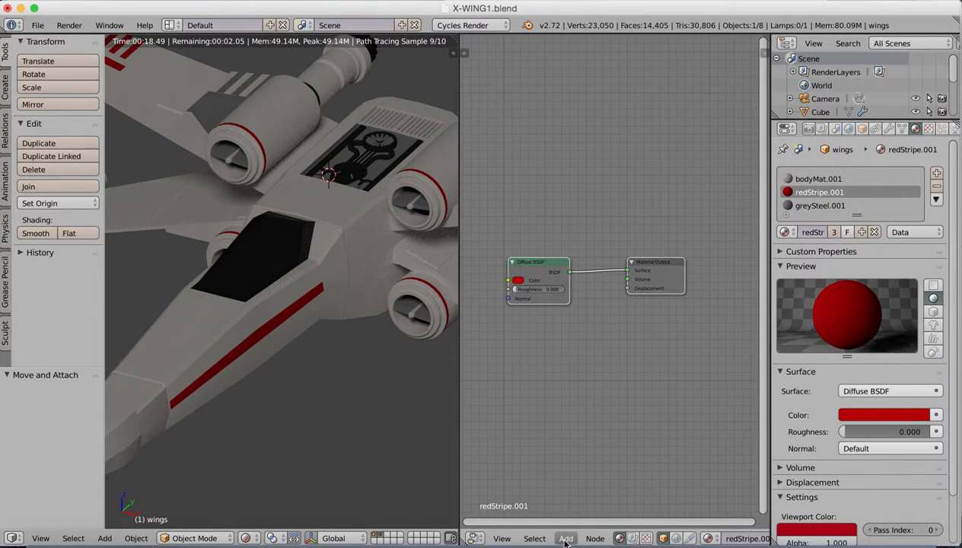
pyautogui.click(565, 538)
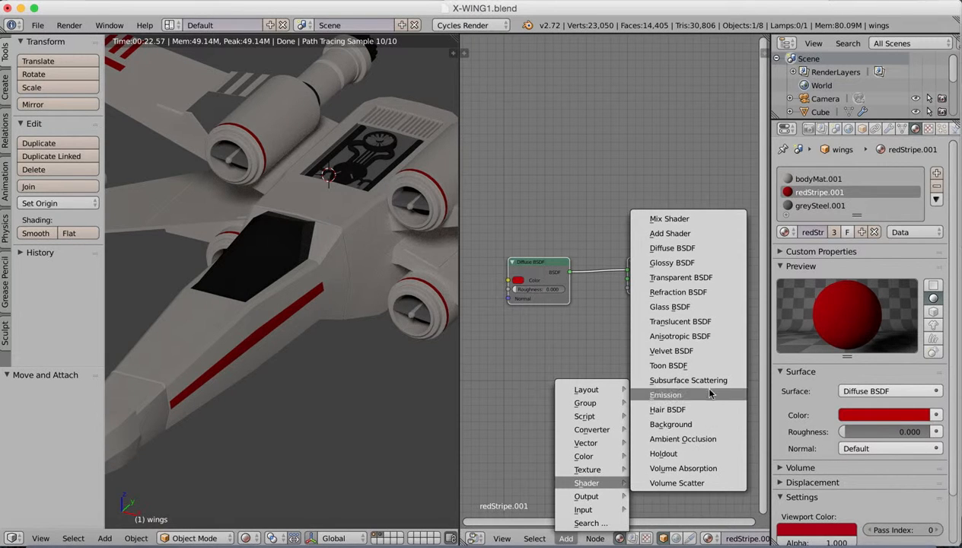
pyautogui.moveTo(672, 262)
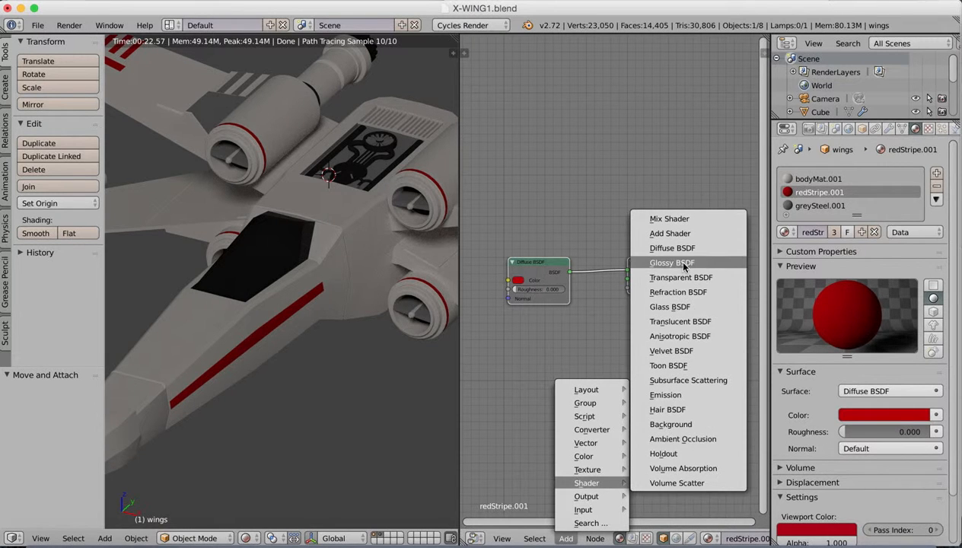
pyautogui.click(672, 262)
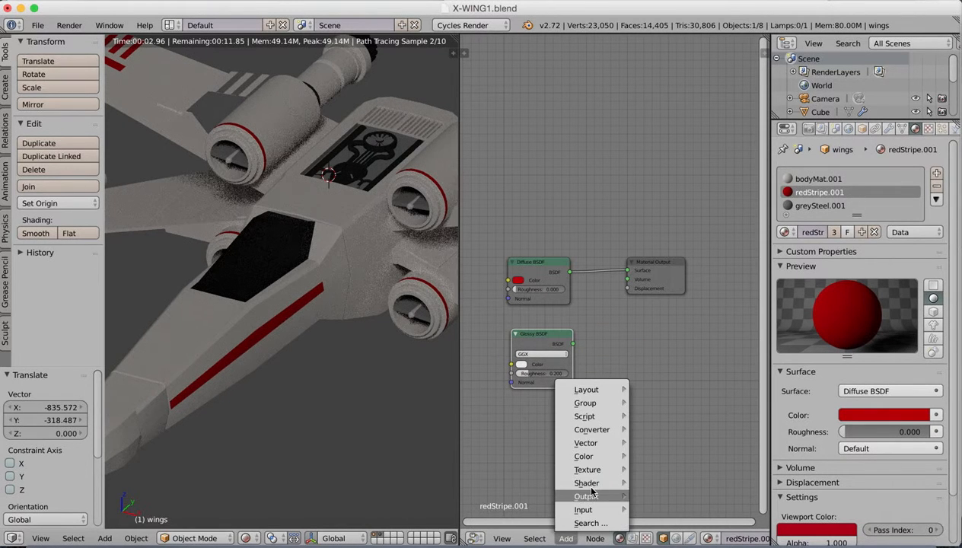
pyautogui.click(586, 483)
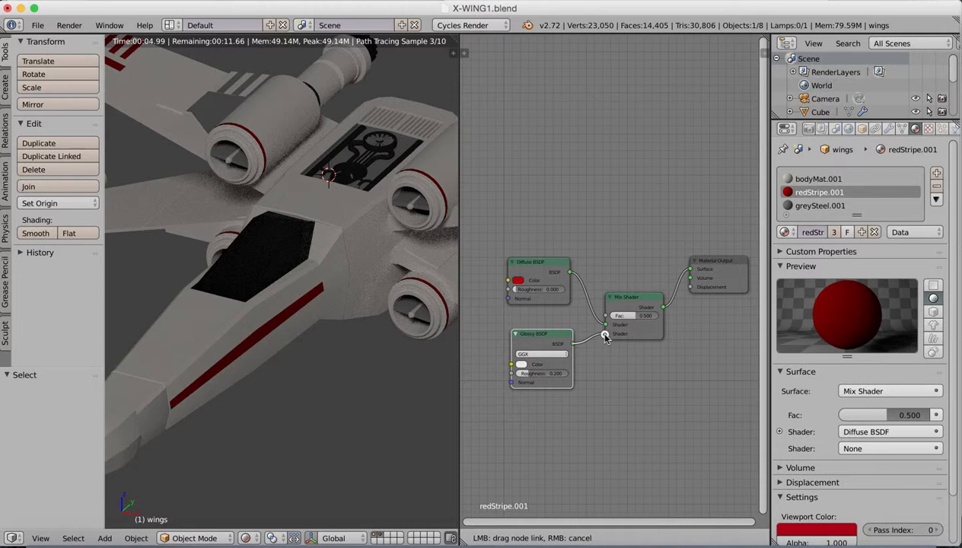
pyautogui.click(605, 333)
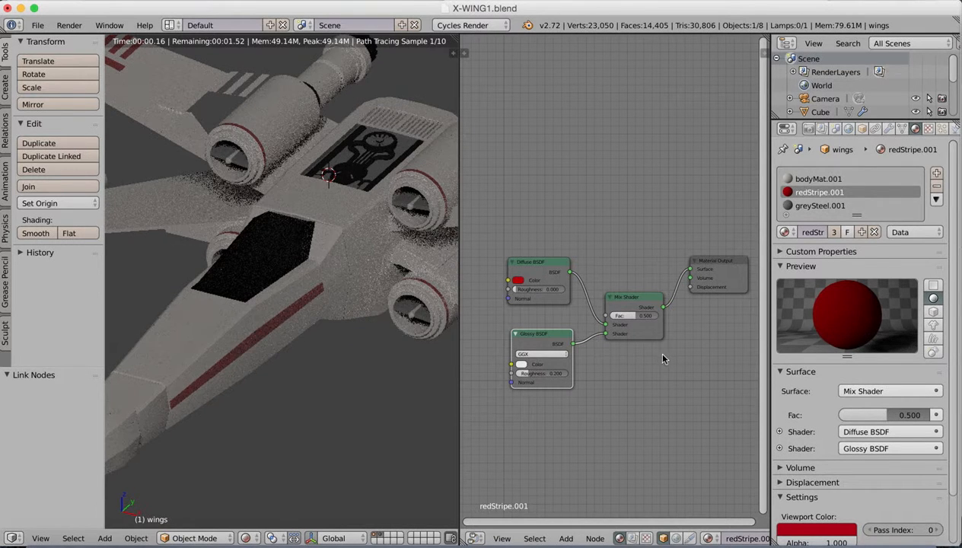
pyautogui.click(540, 372)
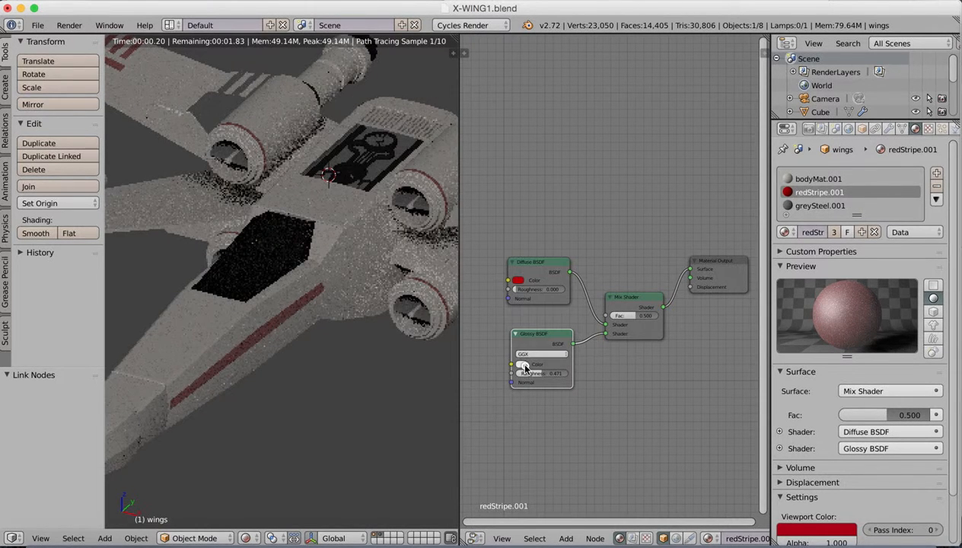
# Inspect the glossy colour and compare the red stripe nodes against the body material
pyautogui.click(522, 364)
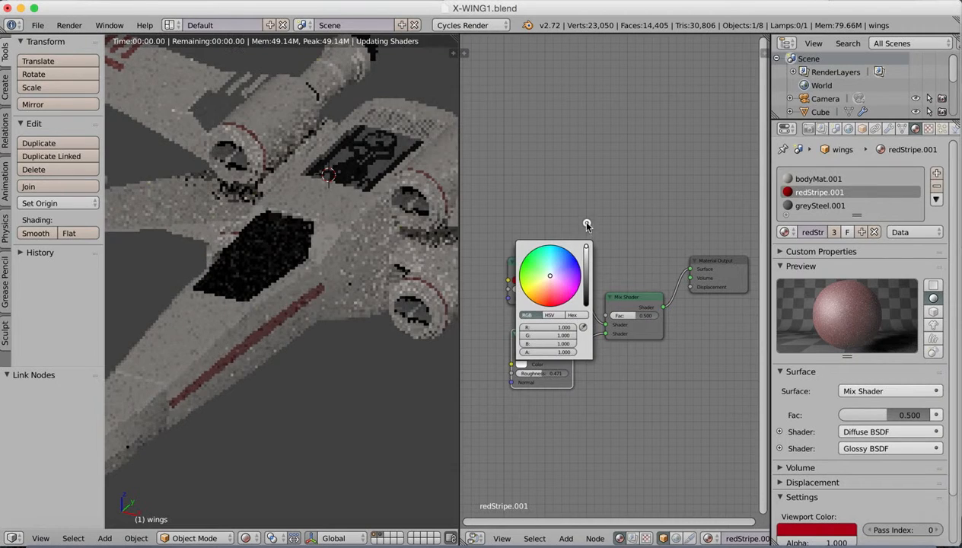
pyautogui.click(629, 377)
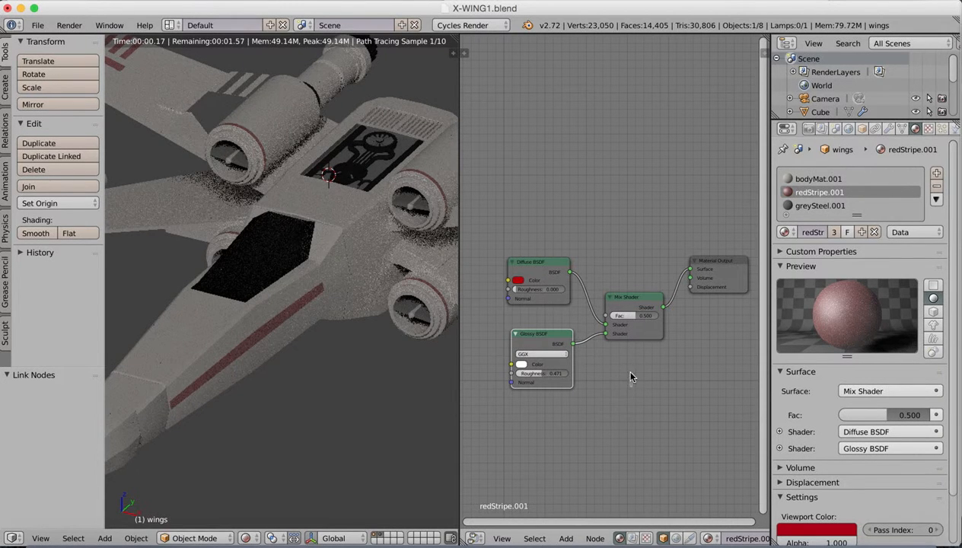
pyautogui.click(818, 178)
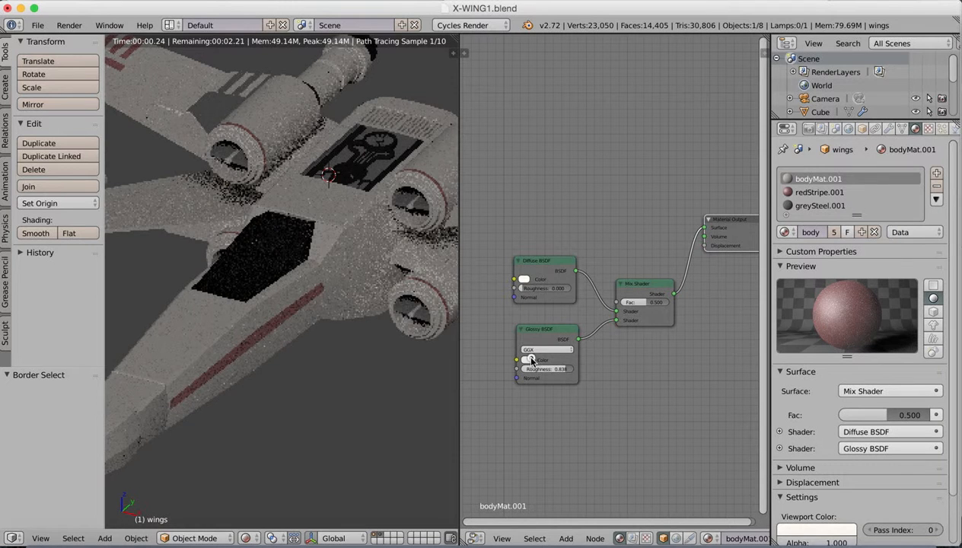
pyautogui.click(546, 359)
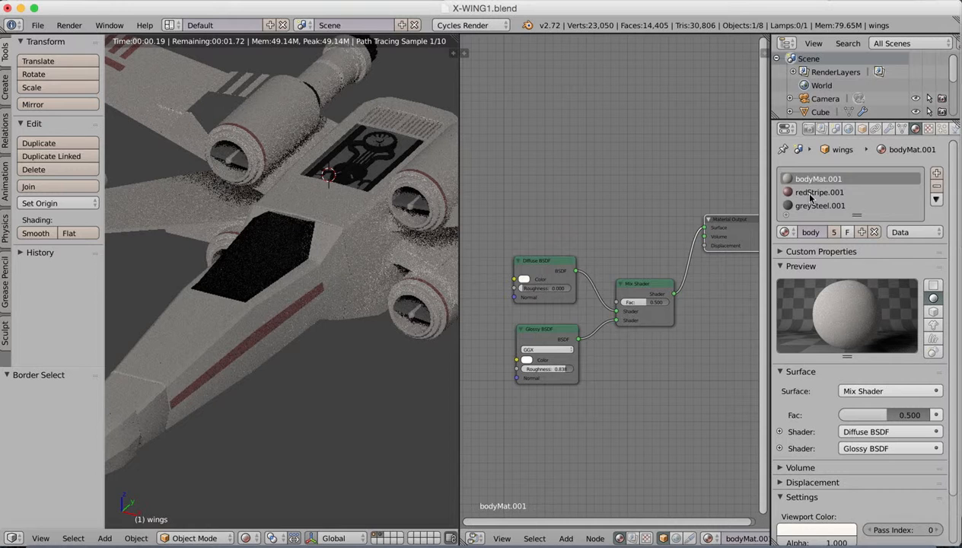
pyautogui.click(819, 192)
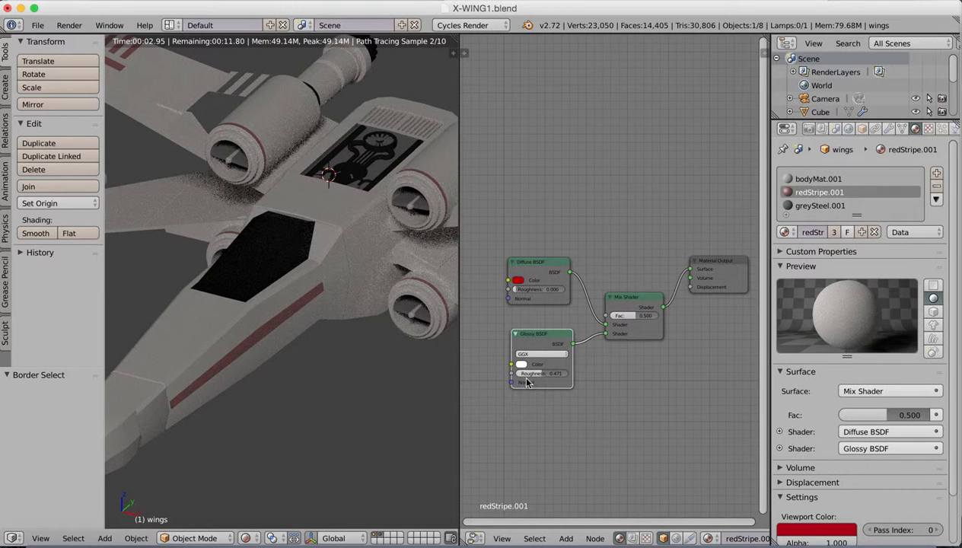
pyautogui.click(820, 205)
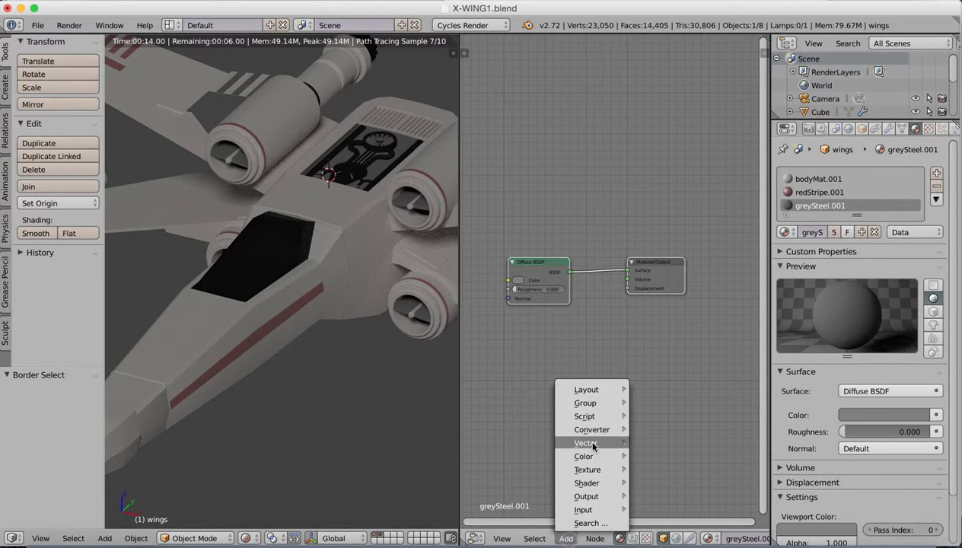
# Add Glossy and Mix Shader nodes to greySteel.001, splicing the mix in, roughness 0.171
pyautogui.click(586, 482)
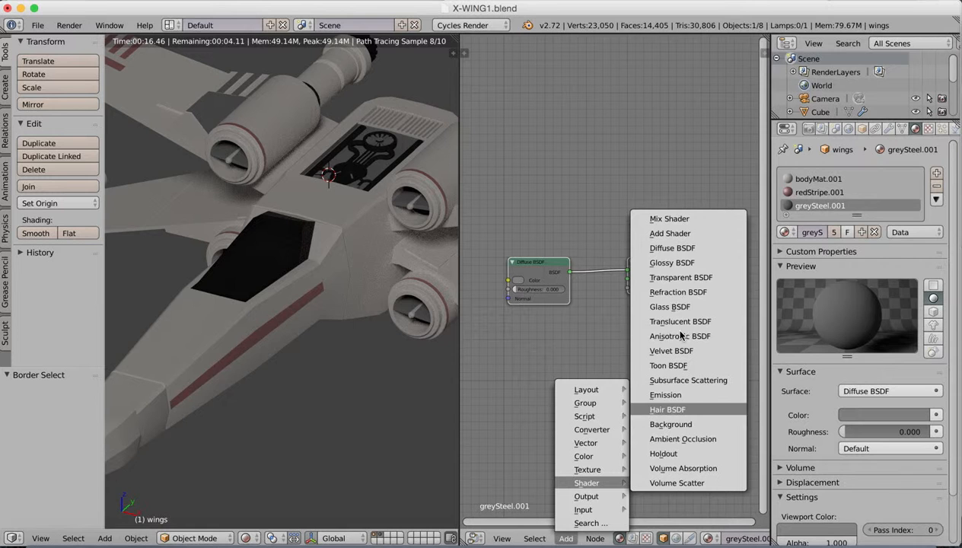
pyautogui.click(671, 262)
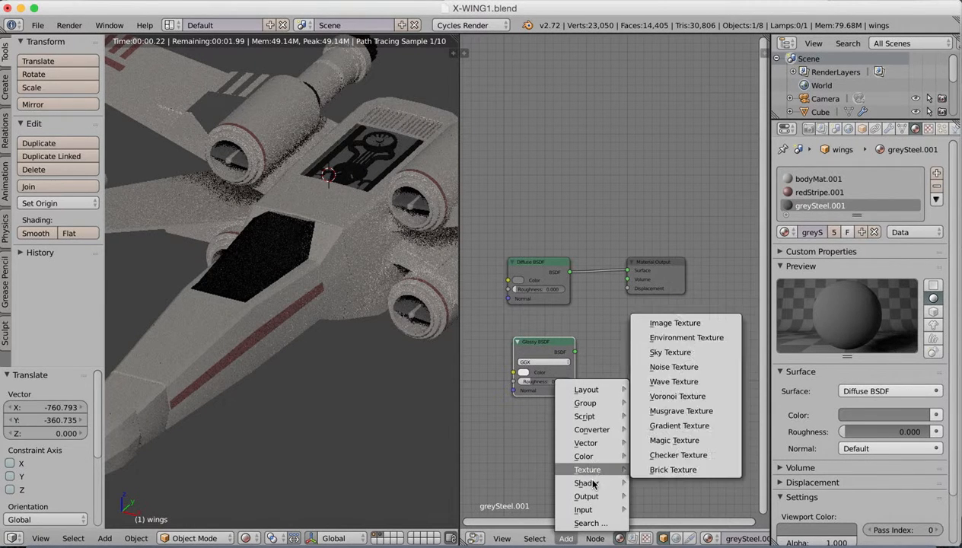
pyautogui.click(588, 482)
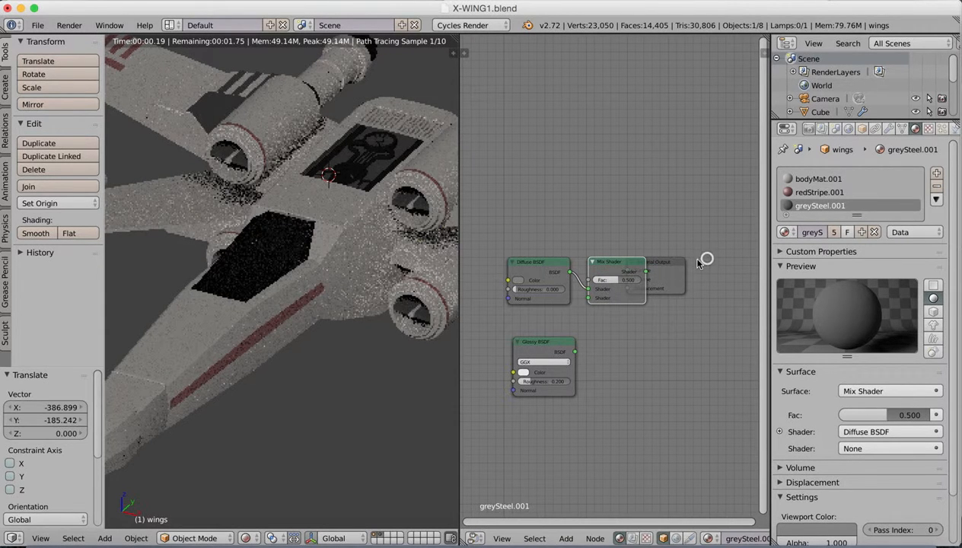
pyautogui.moveTo(658, 263); pyautogui.dragTo(715, 259)
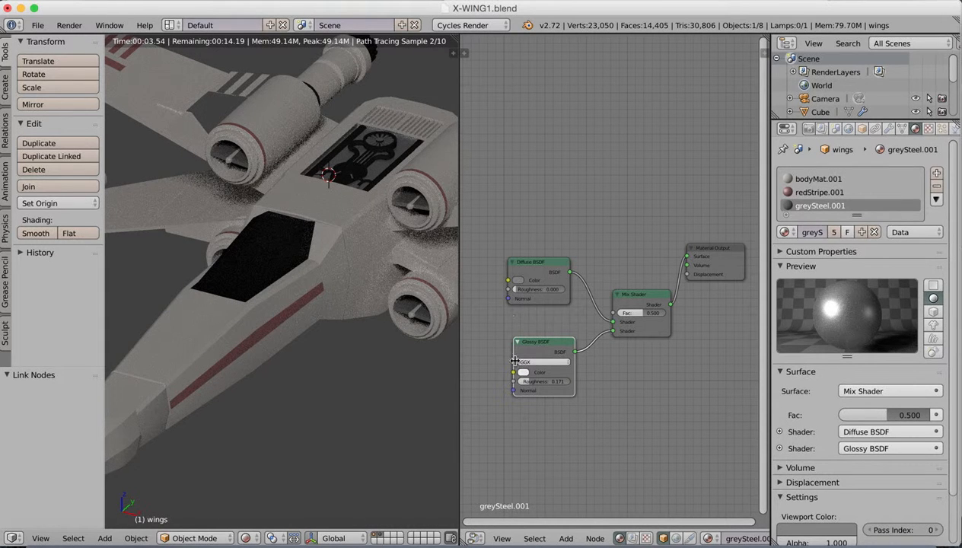
pyautogui.click(539, 372)
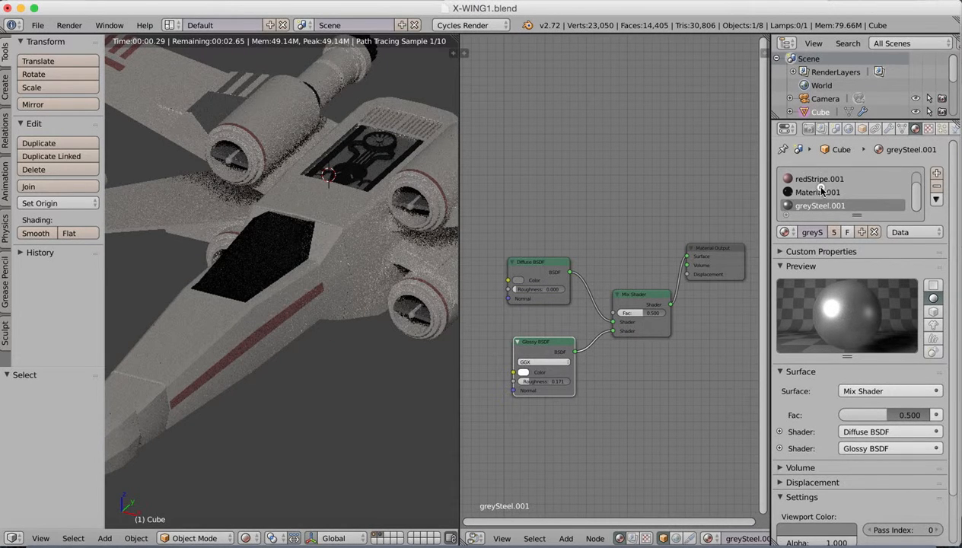
# Rename the glass material to 'cockpitGlass.001'
pyautogui.click(817, 192)
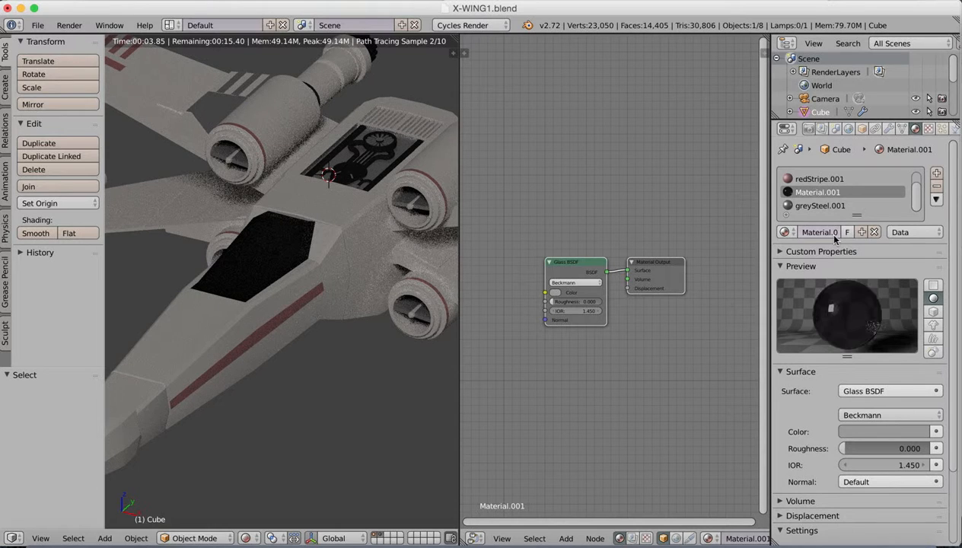
pyautogui.doubleClick(818, 232)
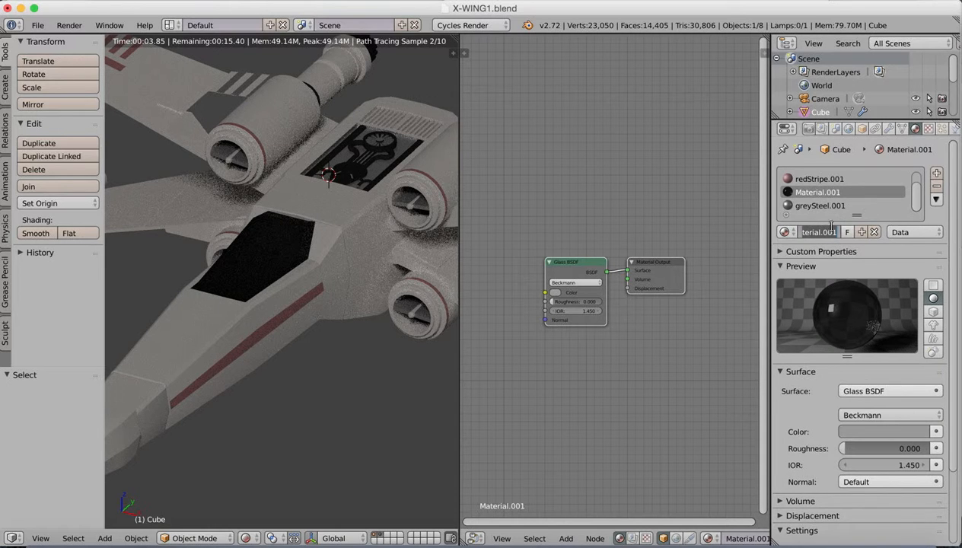
pyautogui.write('cockp')
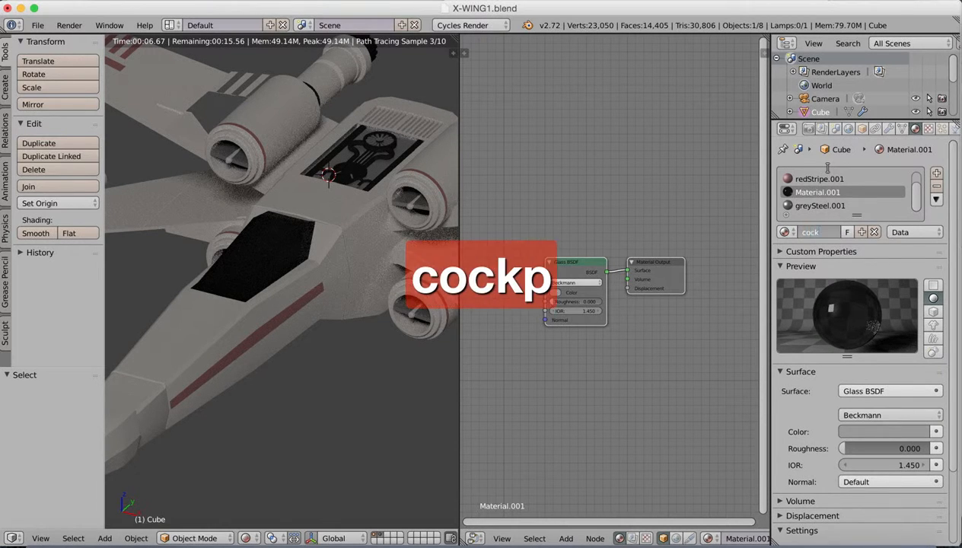
pyautogui.write('itGlass.001')
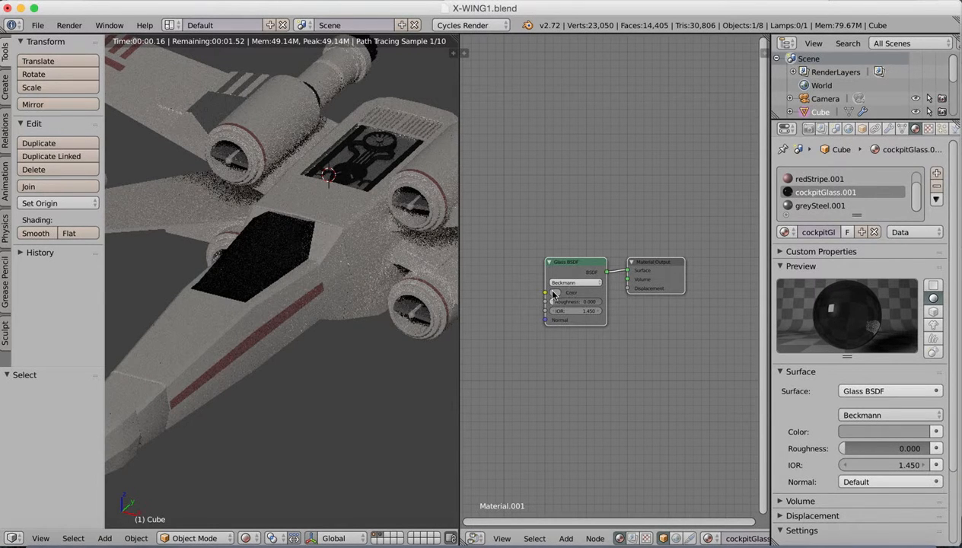
# Brighten the Glass shader colour to a lighter grey
pyautogui.click(570, 292)
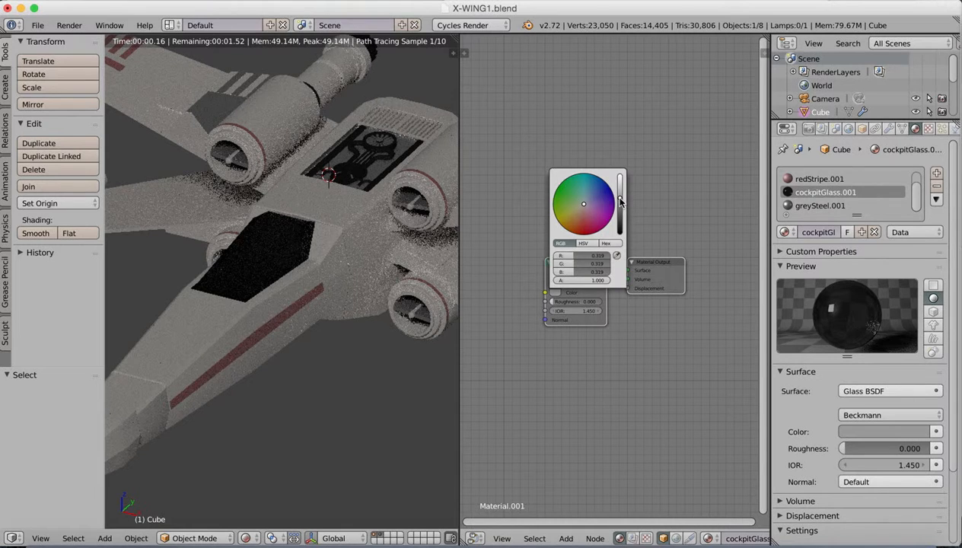
pyautogui.moveTo(620, 201); pyautogui.dragTo(620, 187)
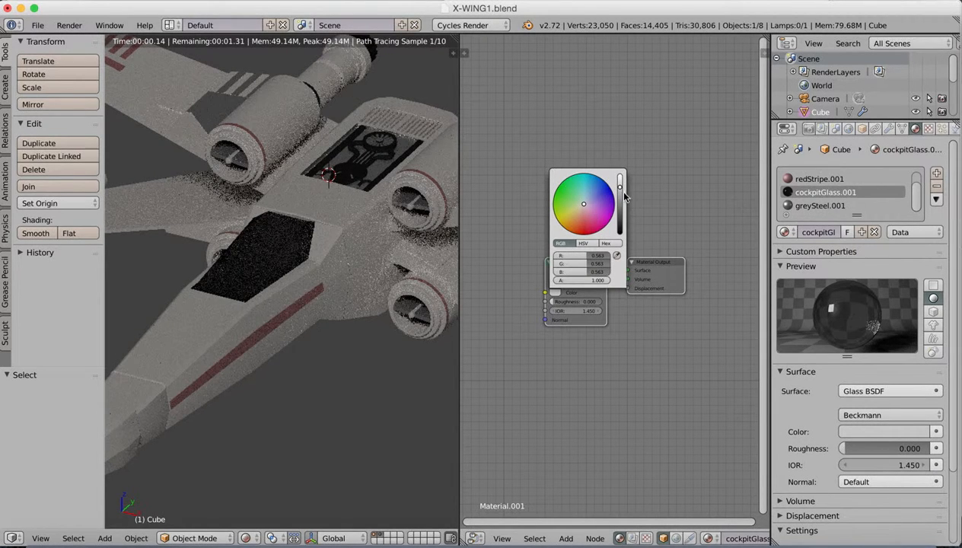
pyautogui.click(601, 210)
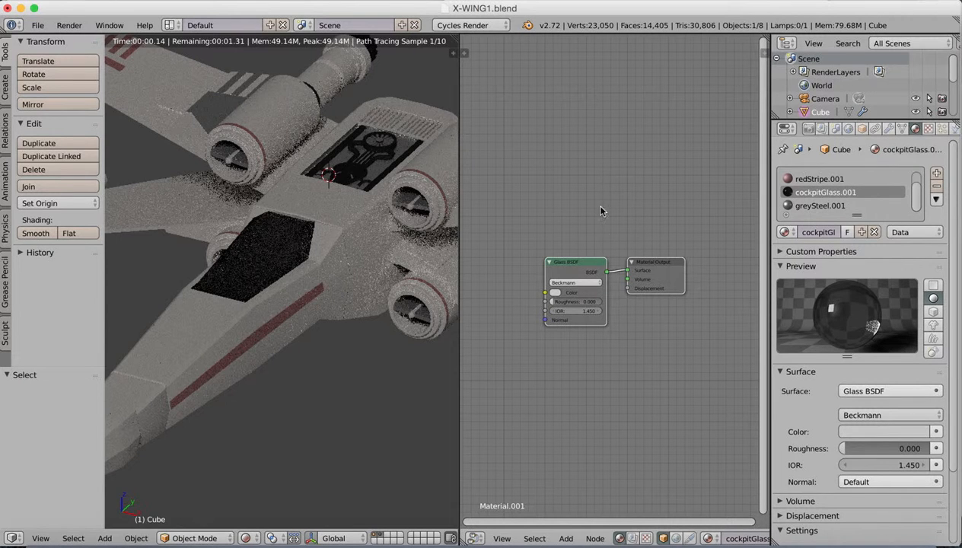
pyautogui.click(571, 293)
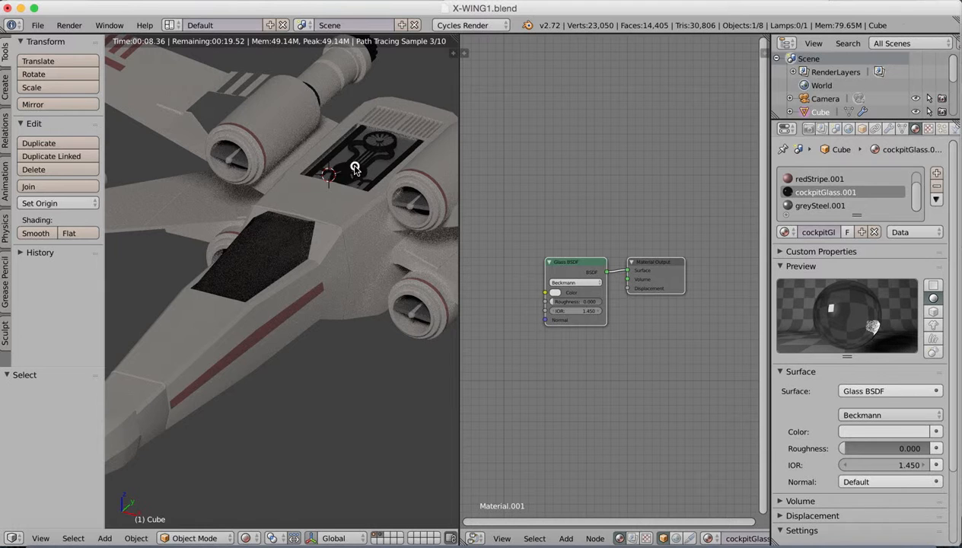
# Add Glossy BSDF and Mix Shader nodes to the blackSteel.001 material
pyautogui.click(819, 192)
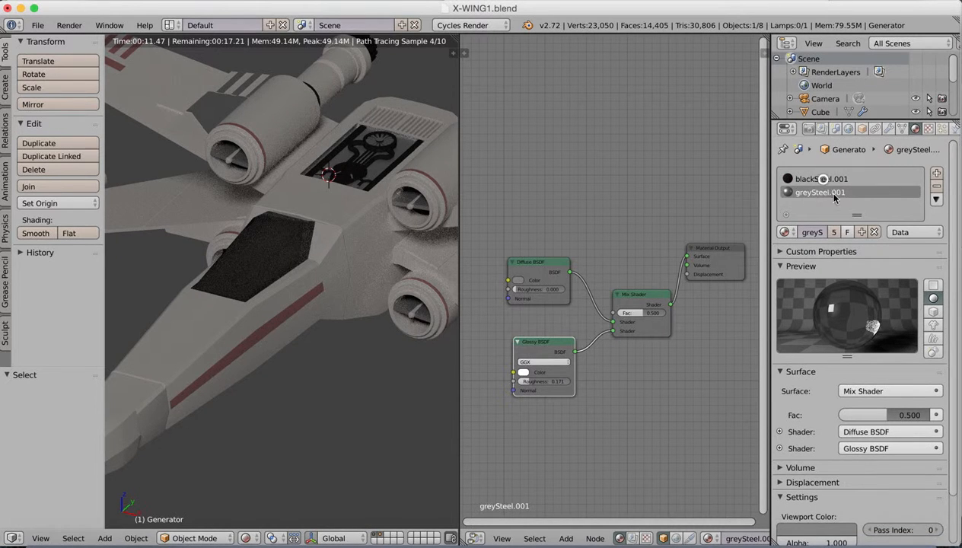
pyautogui.click(821, 178)
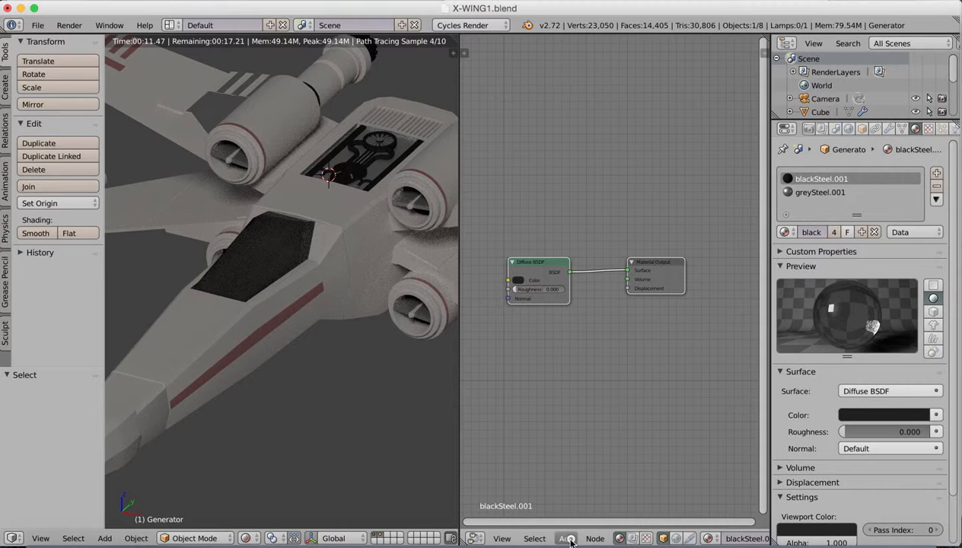
pyautogui.click(565, 538)
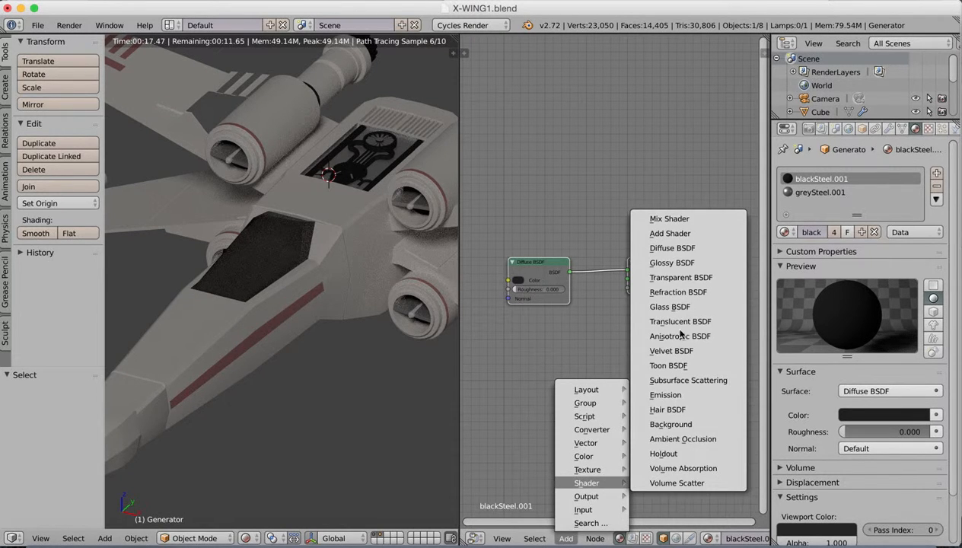
pyautogui.click(671, 262)
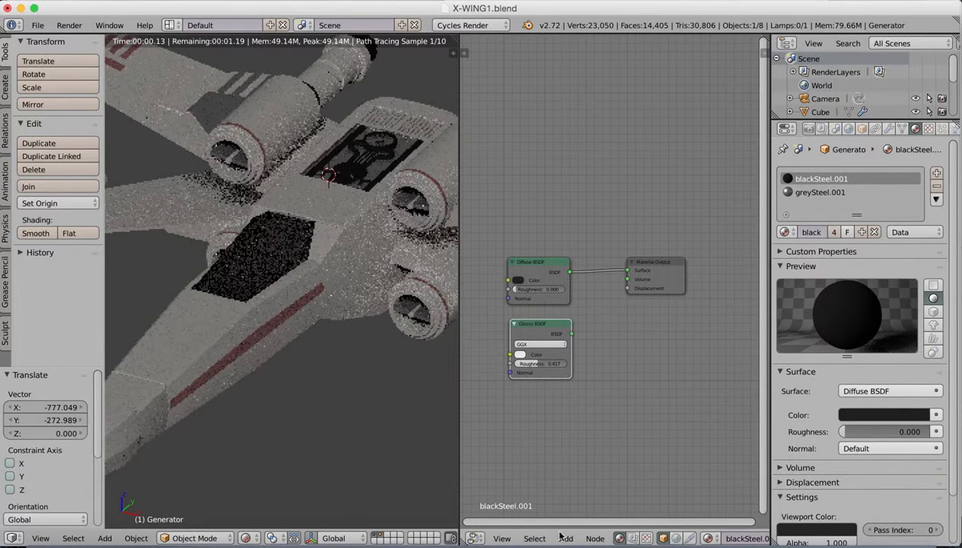
pyautogui.click(566, 537)
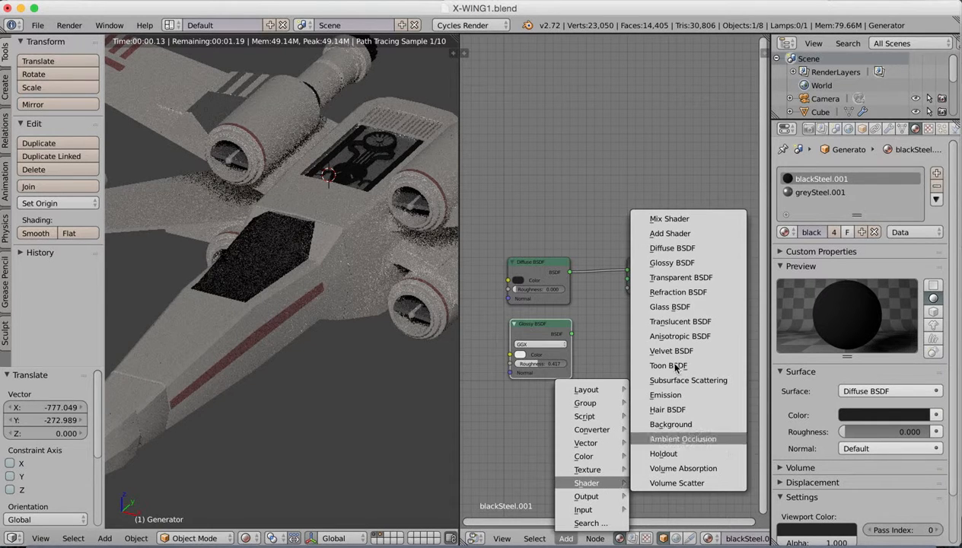
pyautogui.click(669, 218)
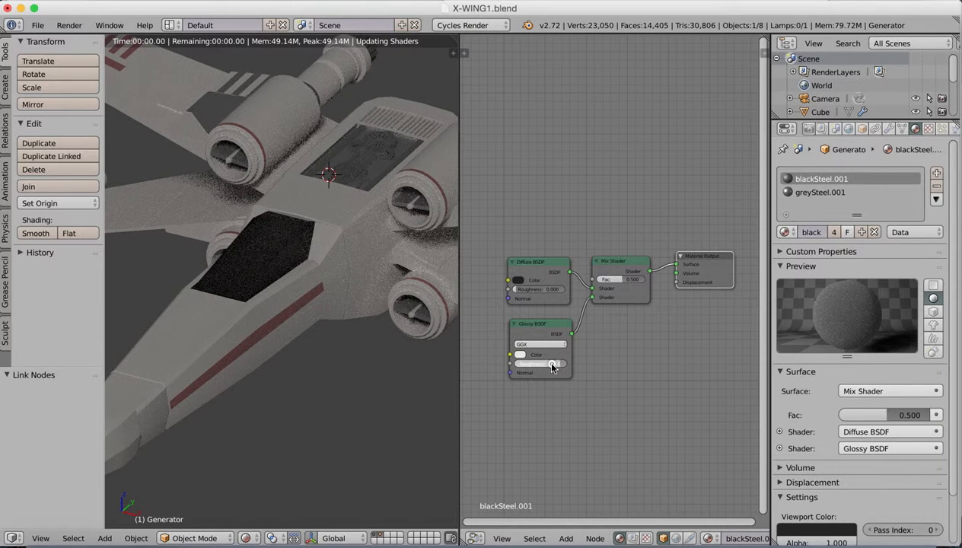
# Lower the glossy shader's roughness and adjust its colour brightness
pyautogui.click(540, 363)
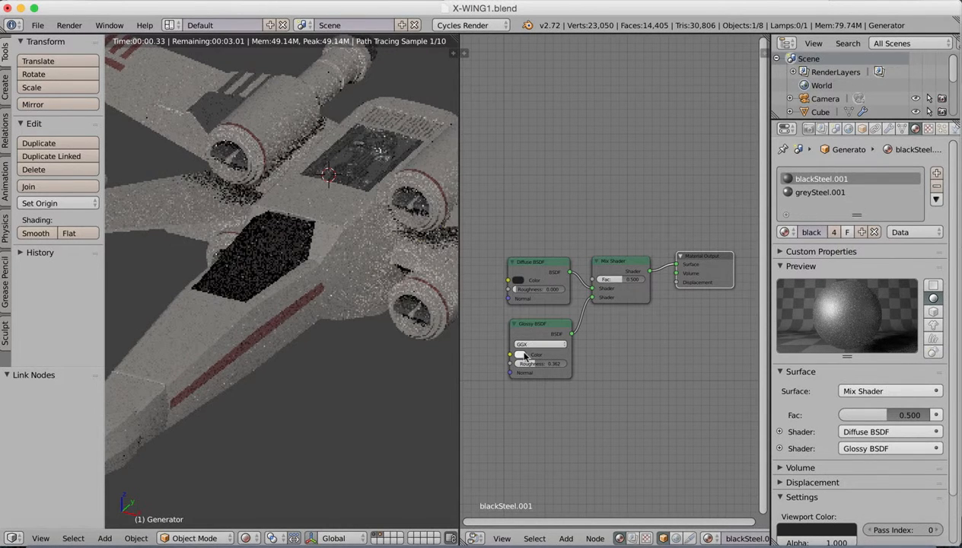
pyautogui.click(540, 354)
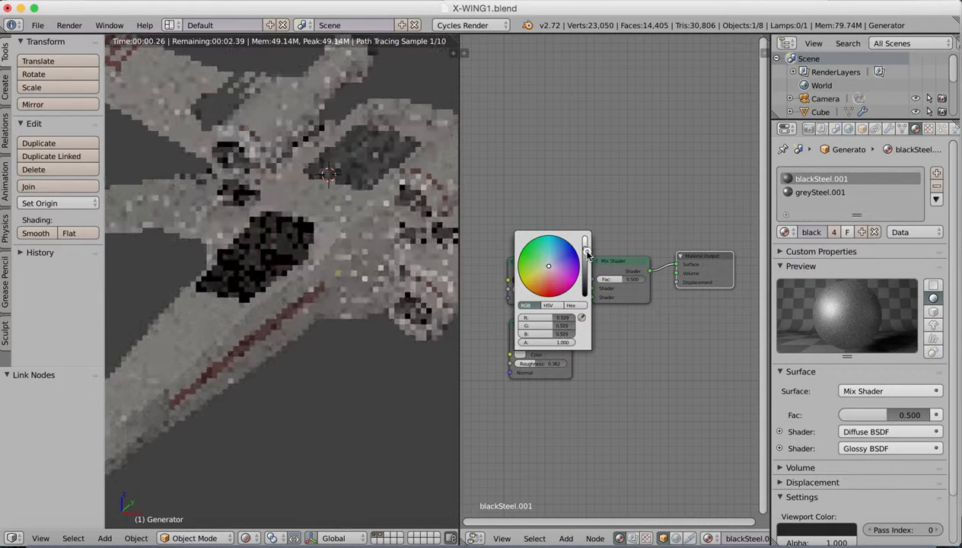
pyautogui.moveTo(584, 244); pyautogui.dragTo(584, 268)
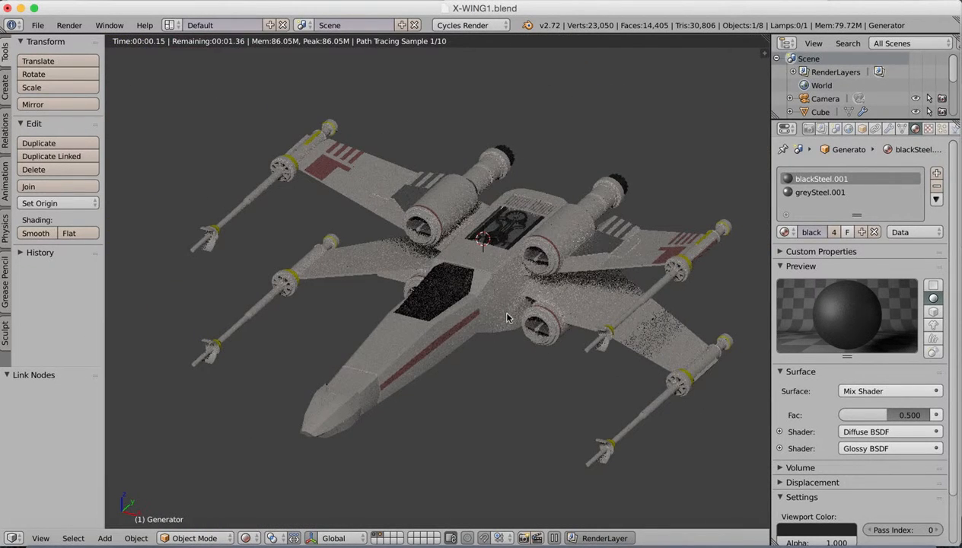
pyautogui.moveTo(555, 324)
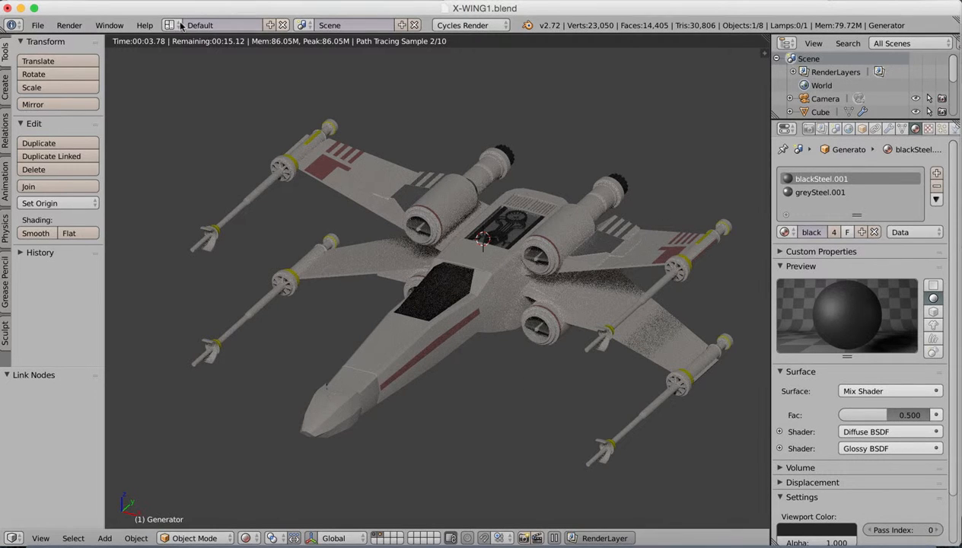
# Switch the screen layout to Compositing
pyautogui.click(199, 25)
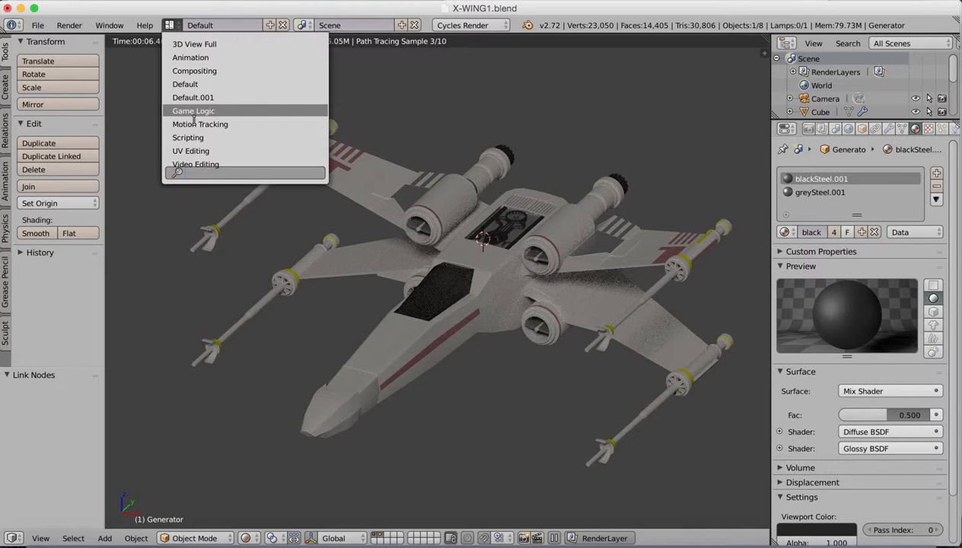
pyautogui.moveTo(219, 71)
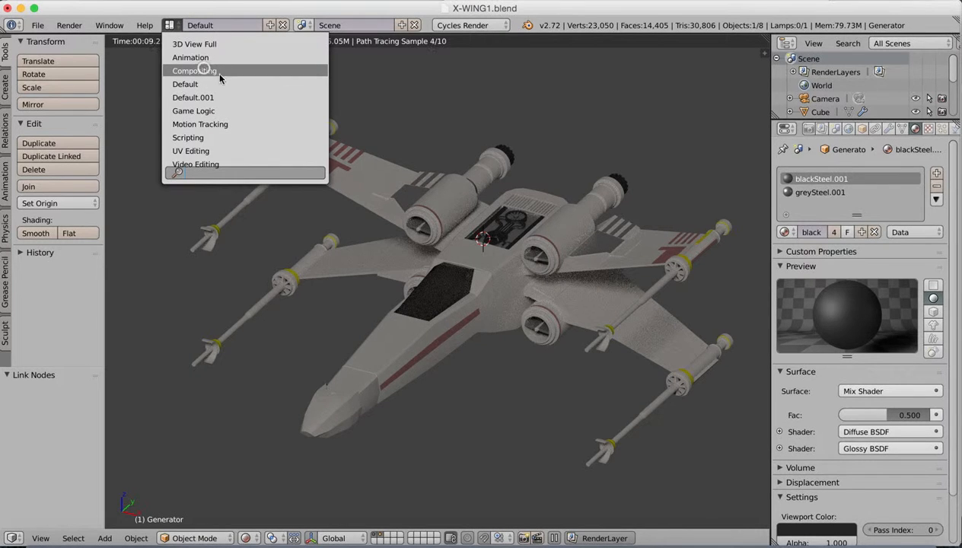
pyautogui.click(195, 70)
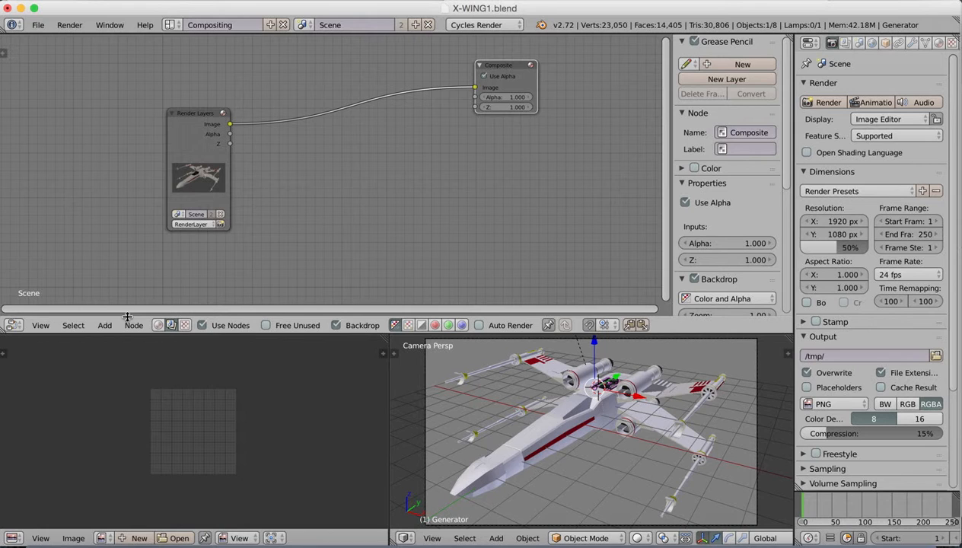
# Add a Viewer node from Render Layers and move the Composite and Viewer nodes right
pyautogui.click(104, 325)
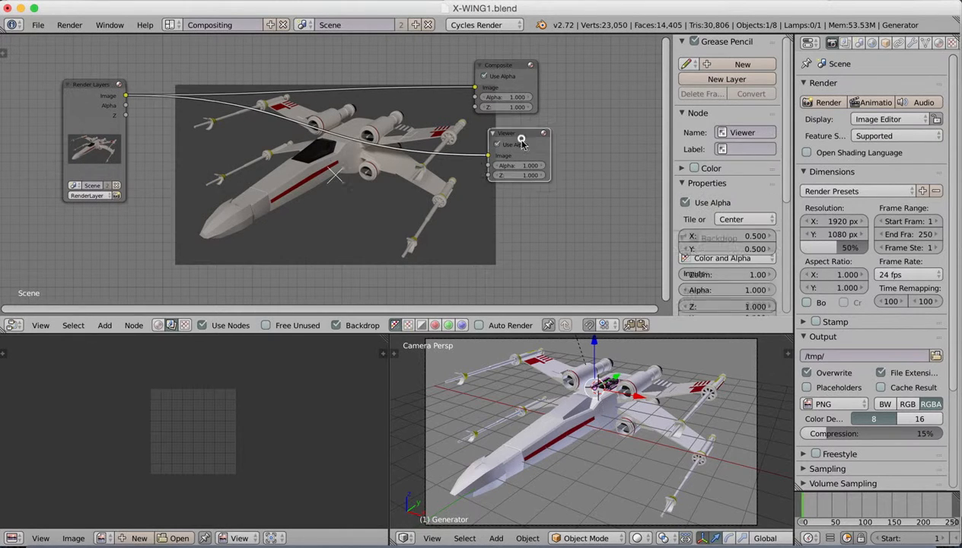
pyautogui.moveTo(521, 144); pyautogui.dragTo(584, 183)
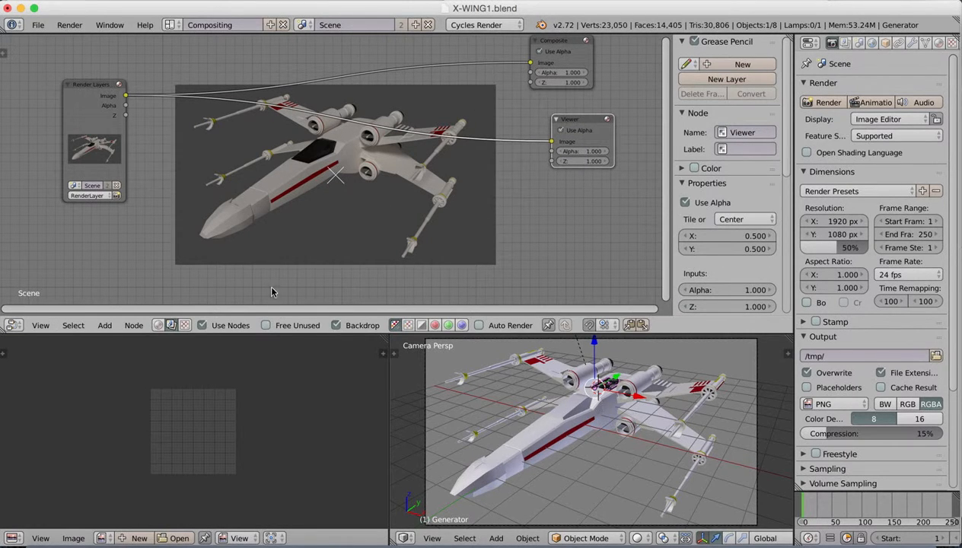
pyautogui.moveTo(129, 310)
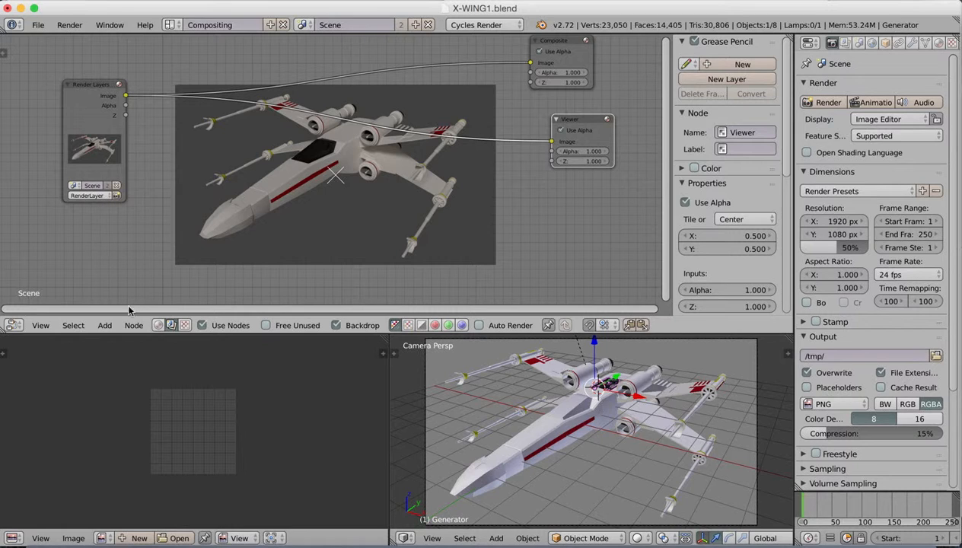
pyautogui.click(104, 325)
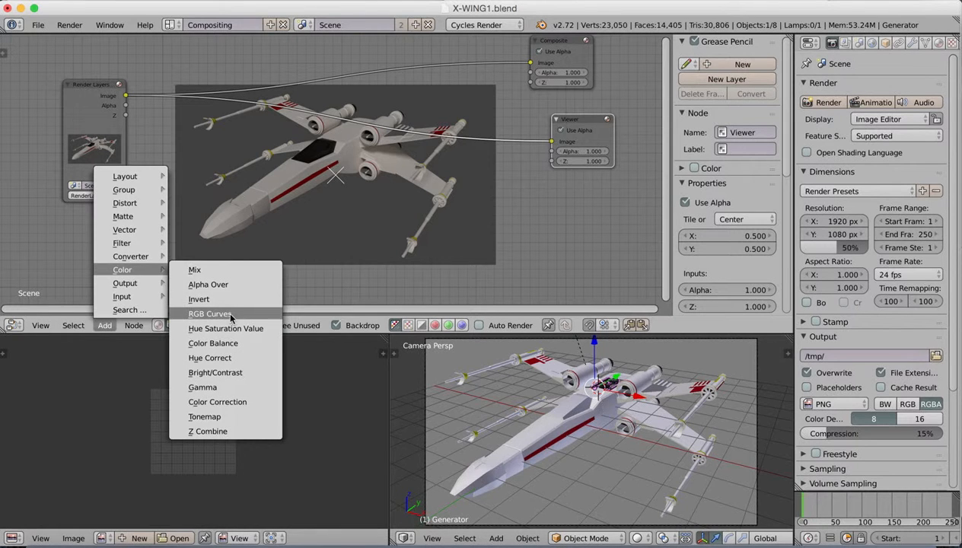
# Insert a Color Balance node before the Viewer and raise its Gamma to brighten midtones
pyautogui.click(213, 343)
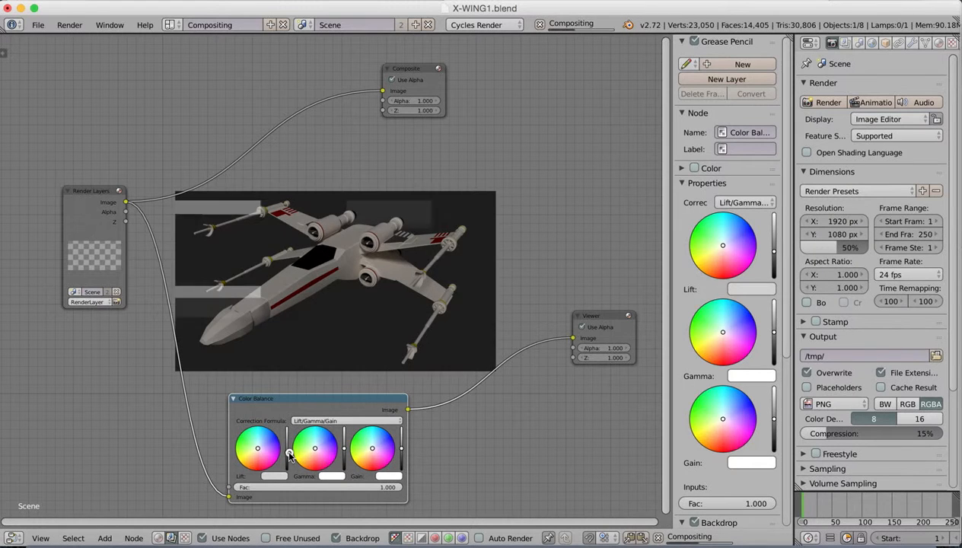
pyautogui.click(289, 453)
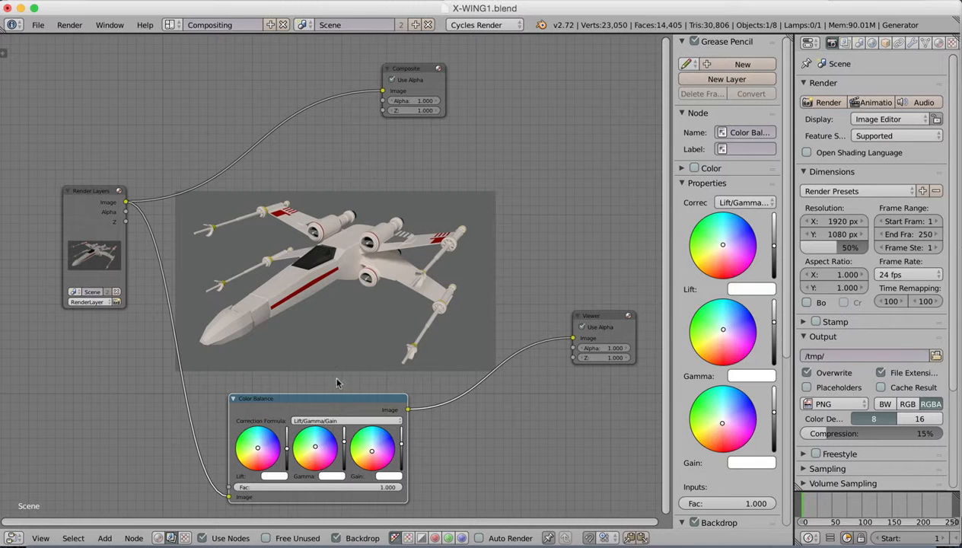
pyautogui.moveTo(372, 451)
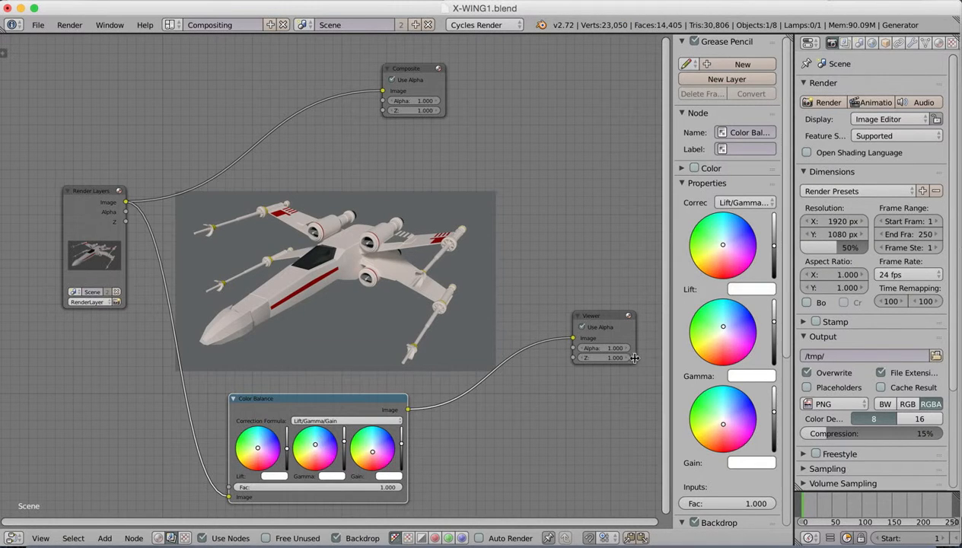
pyautogui.moveTo(359, 307)
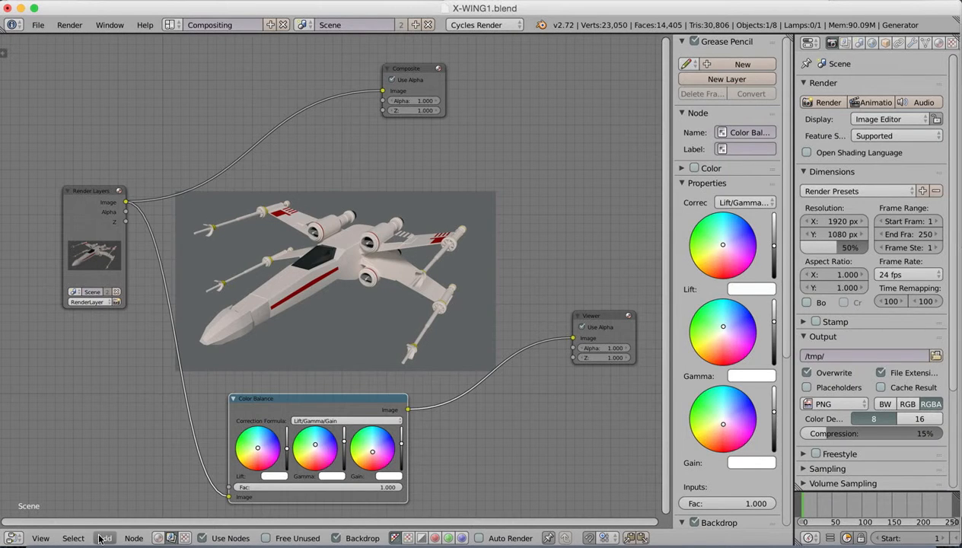
# Add a File Output node fed by Color Balance, relink the Composite, and browse folders from /tmp/
pyautogui.click(104, 538)
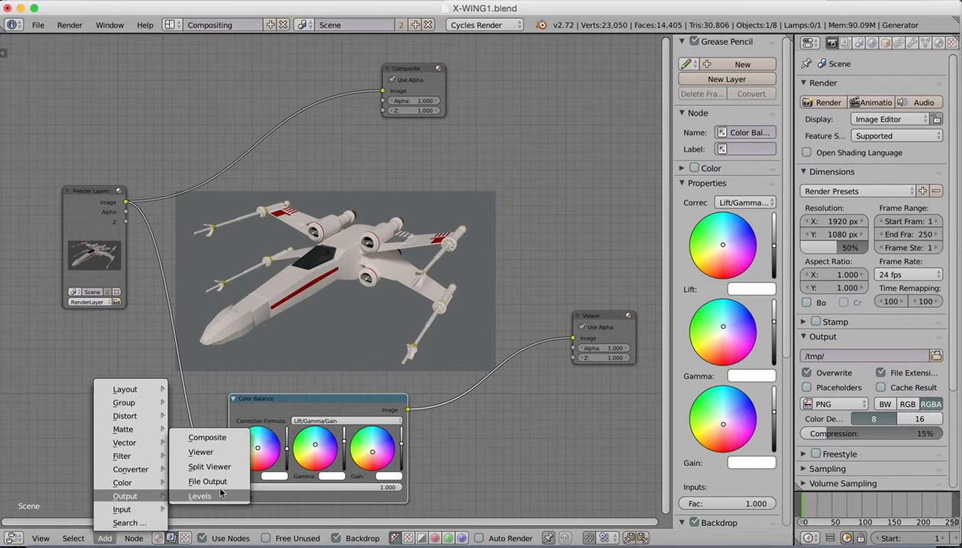
pyautogui.click(207, 481)
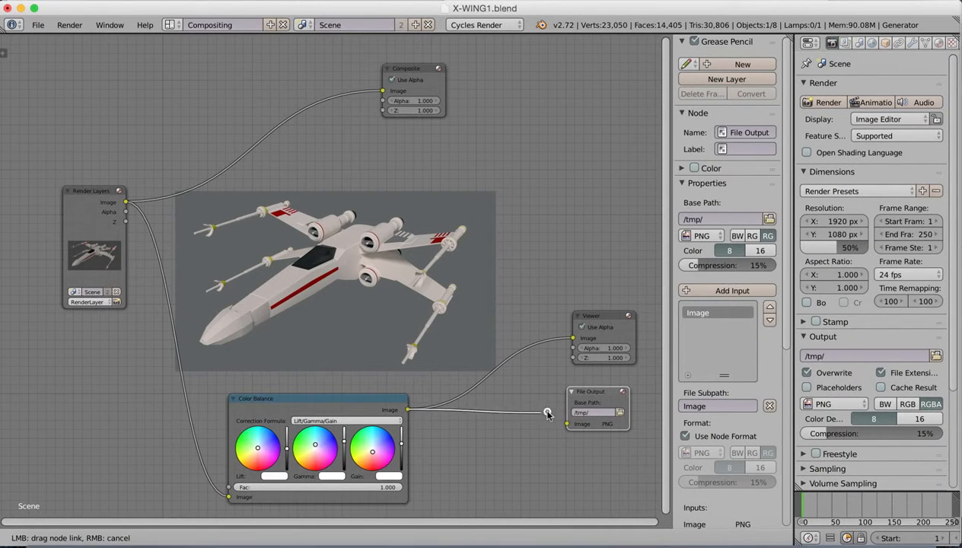
pyautogui.click(602, 315)
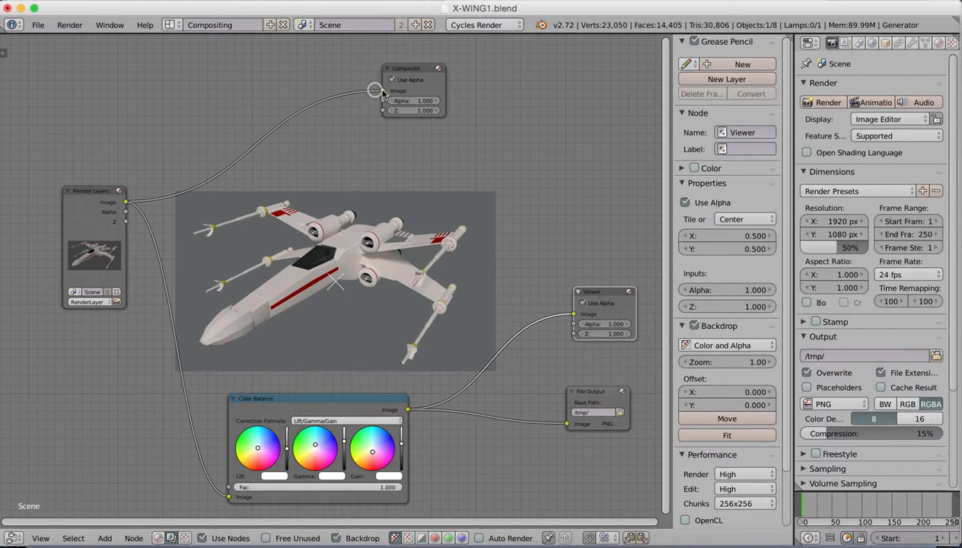
pyautogui.click(413, 69)
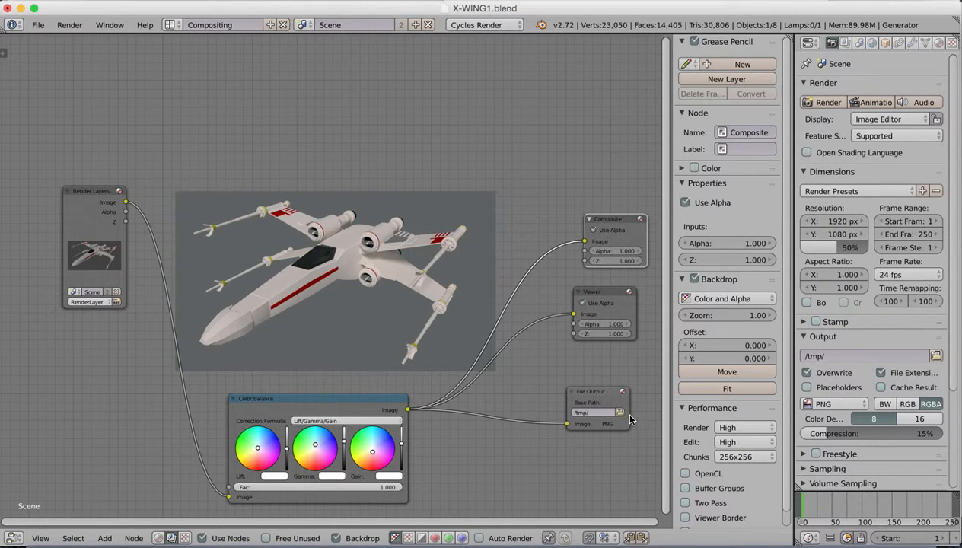
pyautogui.click(621, 412)
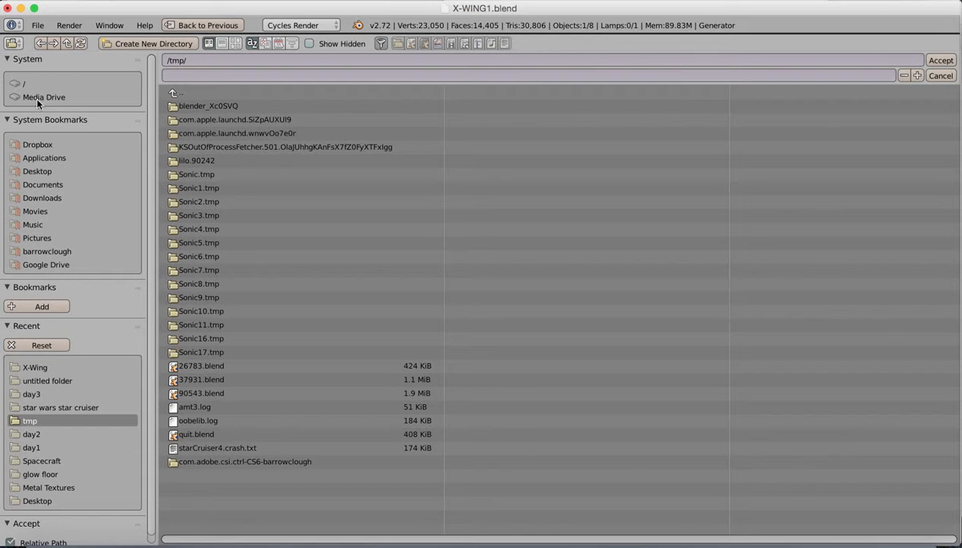
pyautogui.moveTo(37, 172)
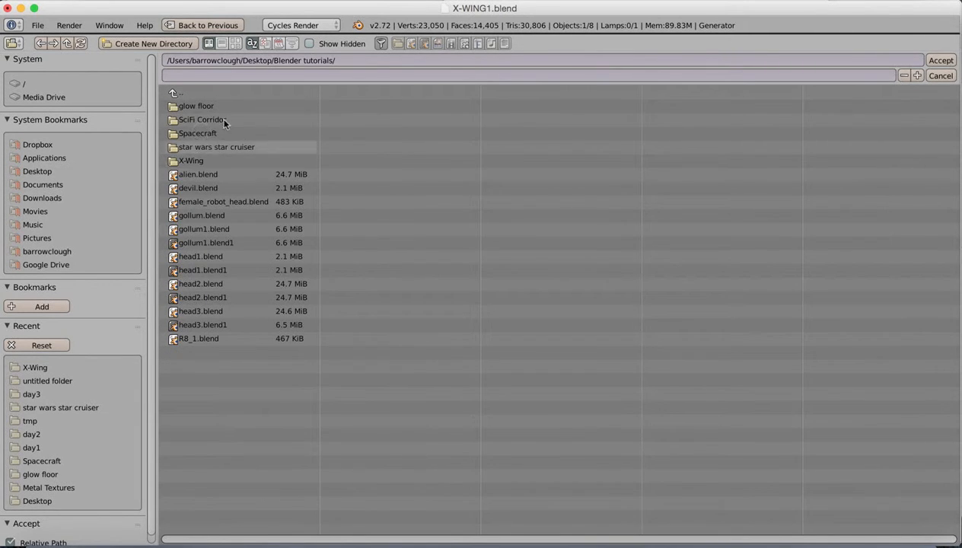
pyautogui.doubleClick(191, 161)
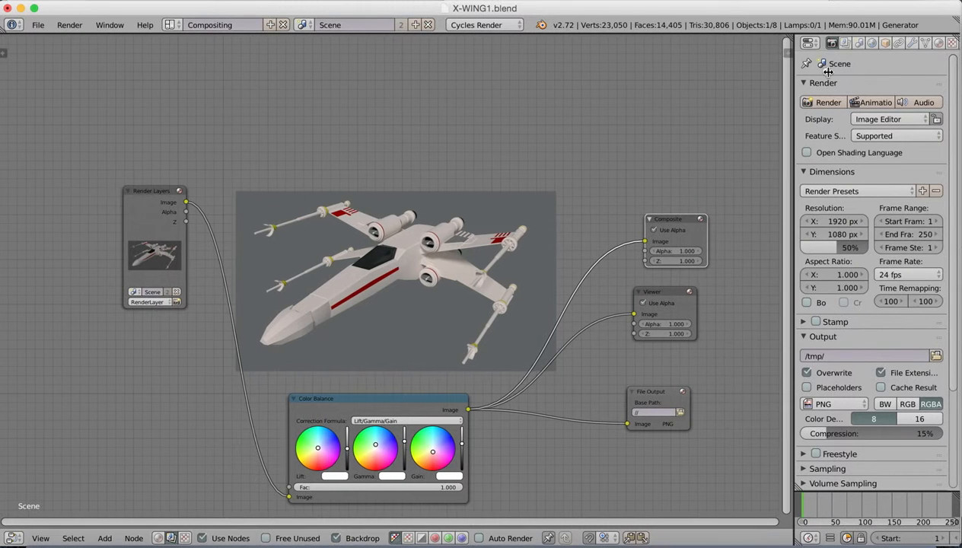
pyautogui.moveTo(831, 254)
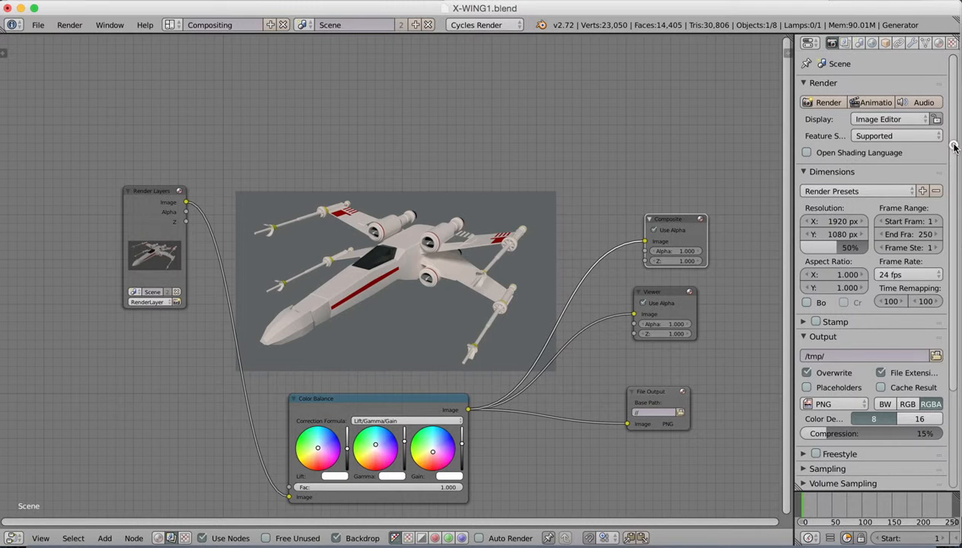
pyautogui.moveTo(828, 102)
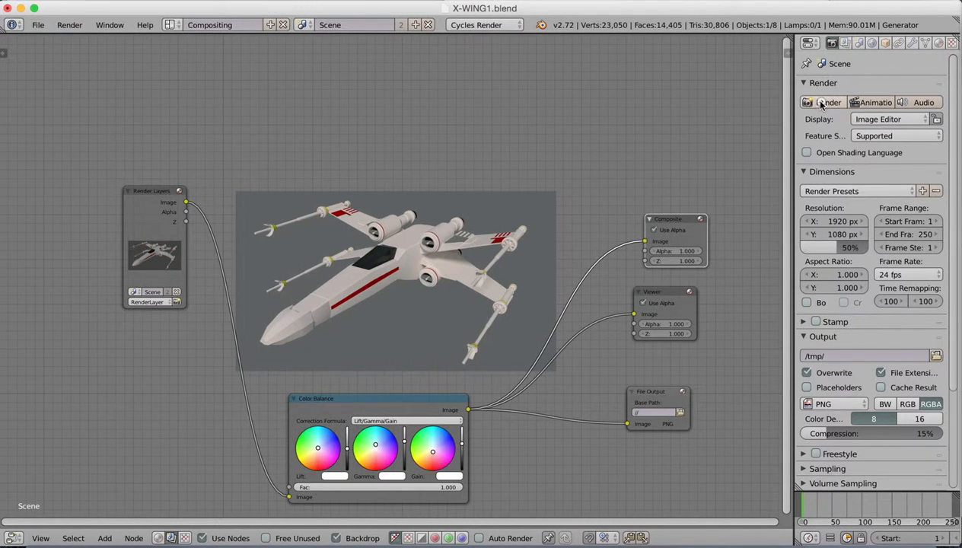
# Start a Cycles render of the current X-Wing frame
pyautogui.click(827, 102)
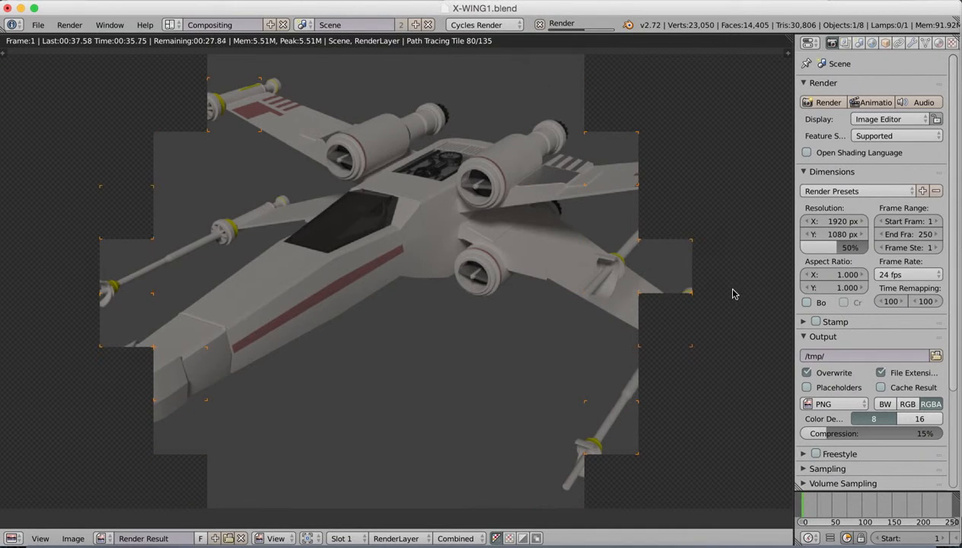
pyautogui.moveTo(436, 310)
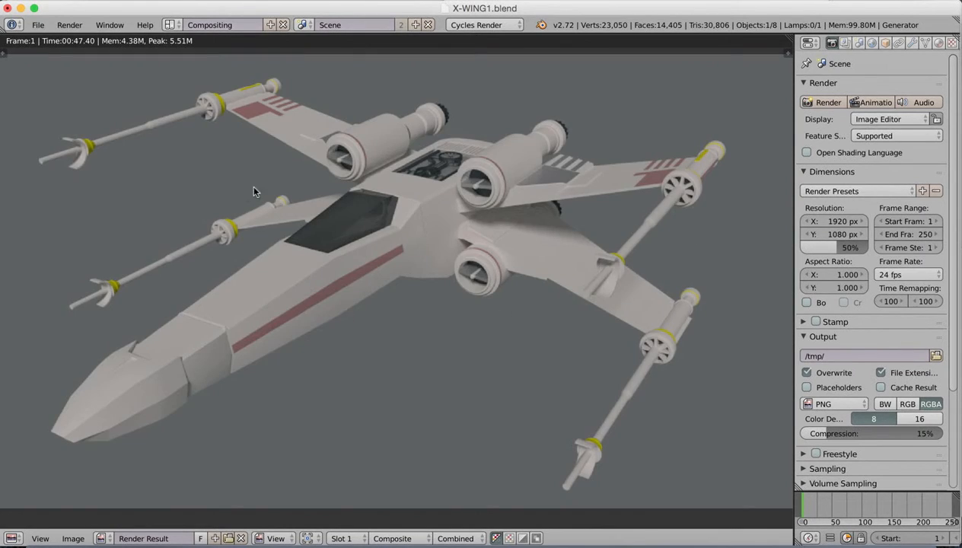
pyautogui.moveTo(381, 232)
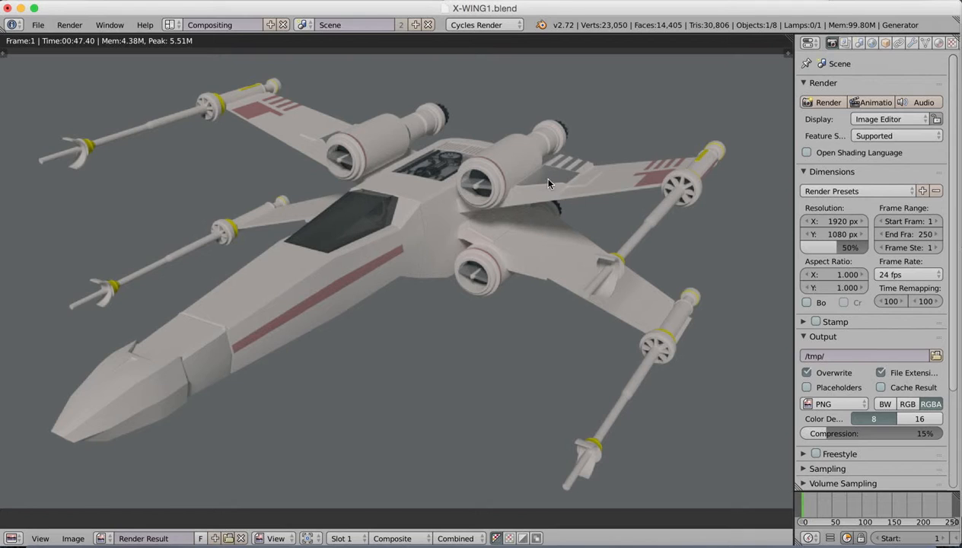
pyautogui.moveTo(544, 300)
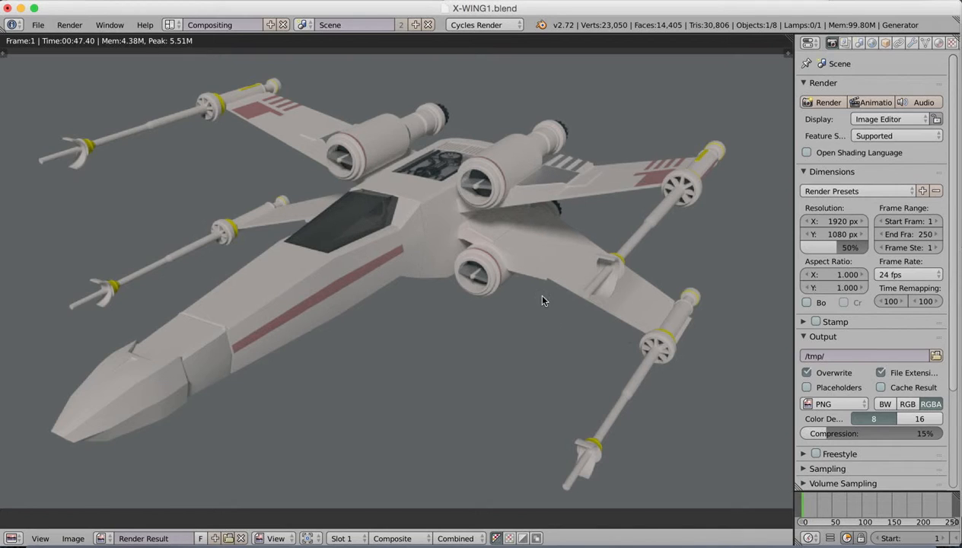
pyautogui.moveTo(457, 316)
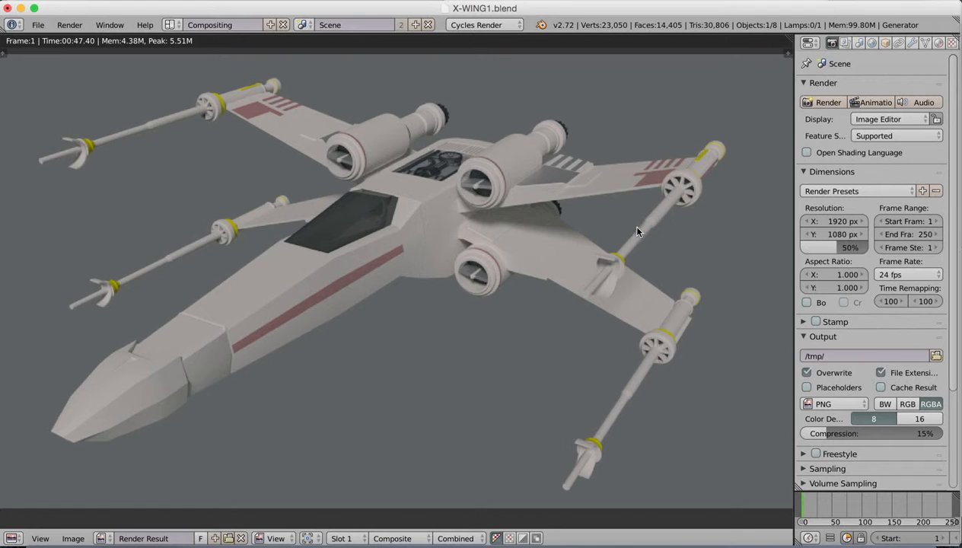
pyautogui.moveTo(668, 187)
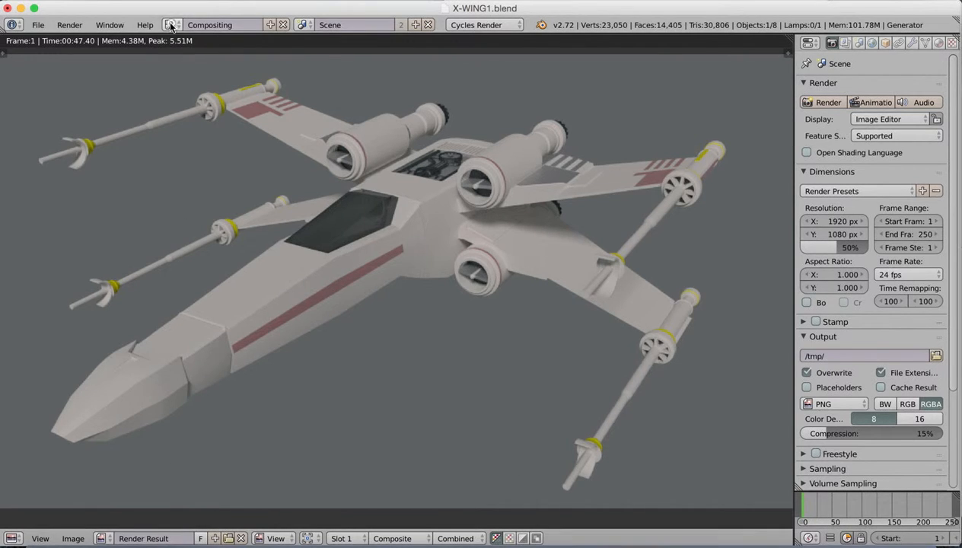
pyautogui.moveTo(98, 343)
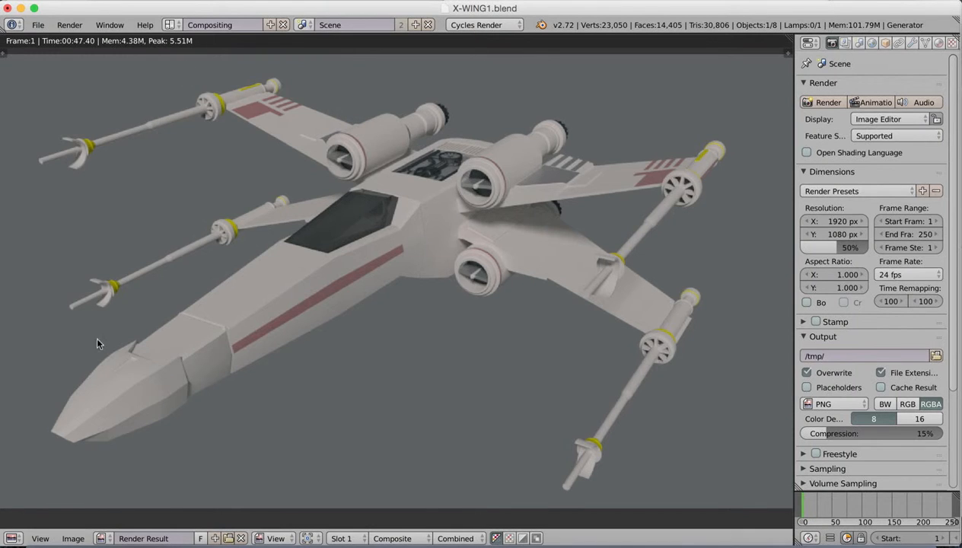
# Switch the main area from the render result to the Node Editor
pyautogui.click(12, 537)
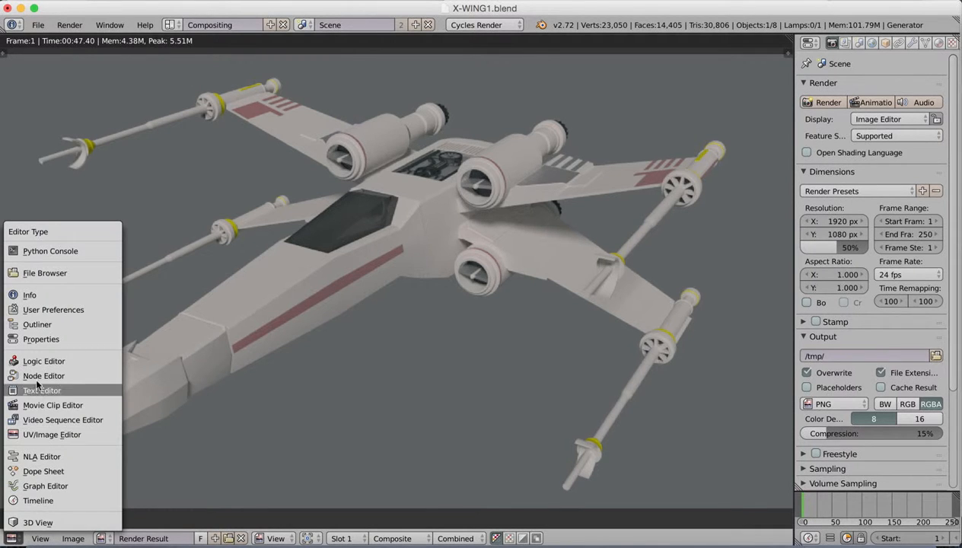
pyautogui.click(44, 375)
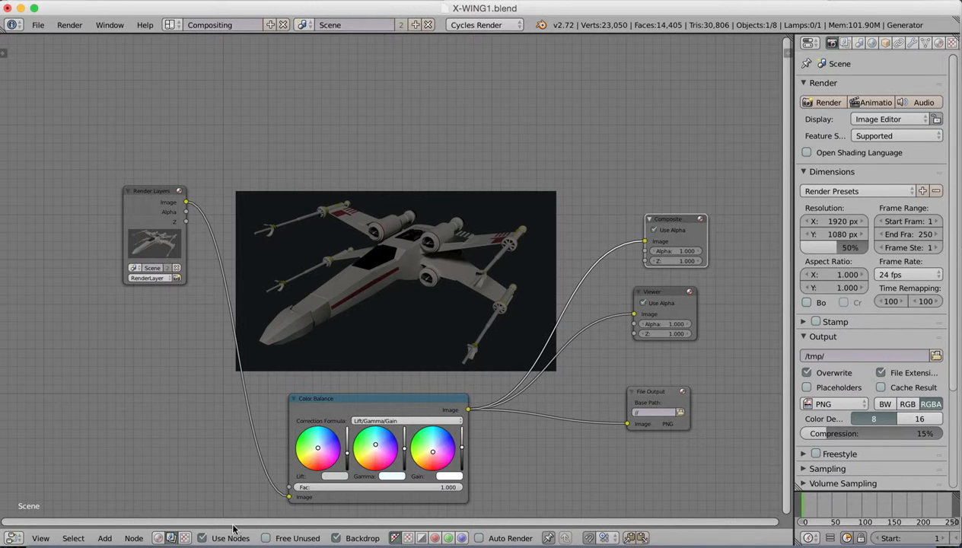
pyautogui.moveTo(544, 229)
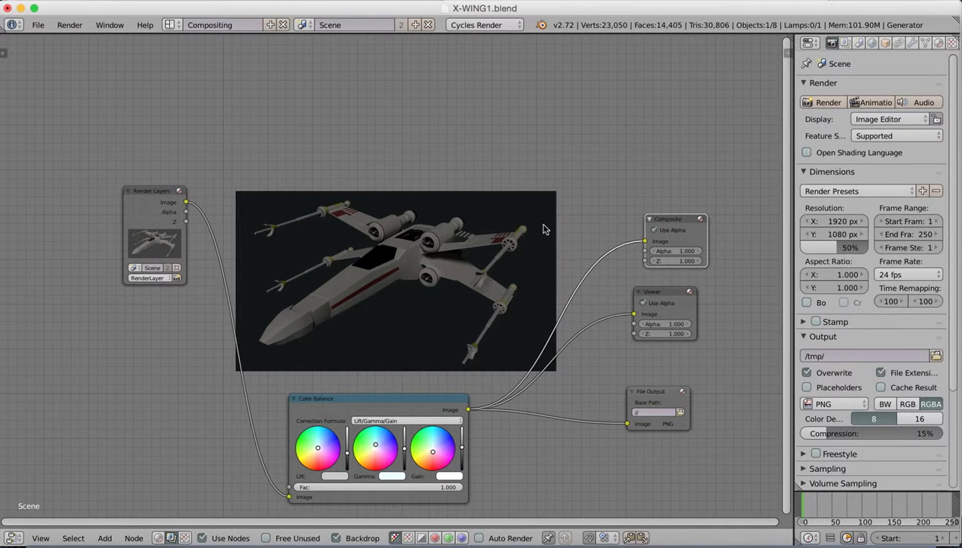
pyautogui.moveTo(11, 531)
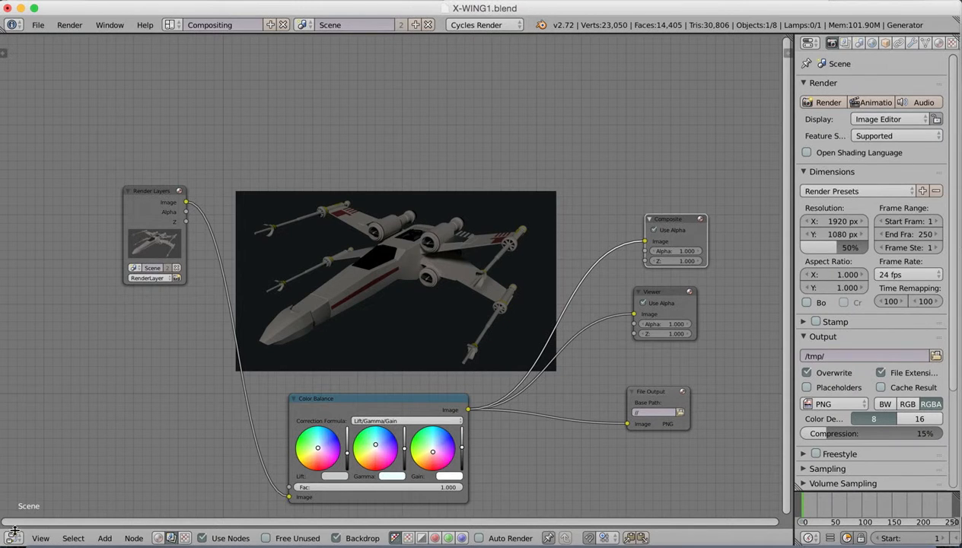
# Switch the area to the 3D View, orbit around the X-Wing, and place the 3D cursor
pyautogui.click(13, 538)
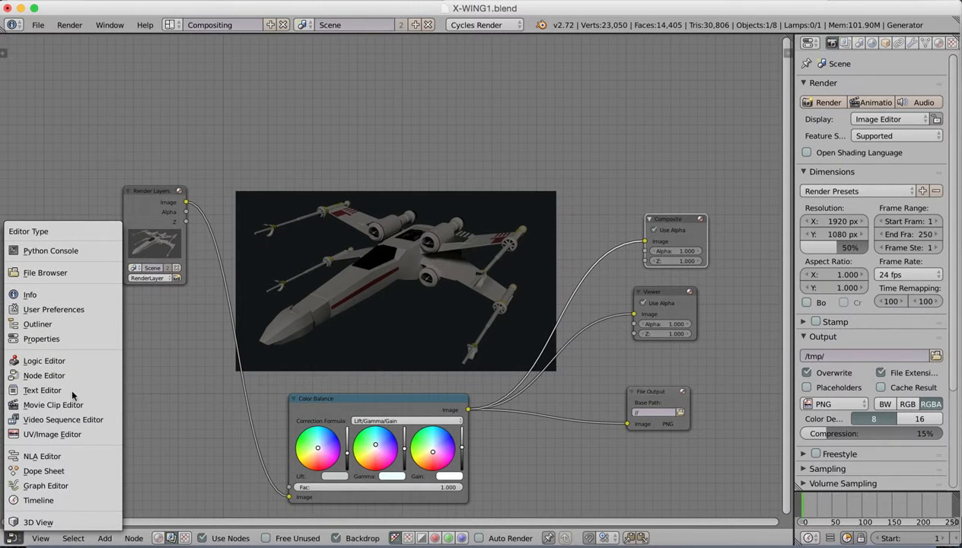
pyautogui.click(38, 522)
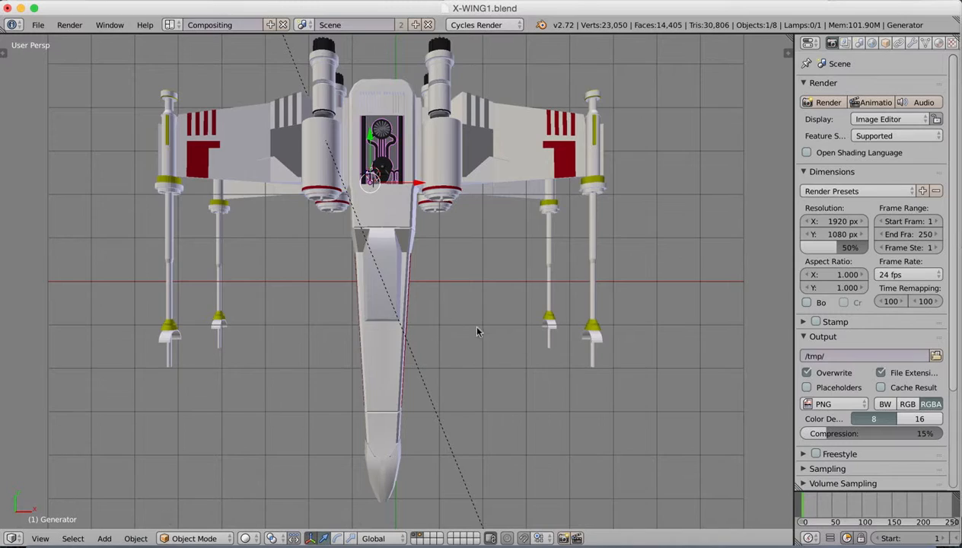
pyautogui.moveTo(475, 330); pyautogui.dragTo(521, 303)
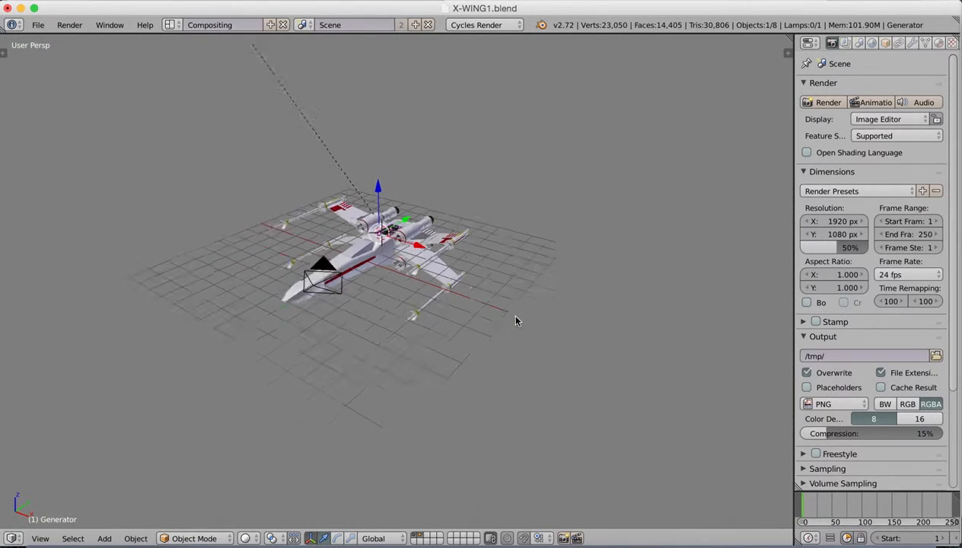
pyautogui.moveTo(517, 319); pyautogui.dragTo(490, 310)
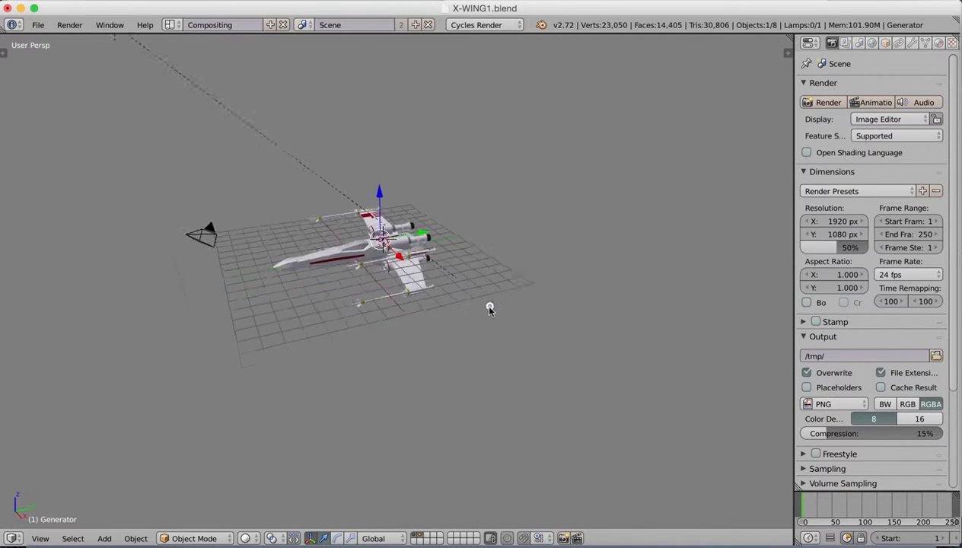
pyautogui.click(90, 91)
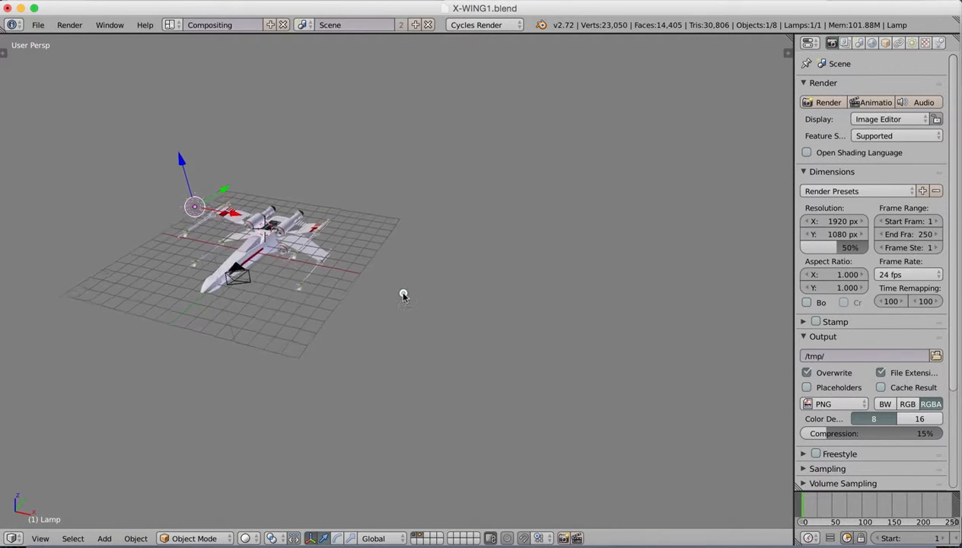
# Preview the X-Wing through the camera in rendered shading, then return to solid shading
pyautogui.click(39, 538)
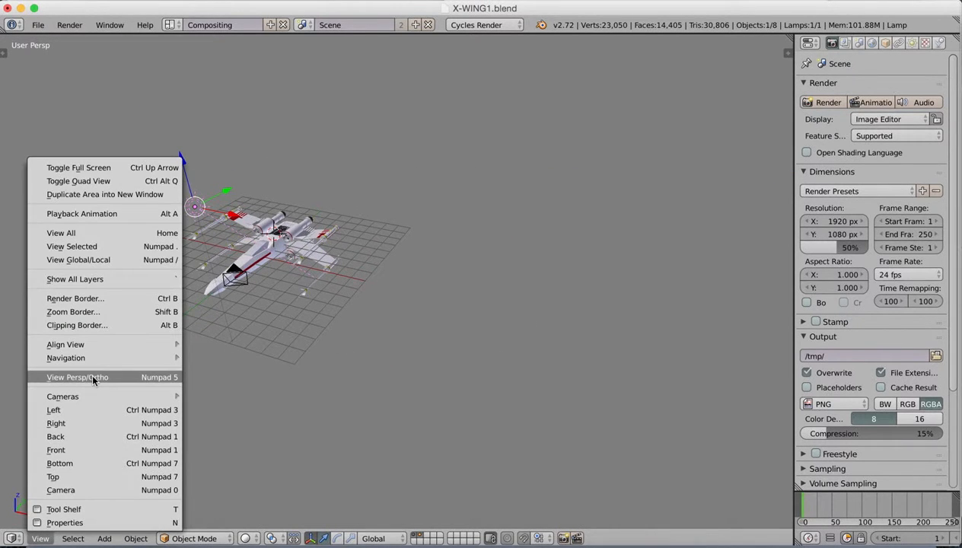
pyautogui.click(61, 490)
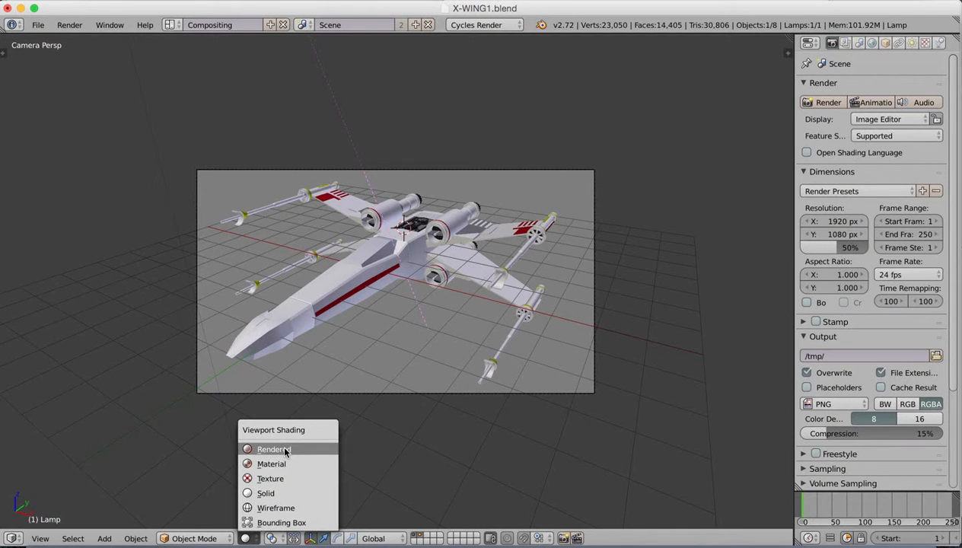
pyautogui.click(273, 449)
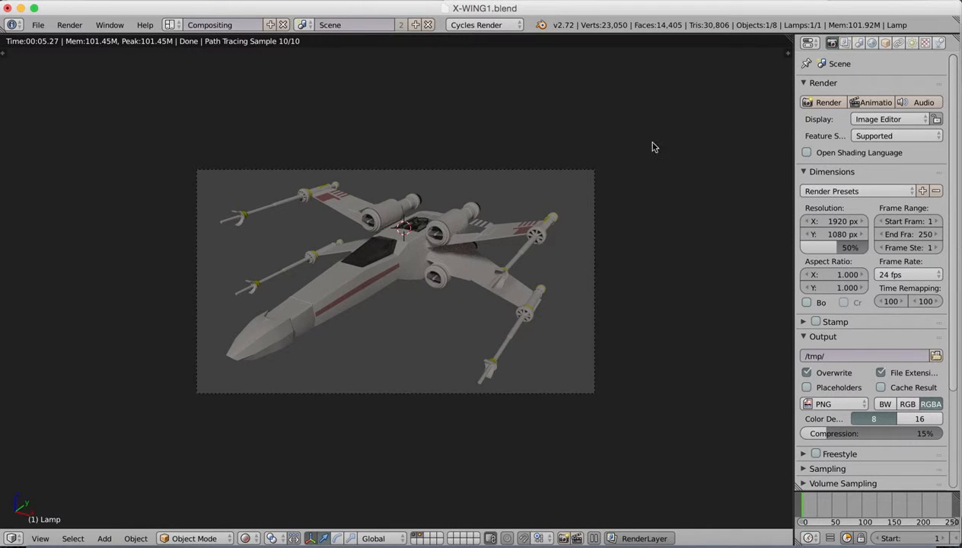
pyautogui.moveTo(11, 538)
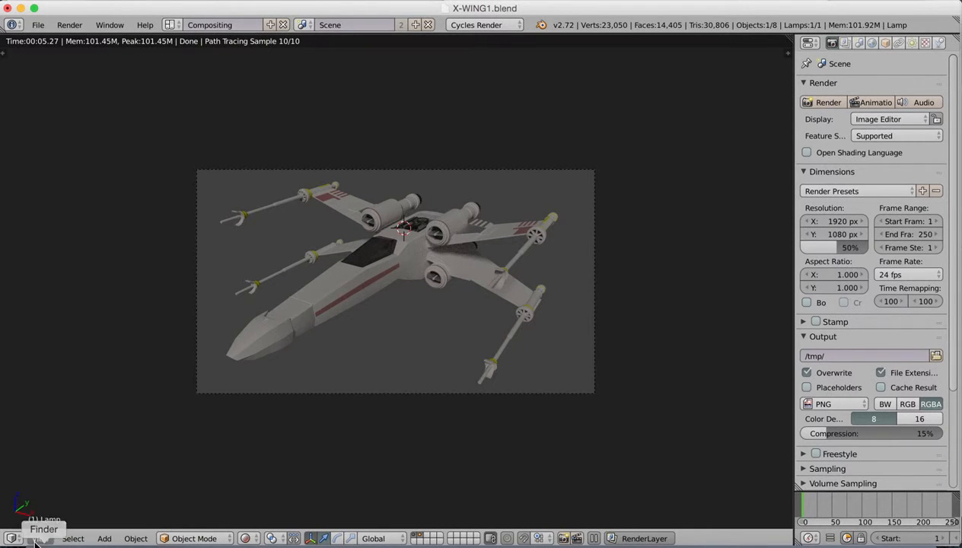
pyautogui.moveTo(251, 538)
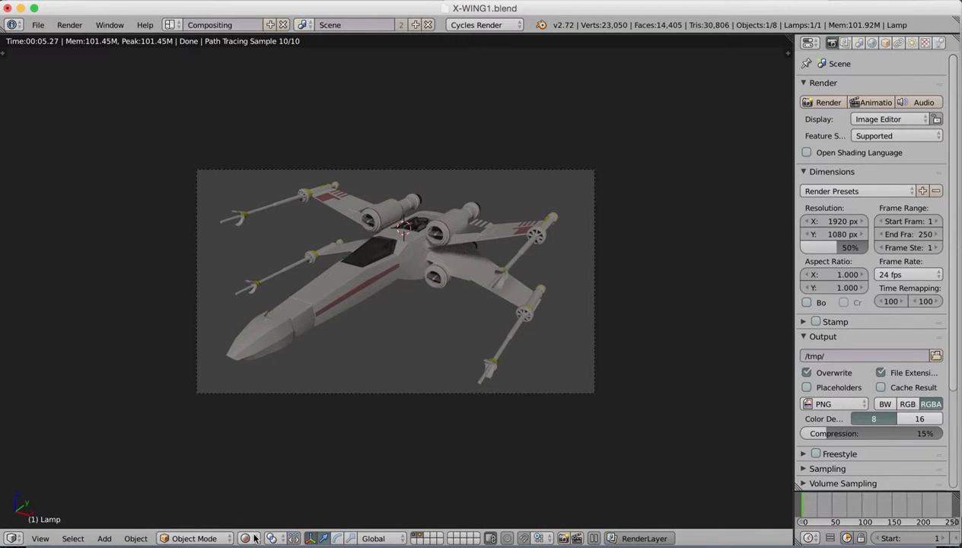
pyautogui.click(246, 538)
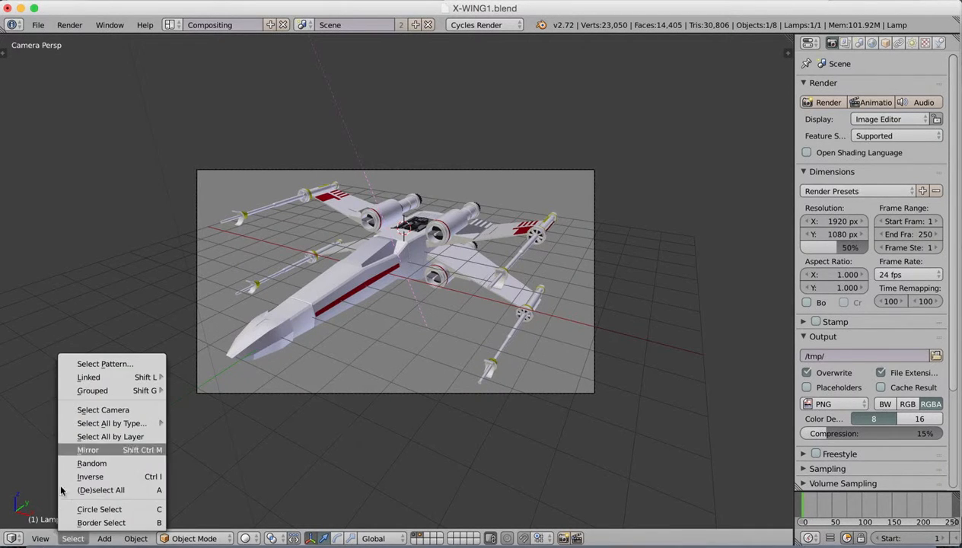
pyautogui.click(40, 538)
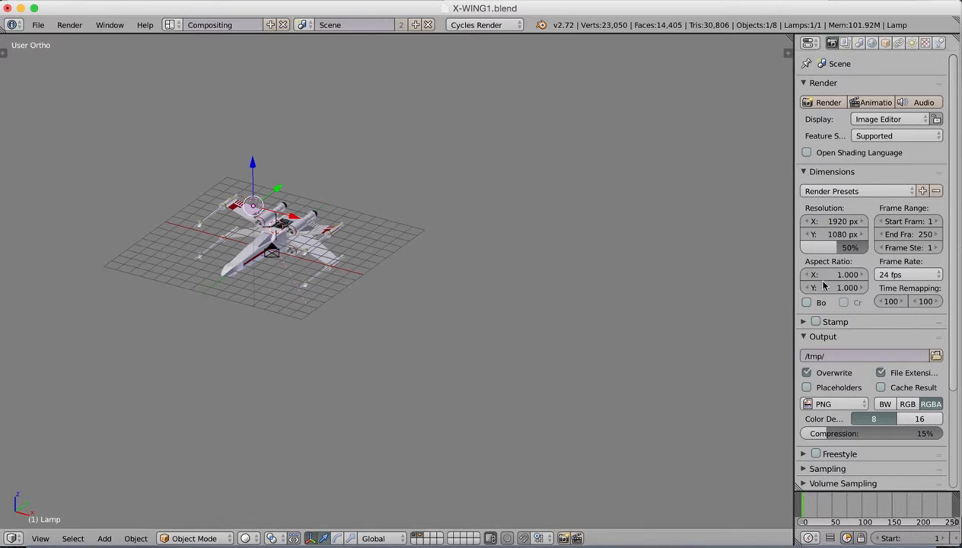
# Raise the sun lamp's Size to 0.144 and preview the lit X-Wing in rendered shading
pyautogui.click(913, 42)
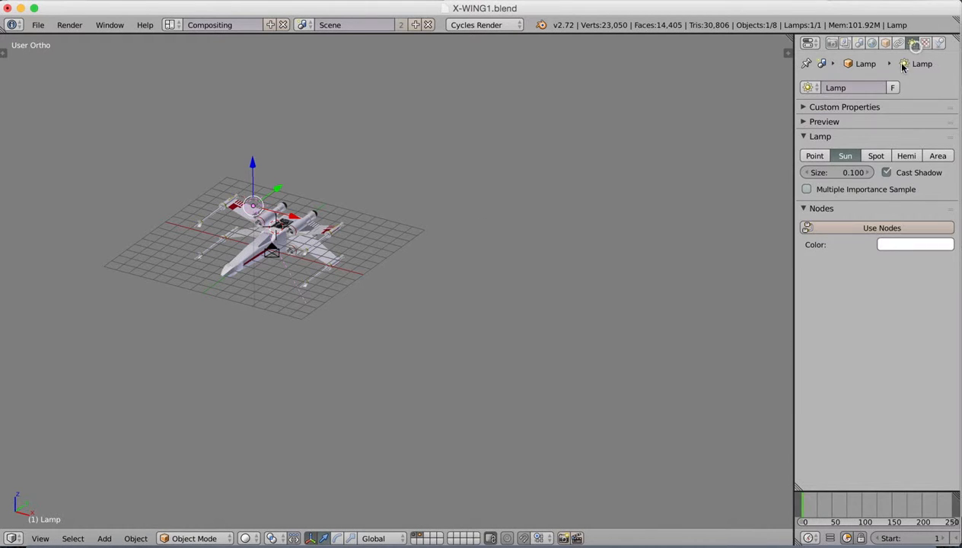
pyautogui.moveTo(865, 199)
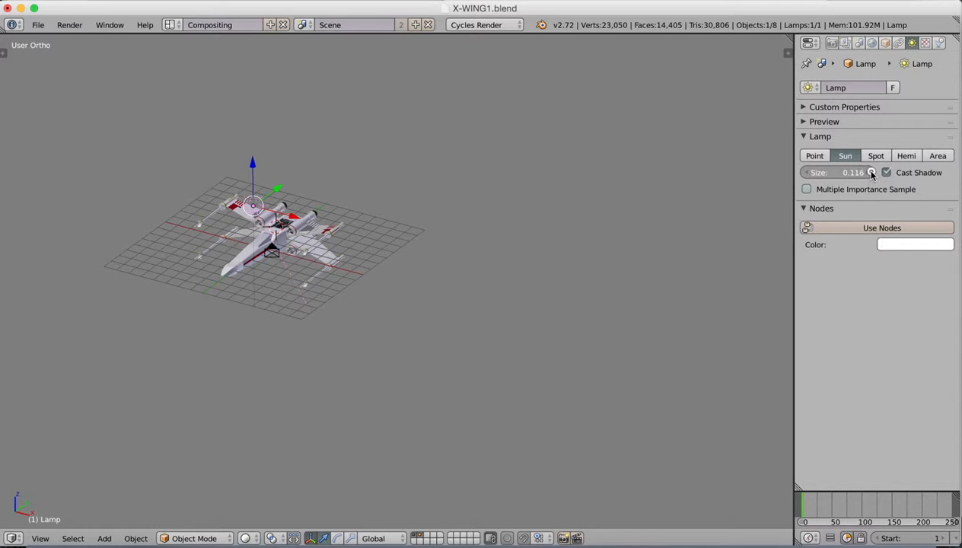
pyautogui.moveTo(852, 172); pyautogui.dragTo(874, 172)
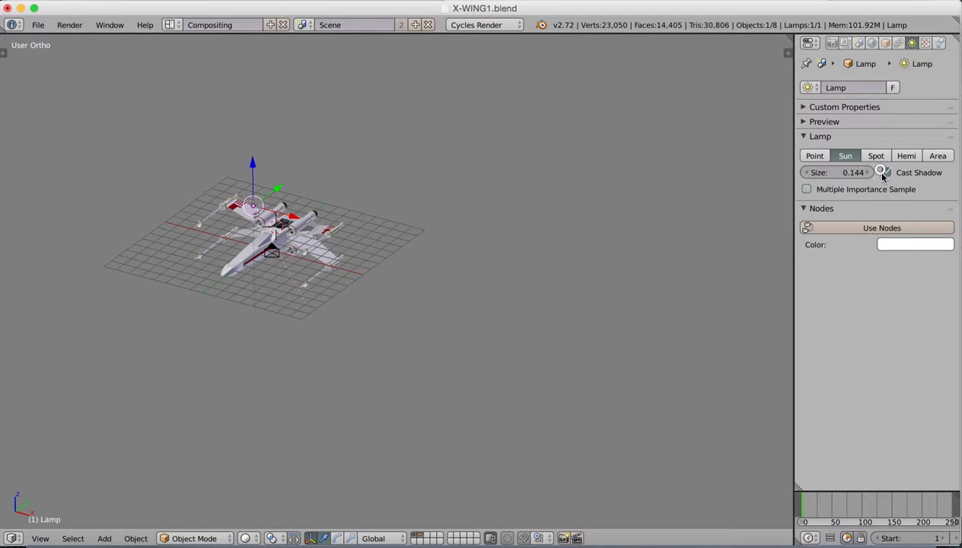
pyautogui.click(886, 172)
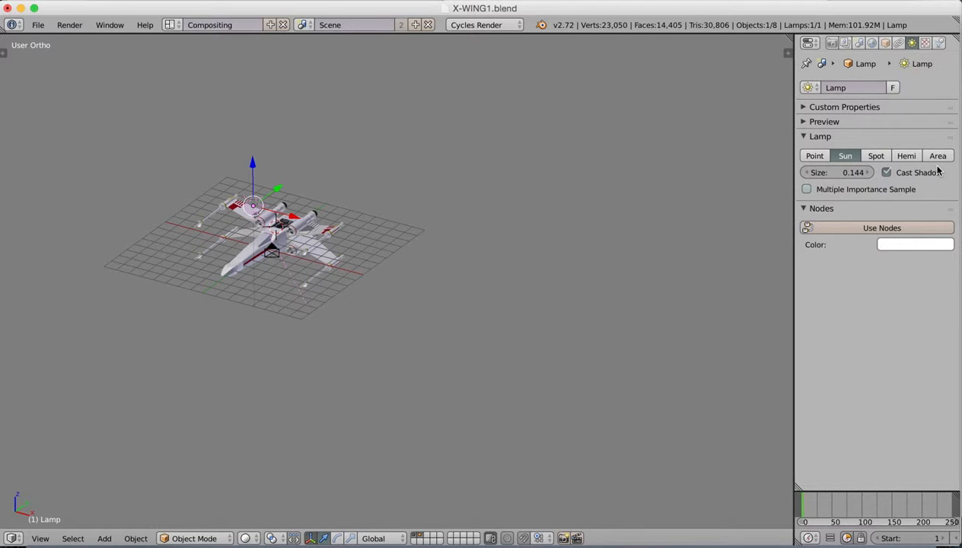
pyautogui.moveTo(913, 253)
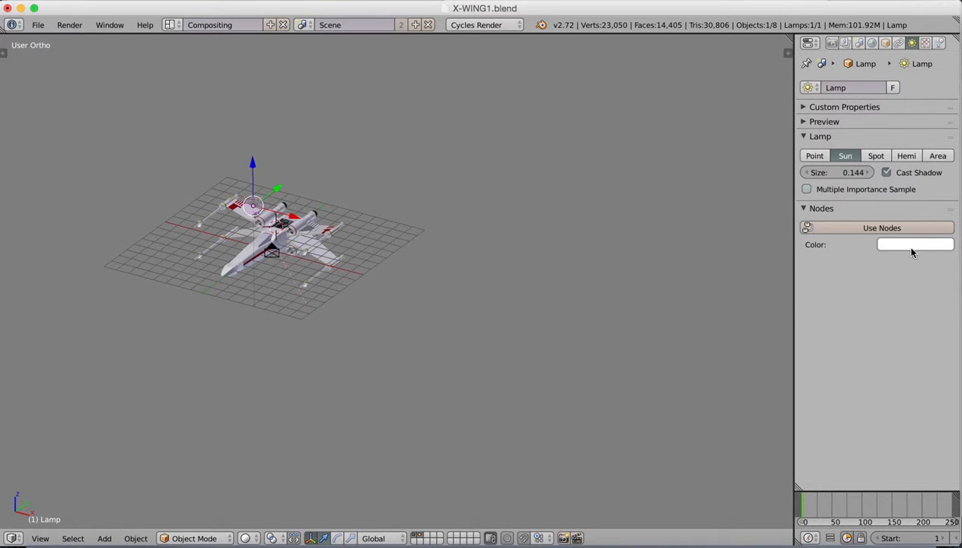
pyautogui.click(916, 244)
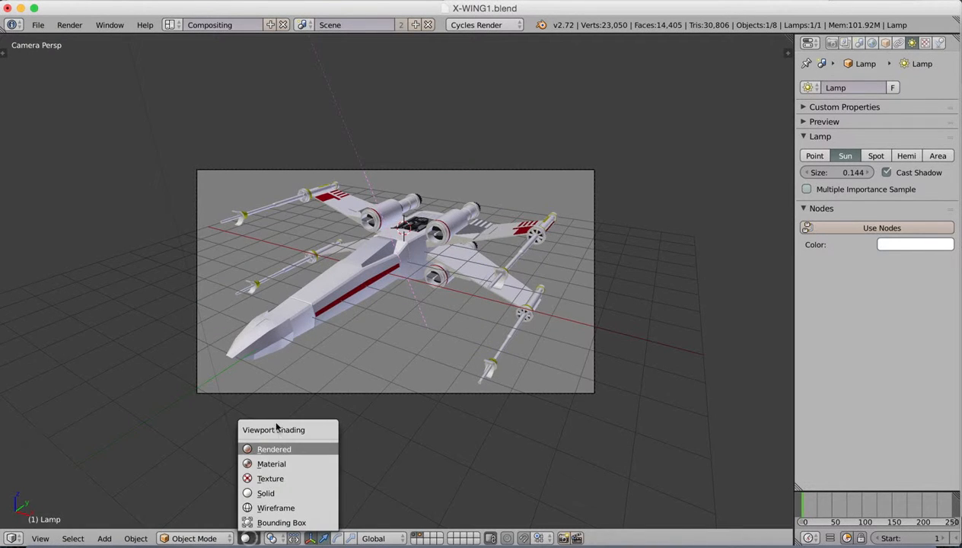
pyautogui.click(273, 448)
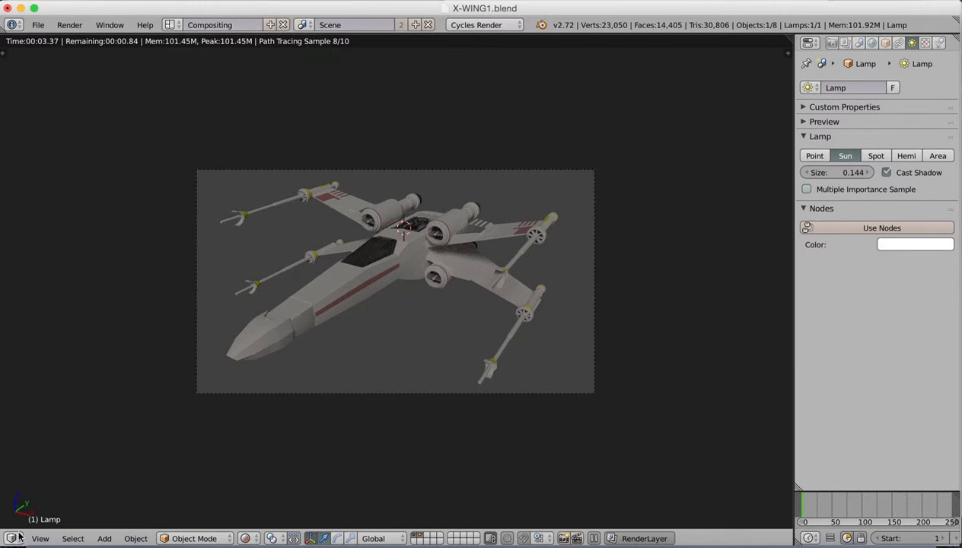
pyautogui.click(12, 538)
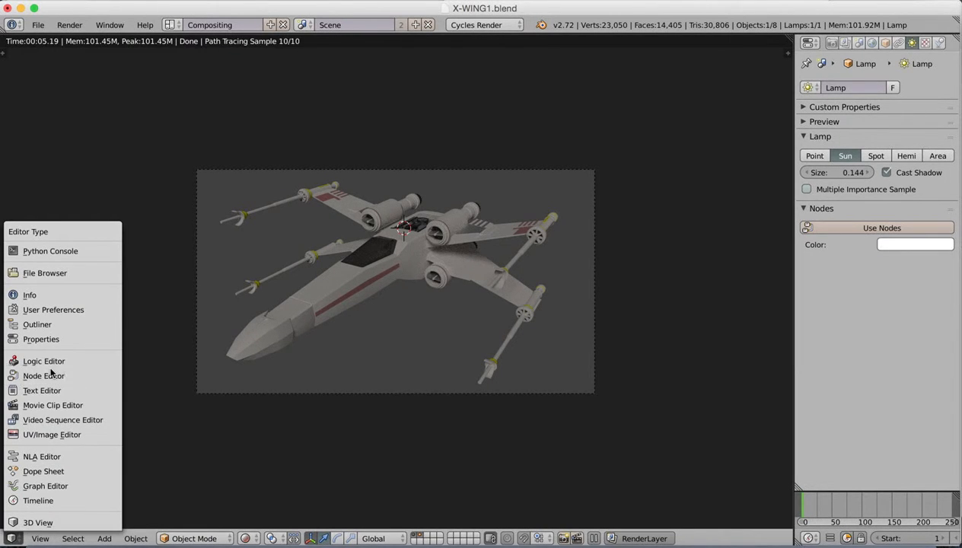
pyautogui.moveTo(37, 522)
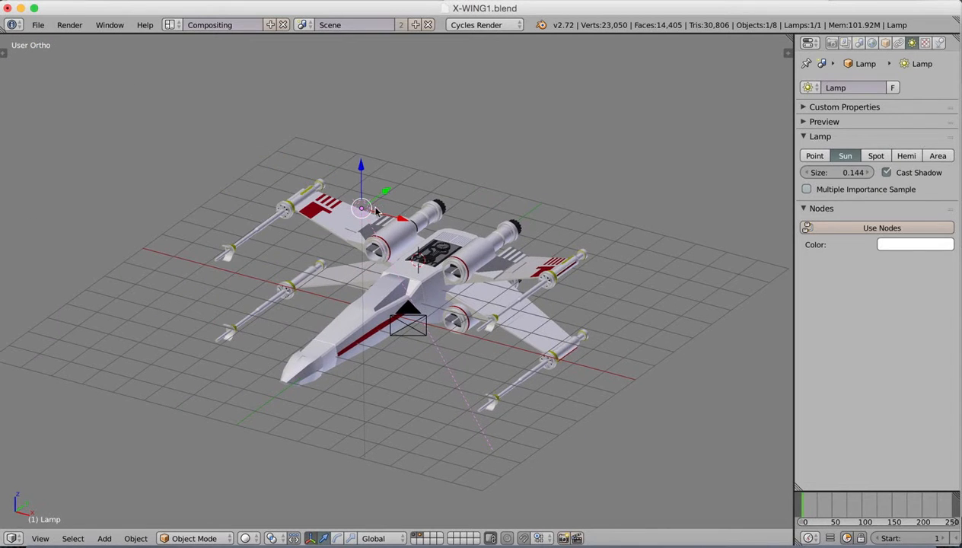
# Add a second lamp, Lamp.001, move it near the ship, and preview the rendered lighting
pyautogui.press('shift+d')
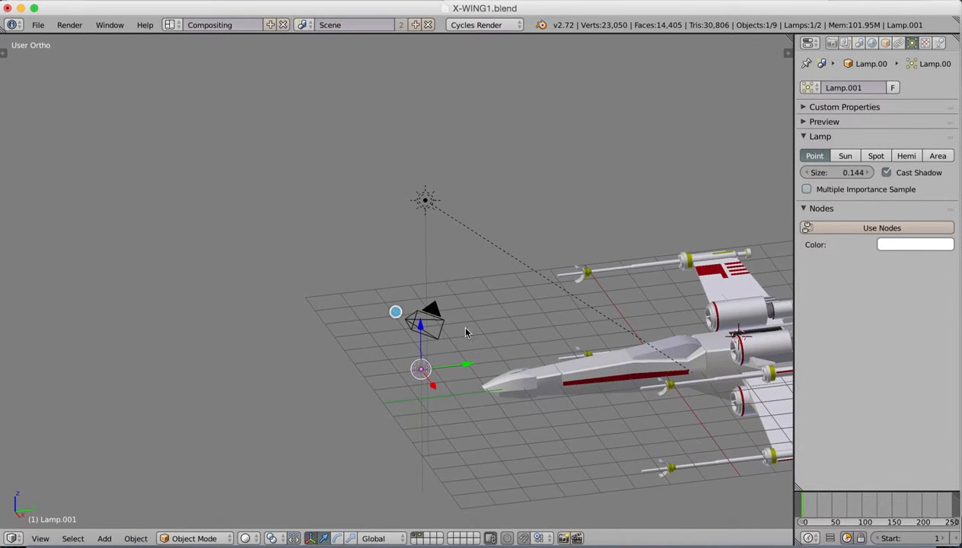
pyautogui.moveTo(421, 369); pyautogui.dragTo(645, 342)
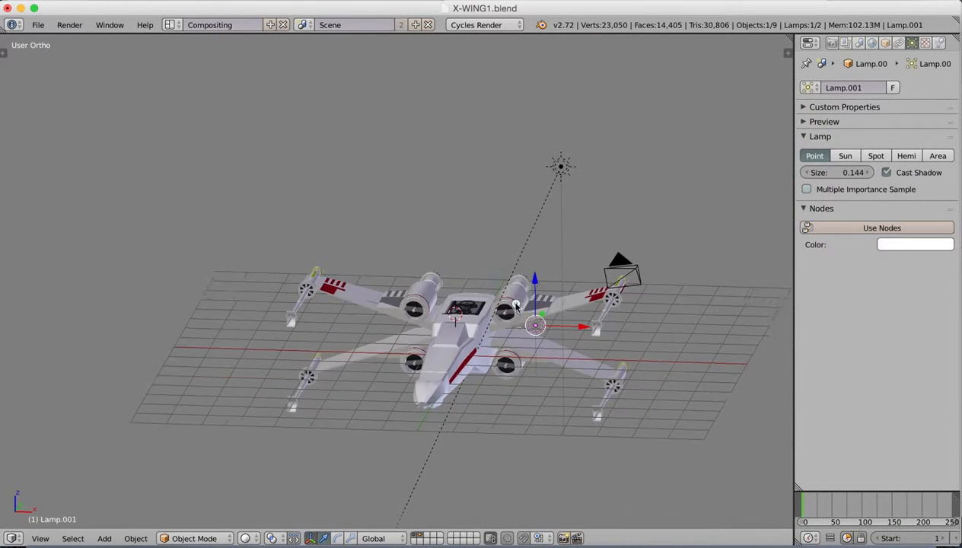
pyautogui.click(41, 537)
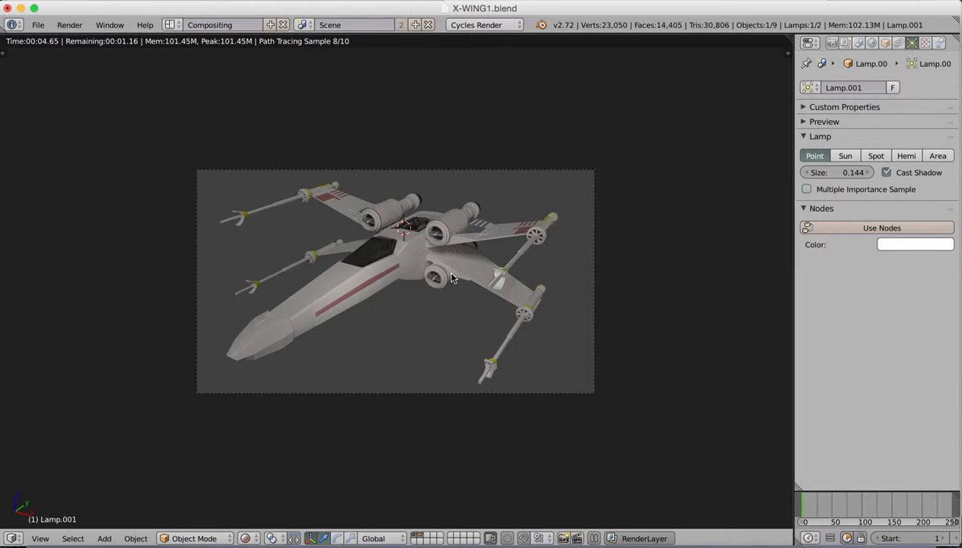
pyautogui.moveTo(681, 315)
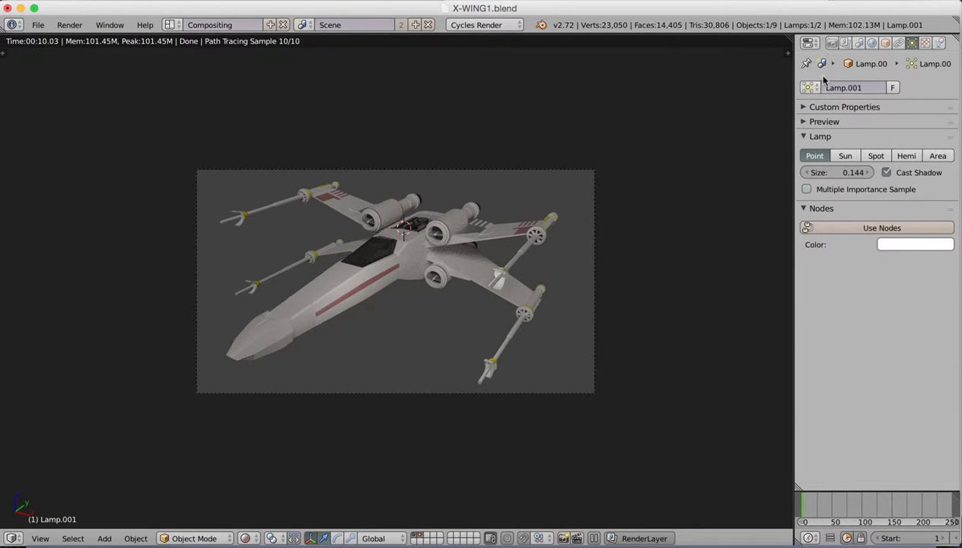
# Bring up the scene's Render properties settings
pyautogui.click(831, 42)
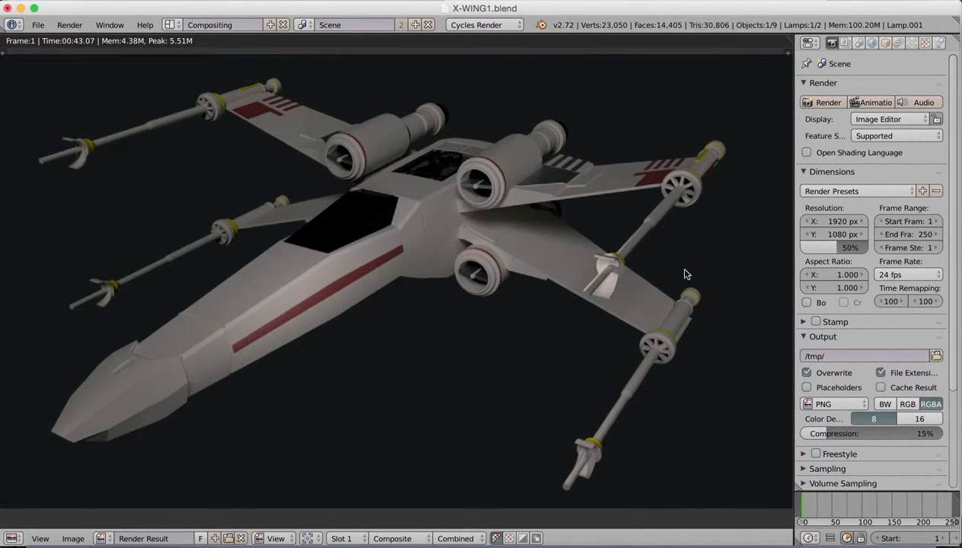
pyautogui.moveTo(715, 312)
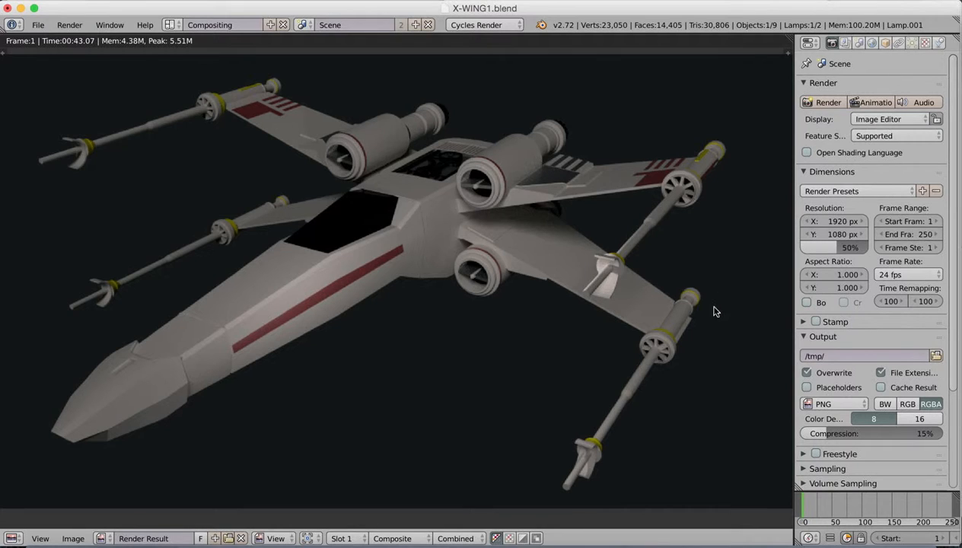
pyautogui.moveTo(728, 325)
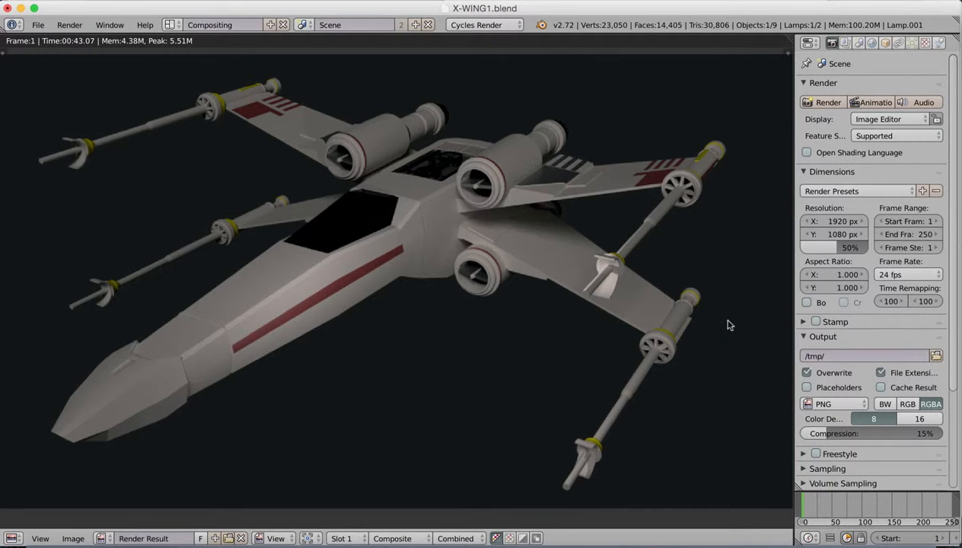
pyautogui.moveTo(514, 377)
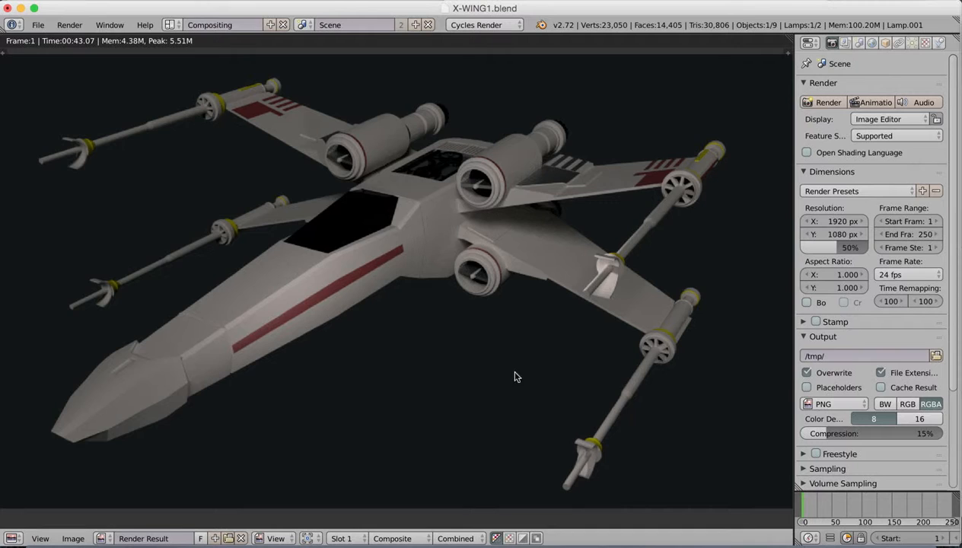
pyautogui.moveTo(687, 285)
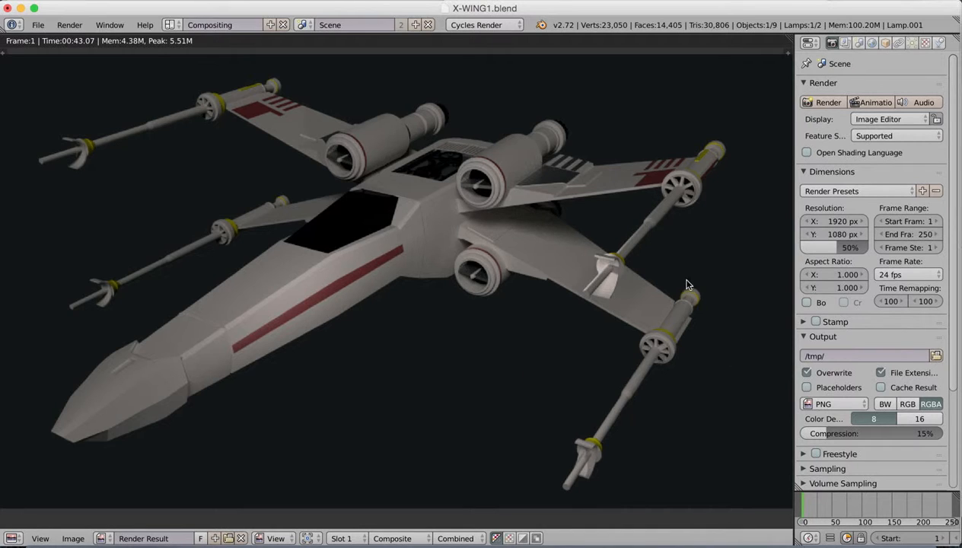
pyautogui.moveTo(706, 327)
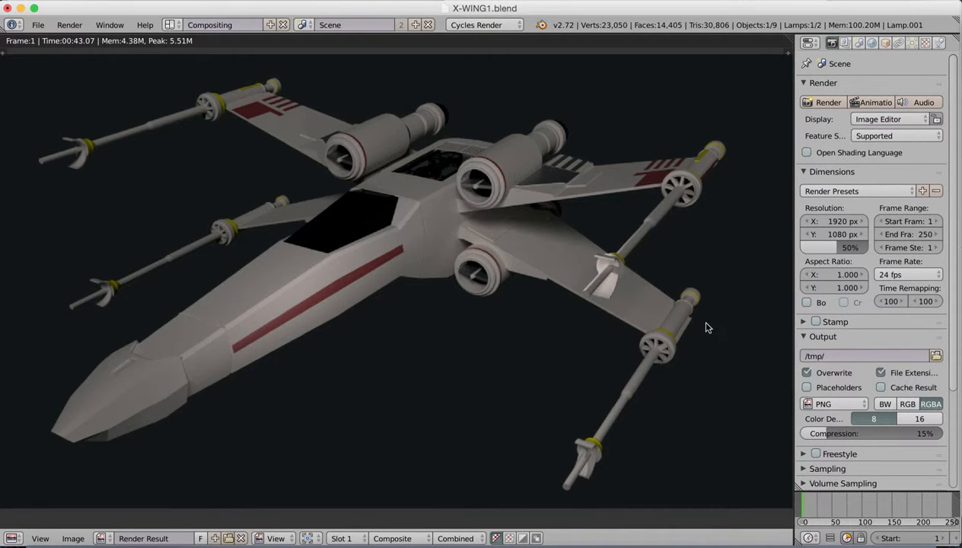
pyautogui.moveTo(673, 295)
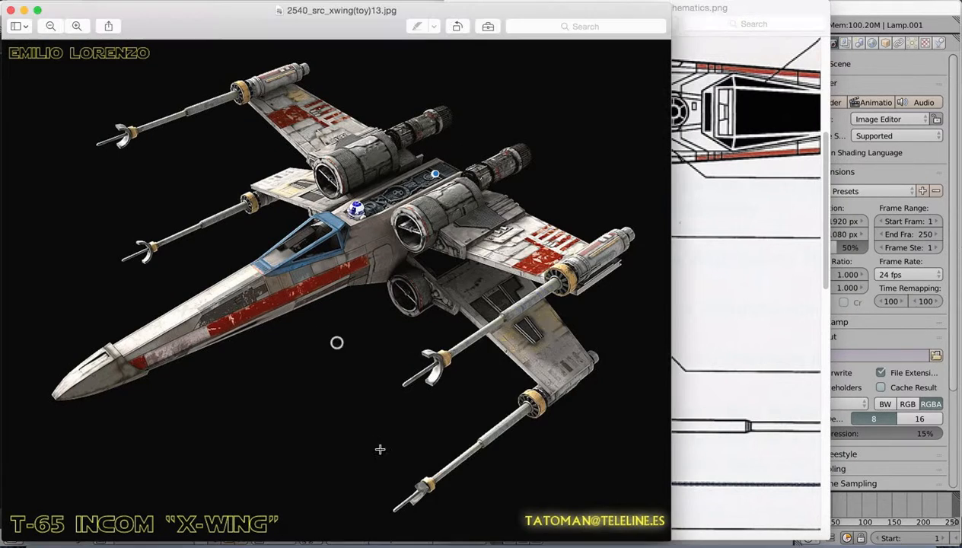
pyautogui.moveTo(255, 315)
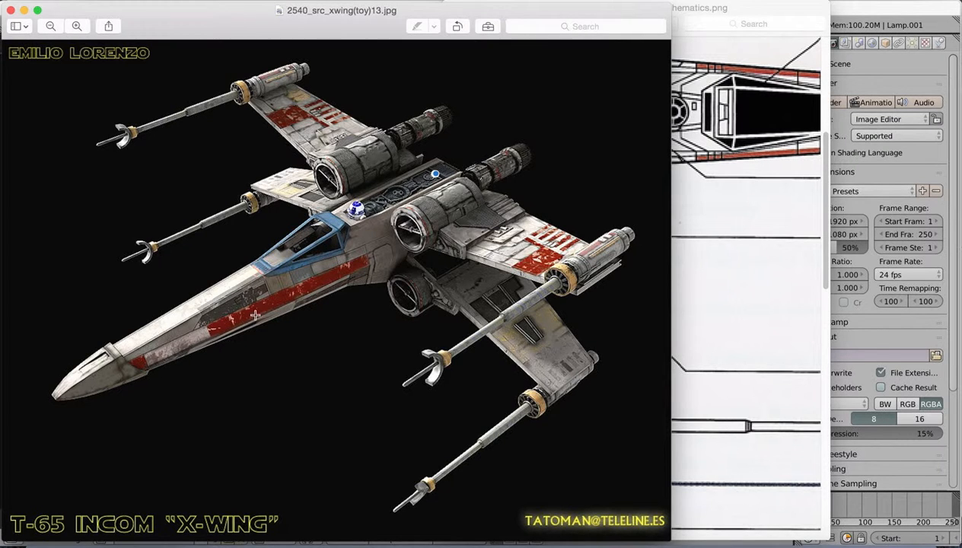
pyautogui.moveTo(369, 379)
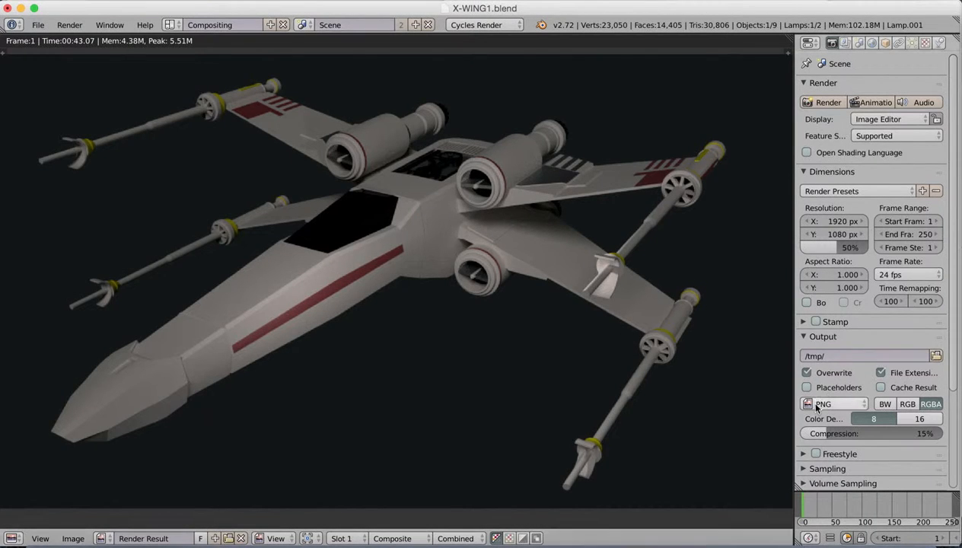
pyautogui.moveTo(748, 448)
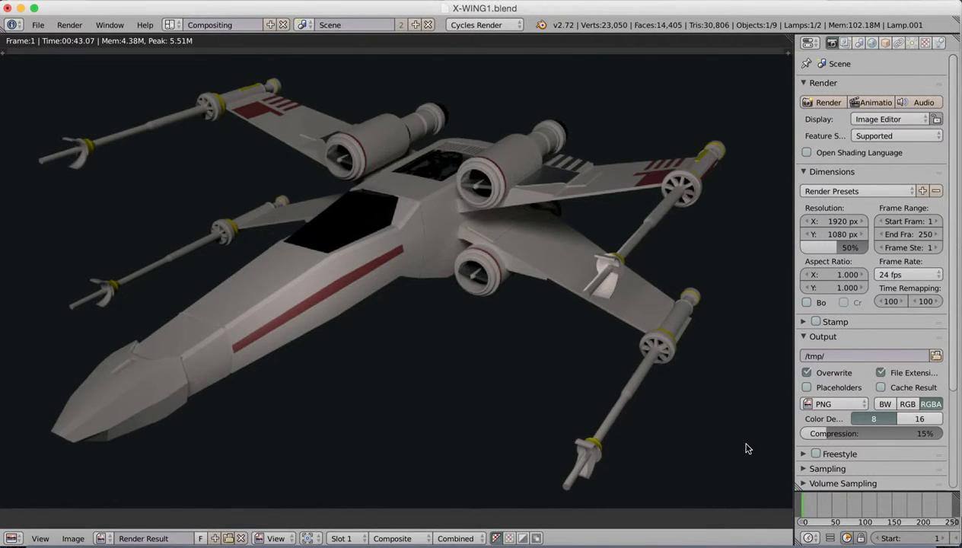
pyautogui.moveTo(634, 467)
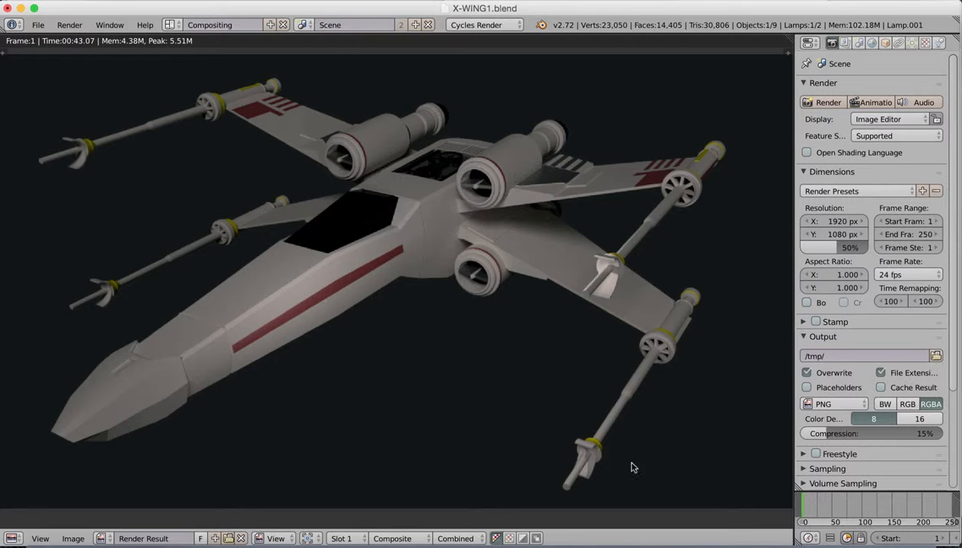
pyautogui.moveTo(657, 265)
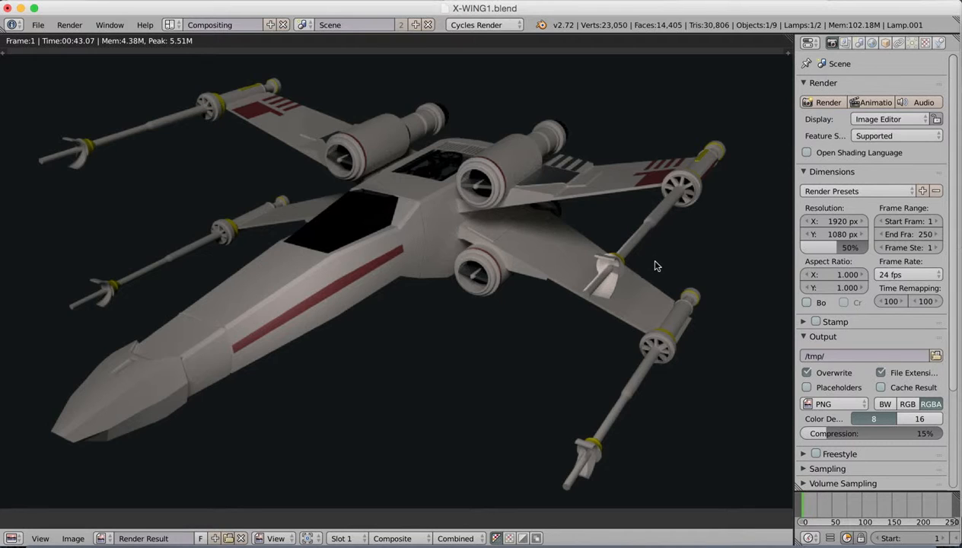